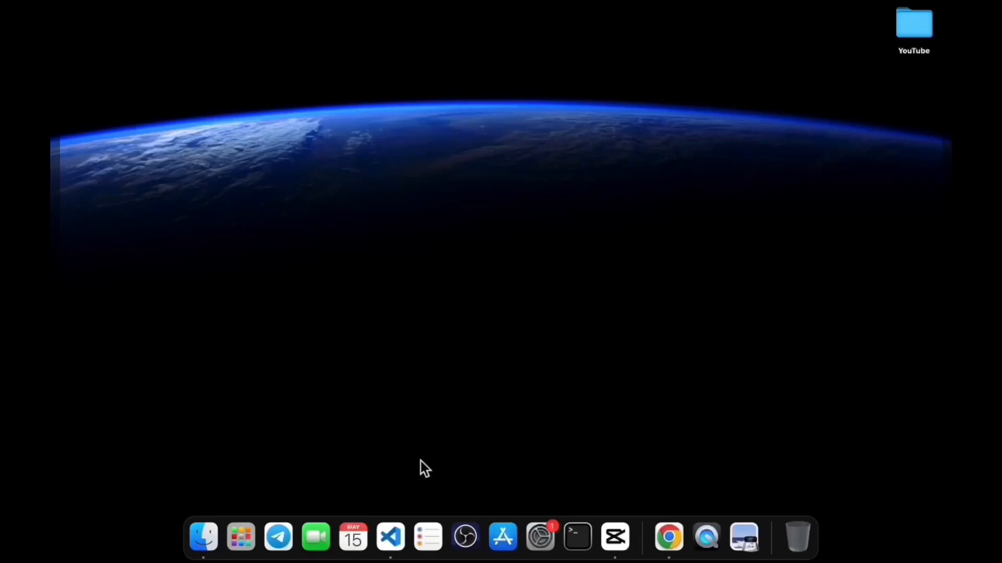
Step: Launch Visual Studio Code from the Dock to its Welcome page
click(389, 536)
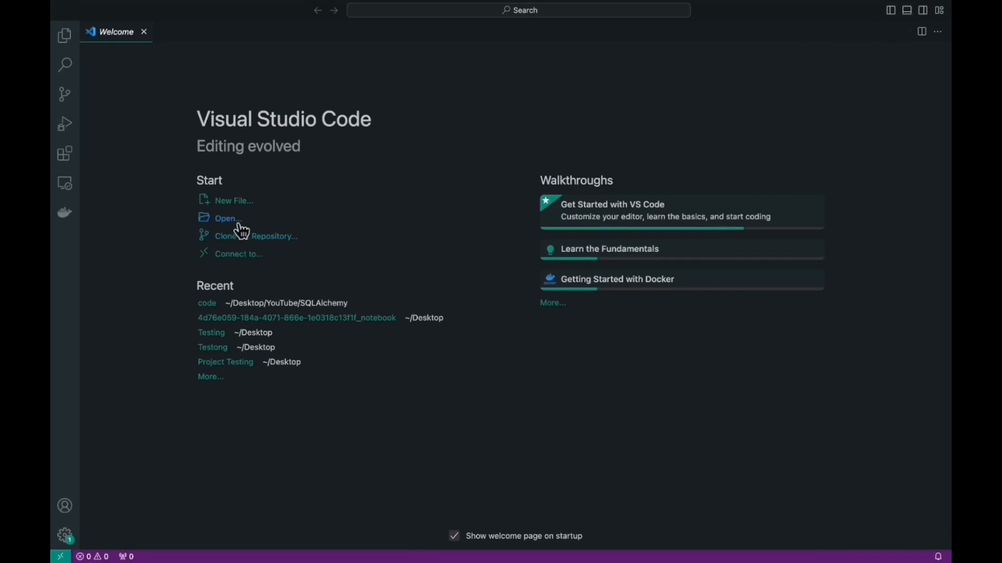
Step: Open the existing 'code' project folder from the Welcome page
click(225, 218)
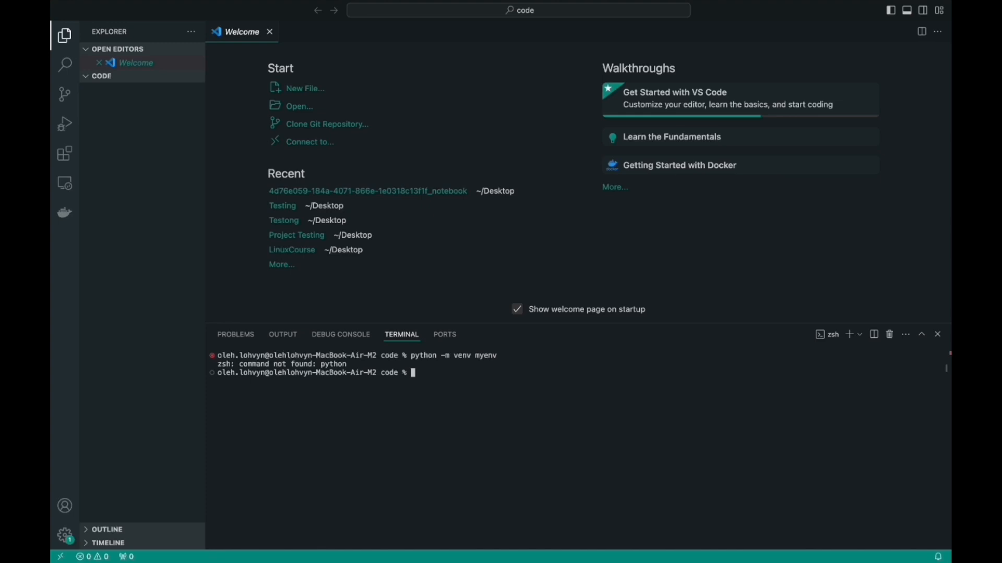
Step: Create the myenv virtual environment with python3 -m venv myenv and activate it via source
text(python -m venv myenv)
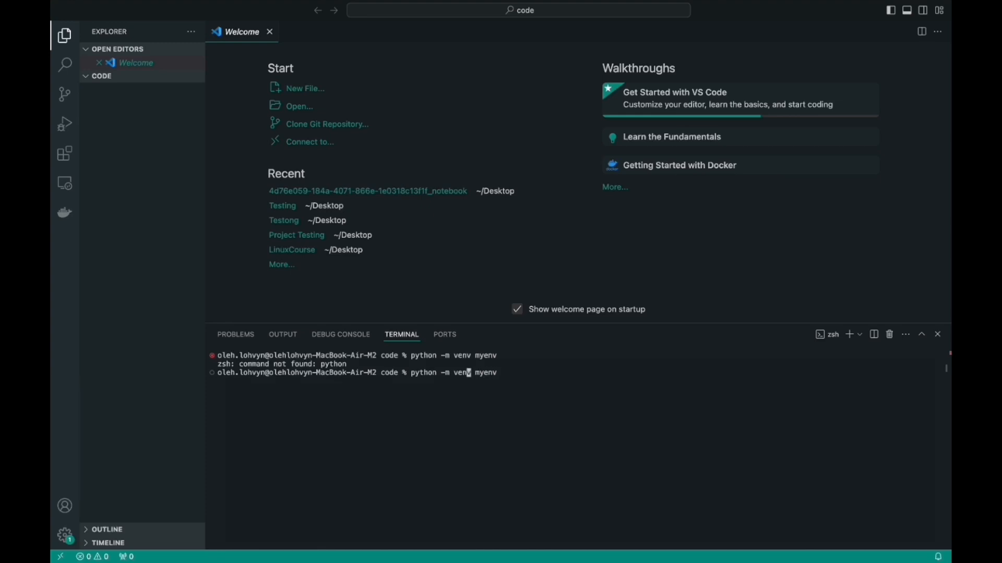
text(3)
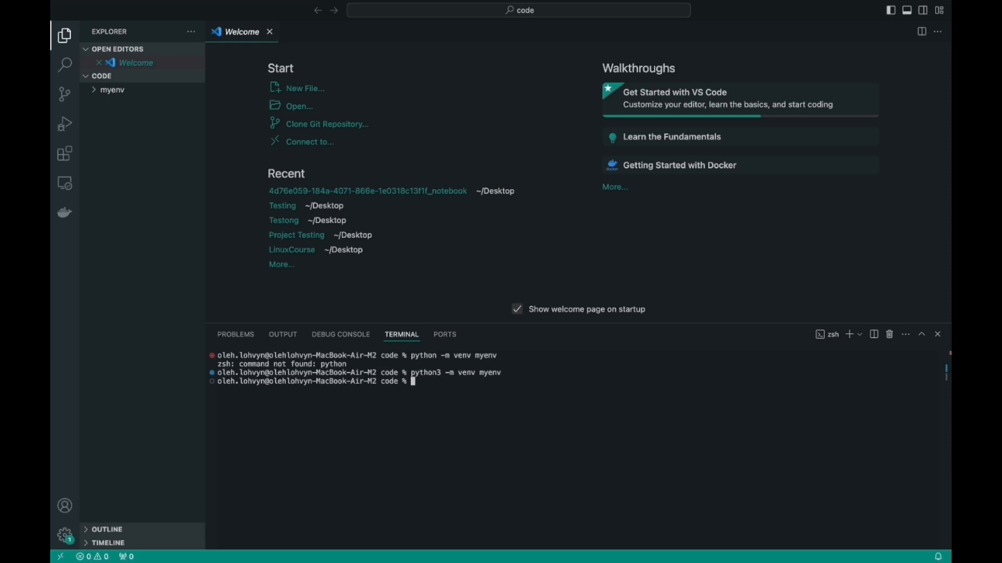
text(sou)
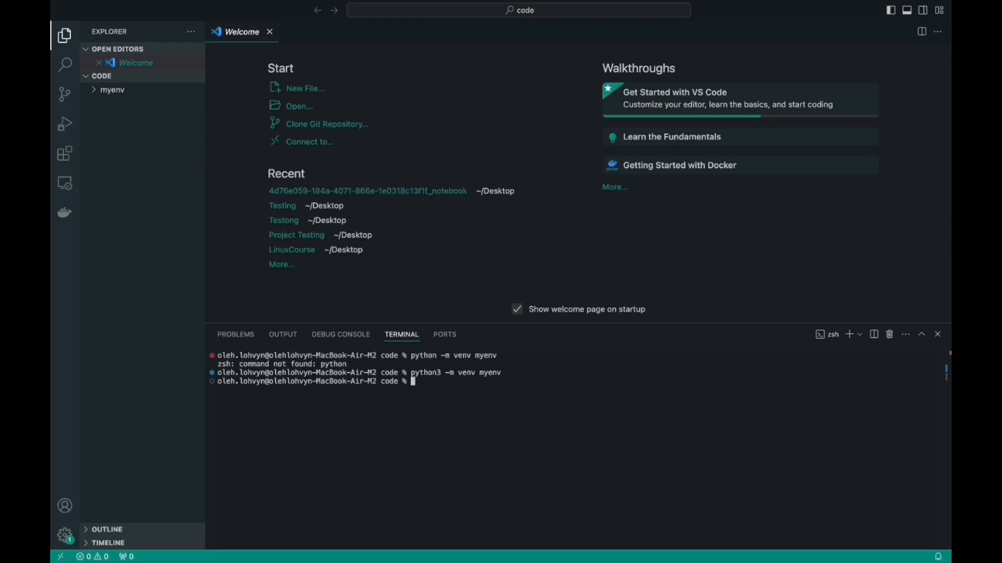
text(sou)
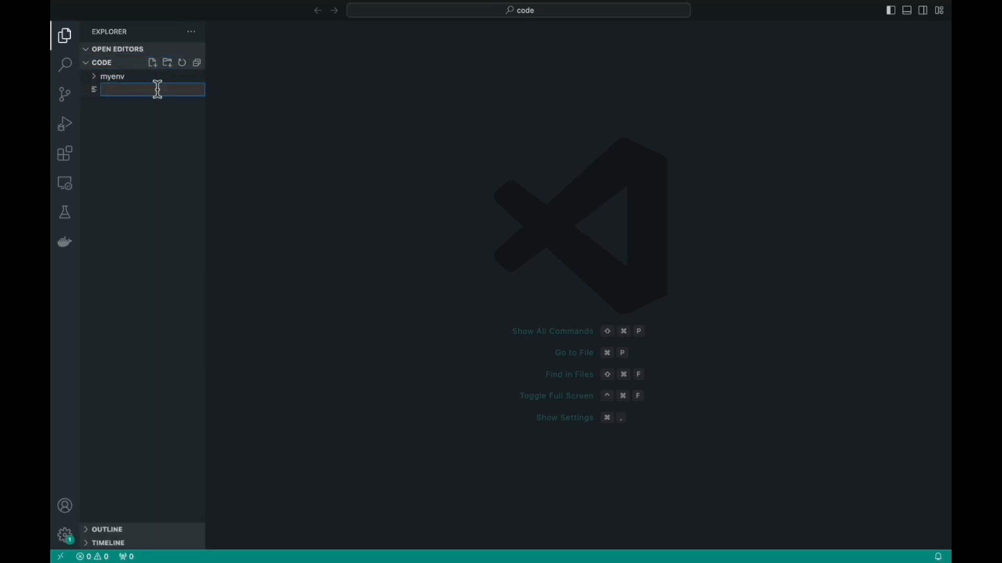
Step: Name the new file app.py and import create_engine from sqlalchemy
text(app.py)
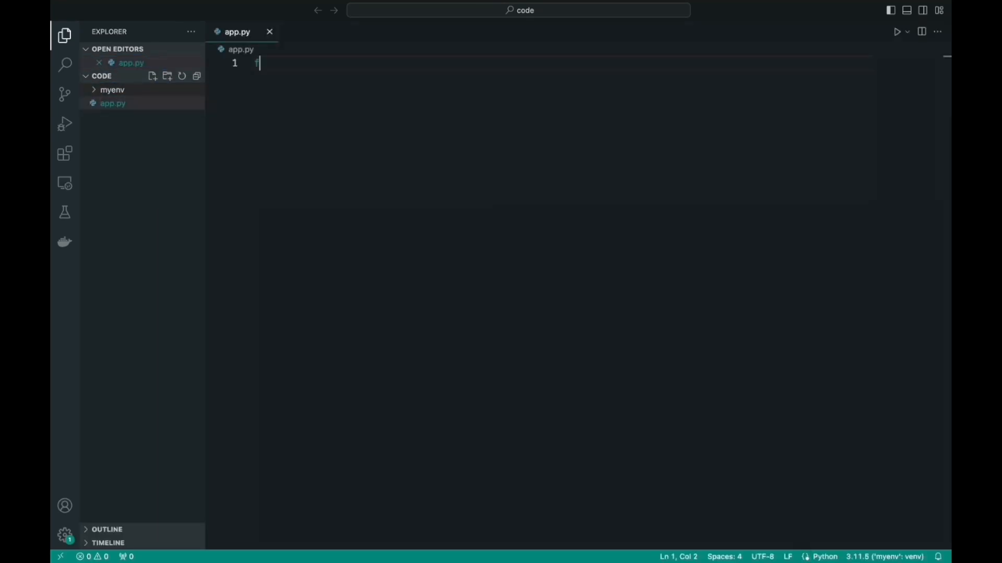
text(rom)
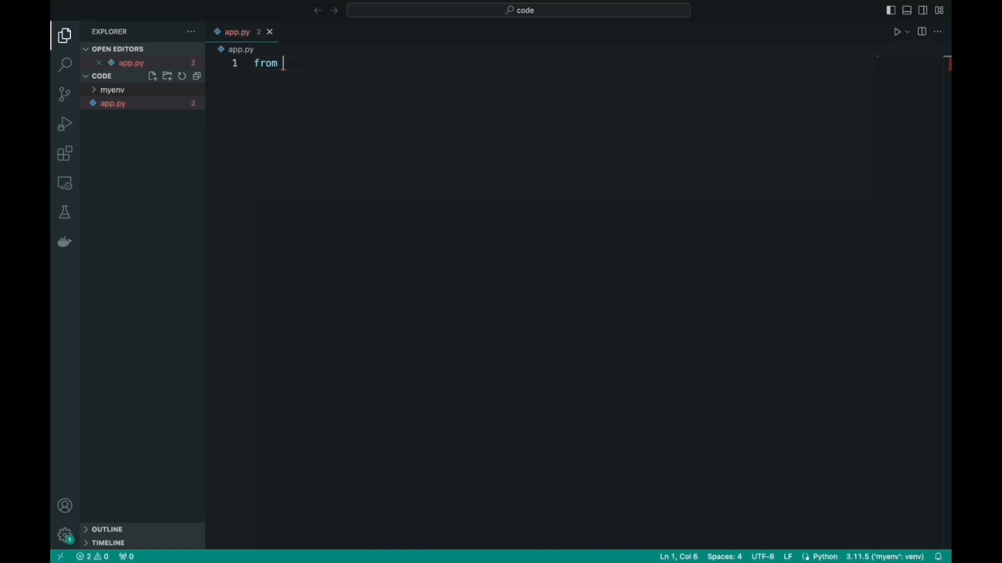
text(sqlalchemy import c)
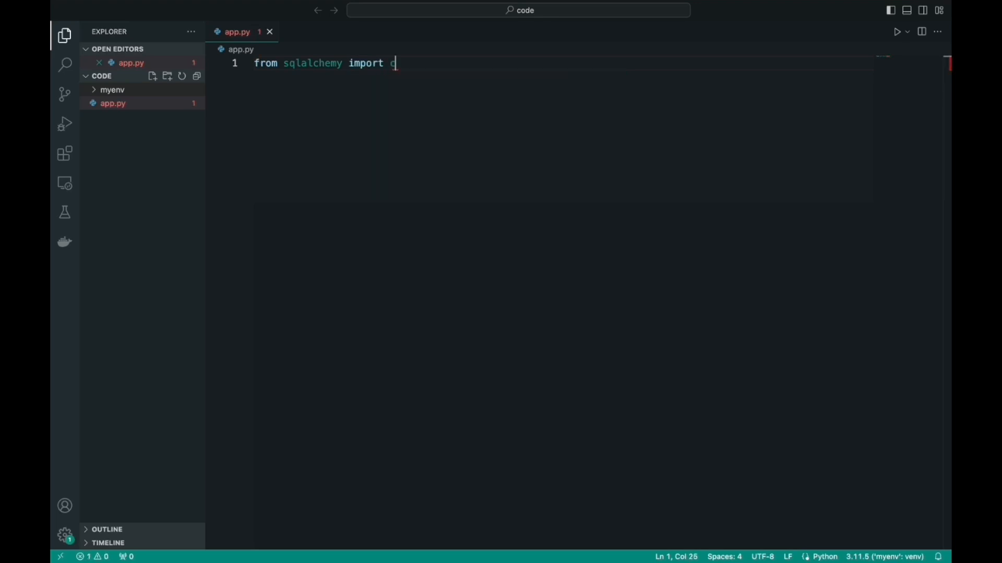
text(re)
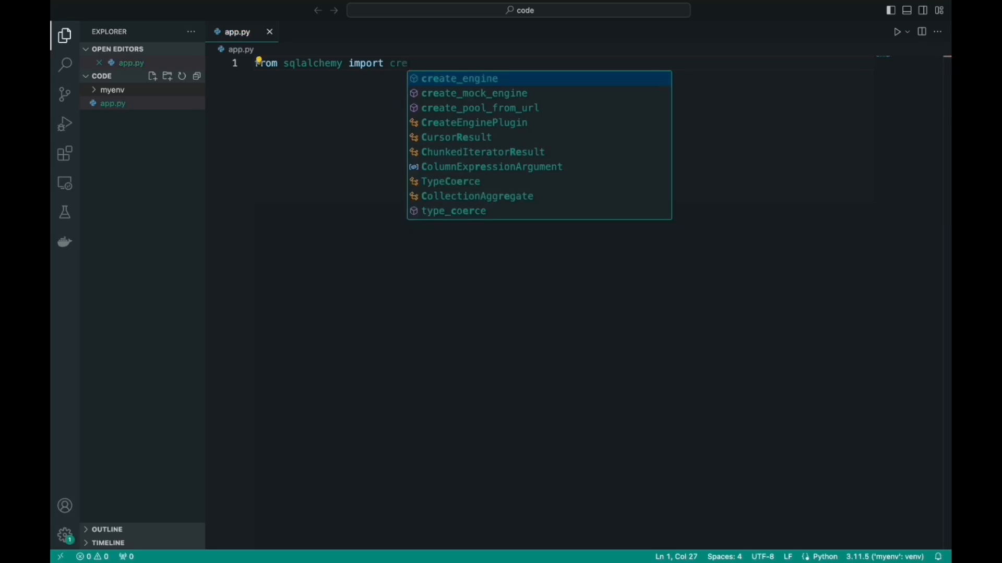
key(Enter)
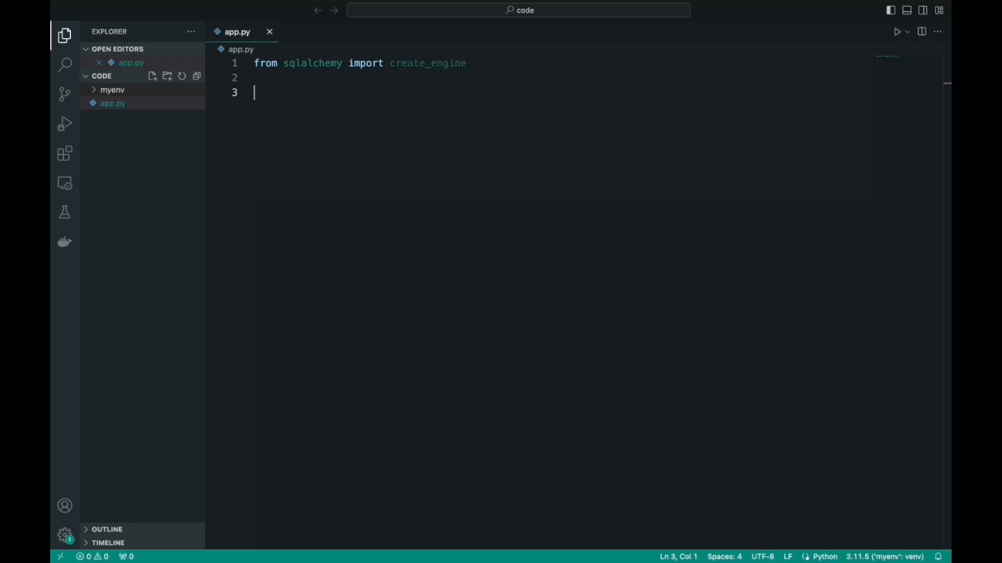
Step: Define engine = create_engine('sqlite:///data.db', echo=True)
text(eng)
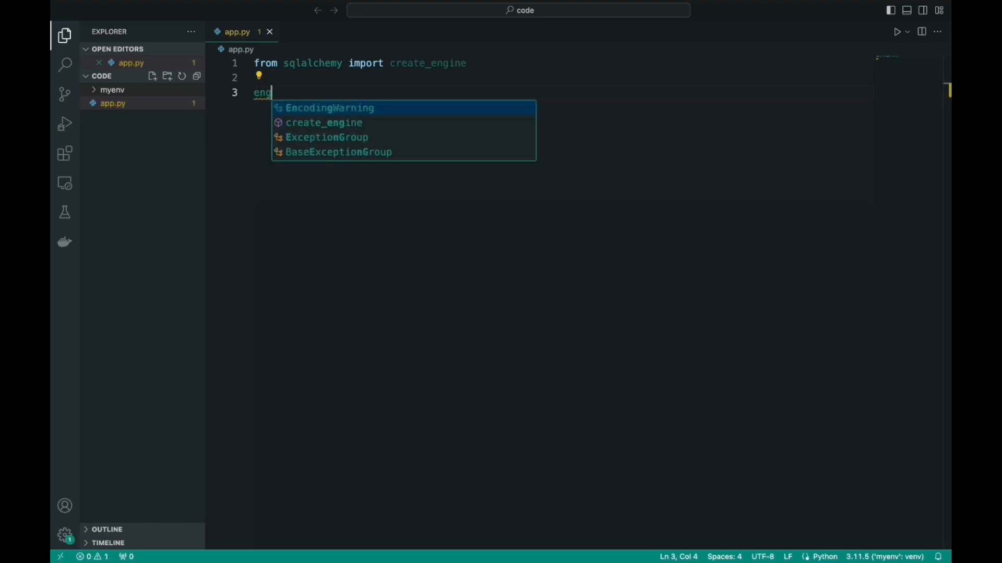
text(ine =)
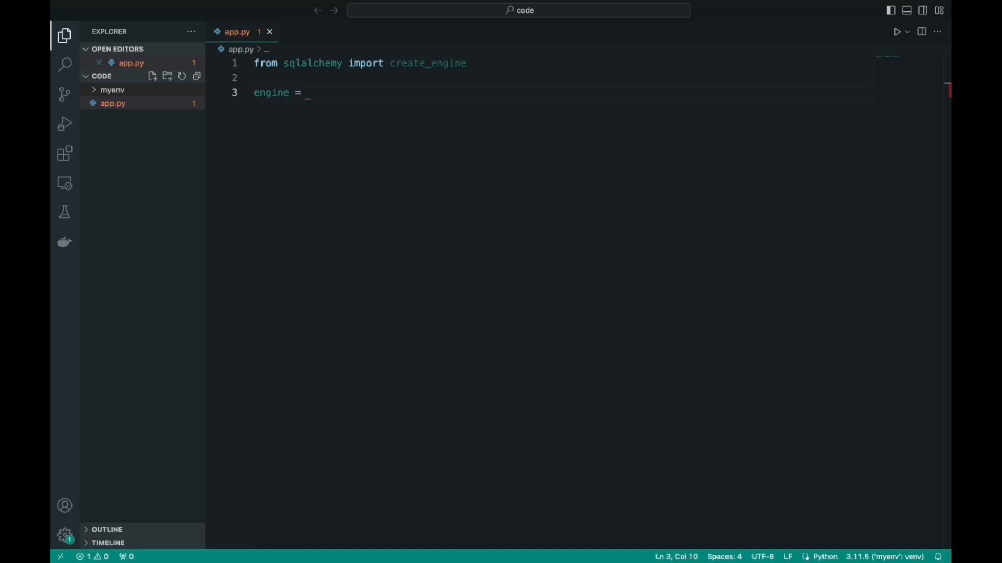
text(create_engine)
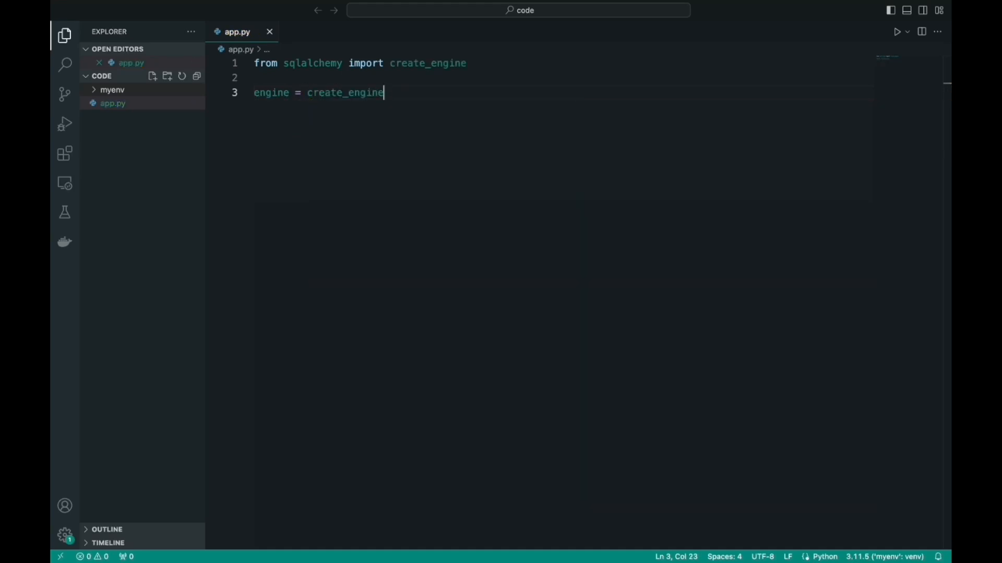
text((''))
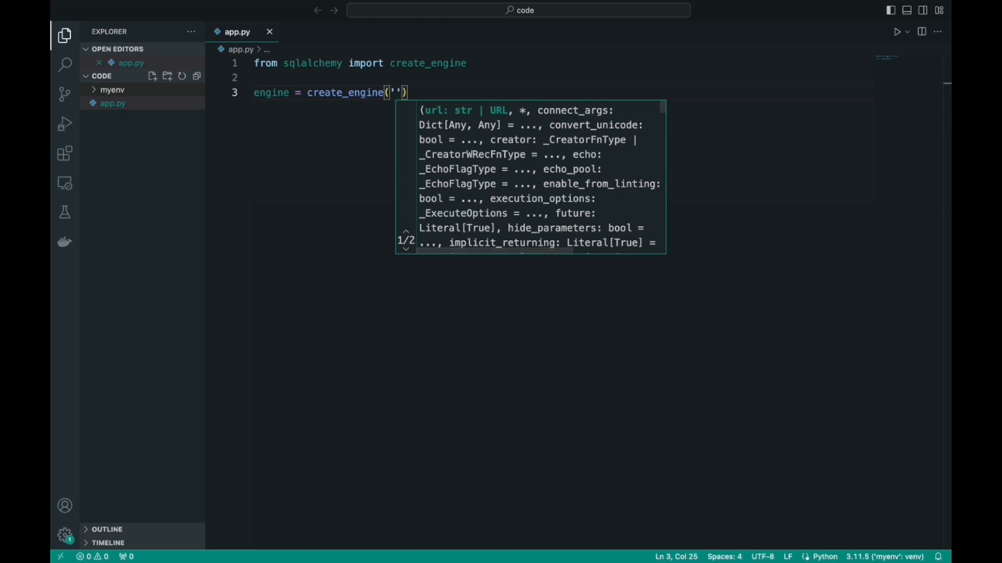
text(sqlit)
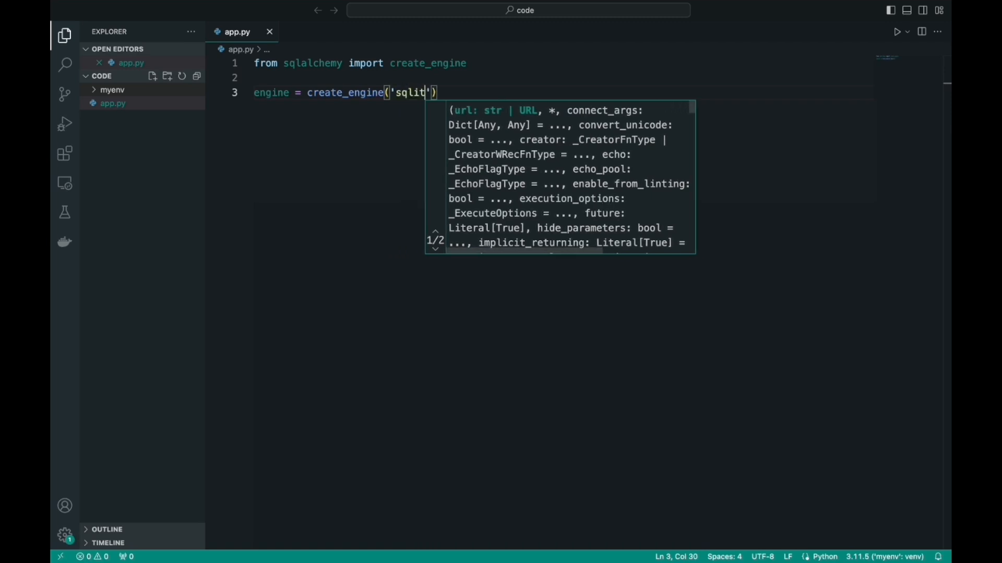
text(e:)
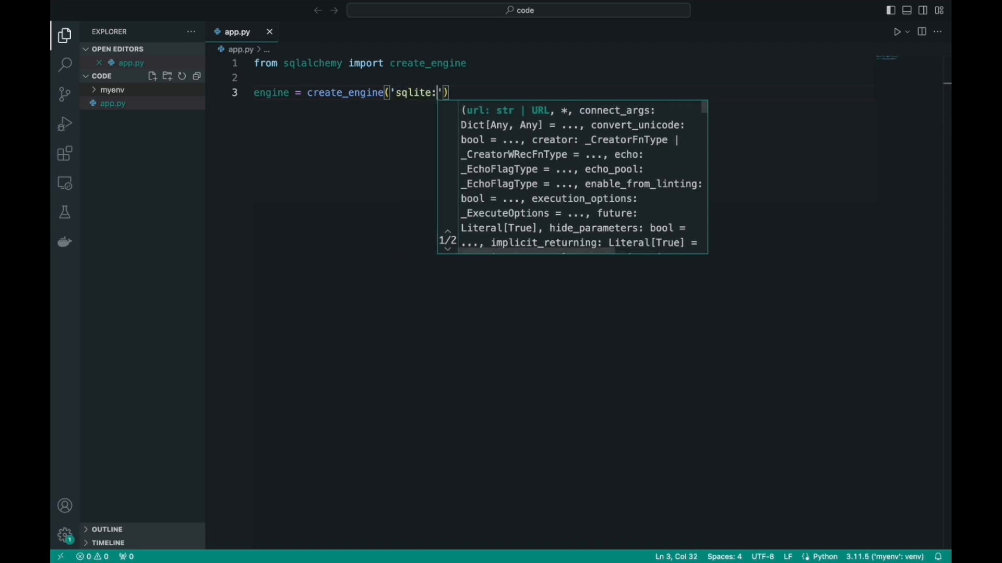
text(/)
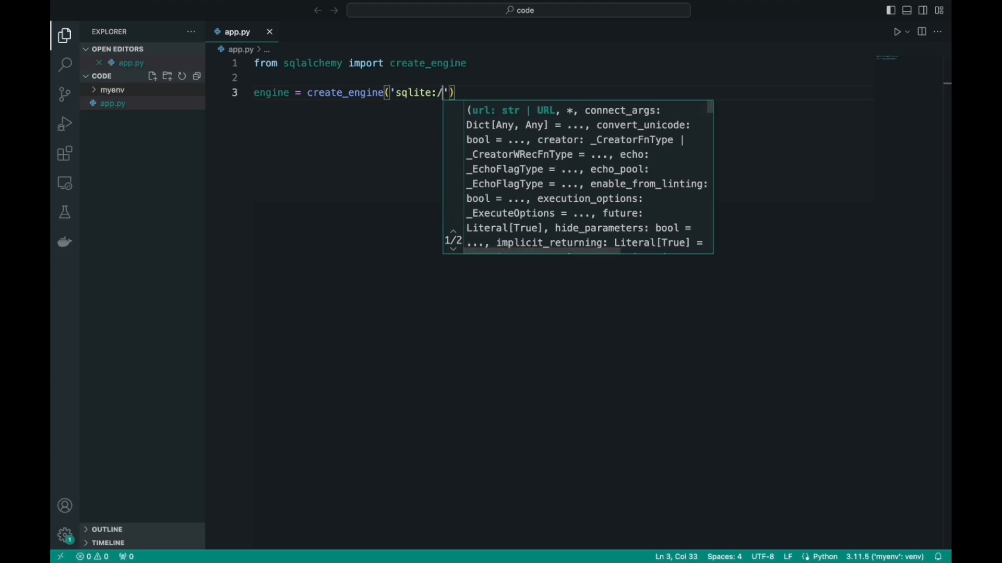
text(//)
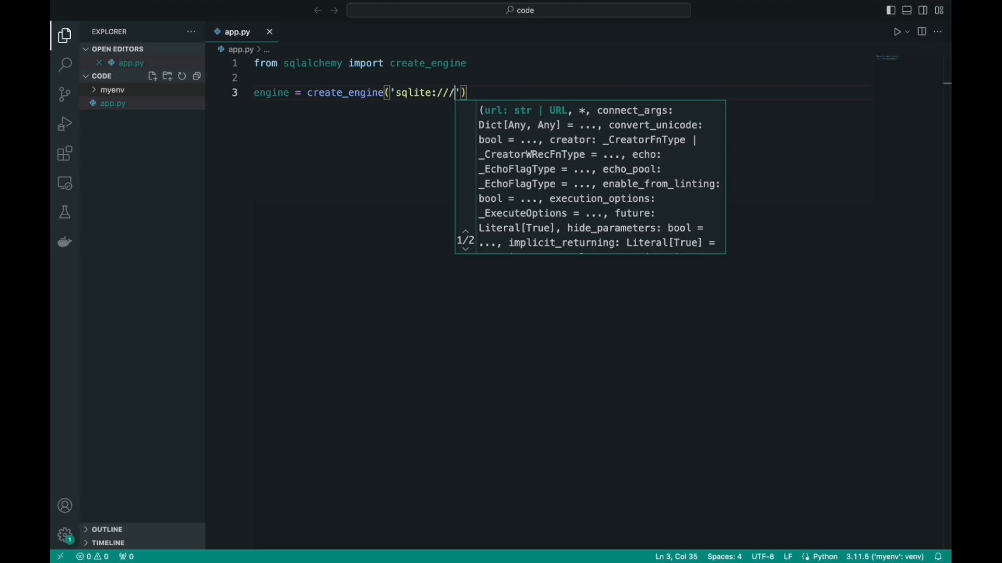
text(data)
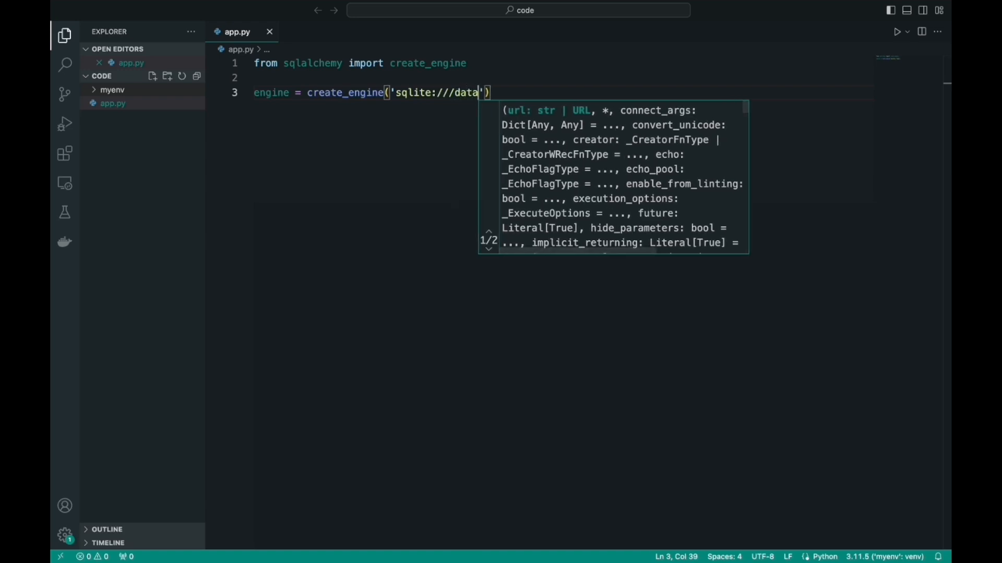
text(.d)
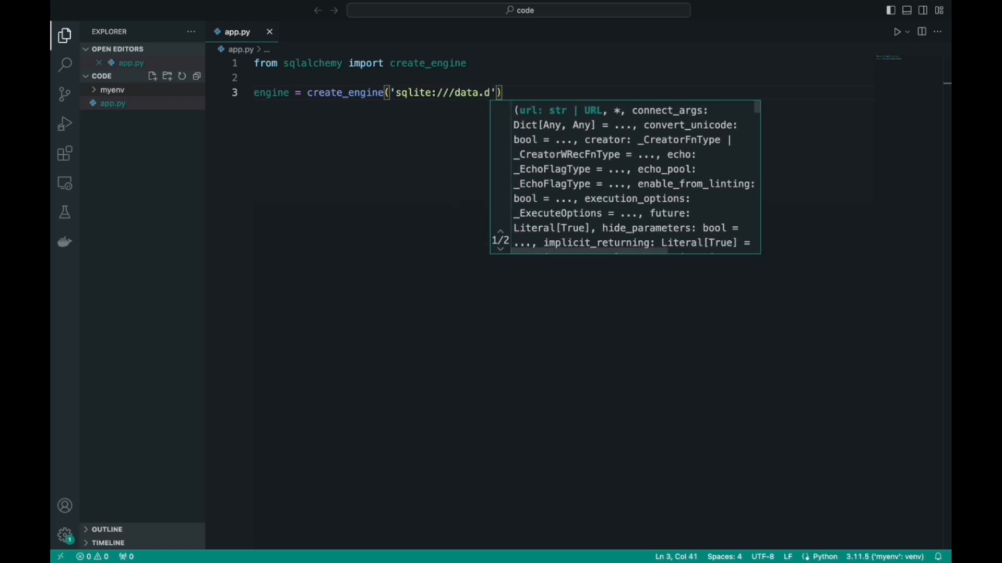
text(b)
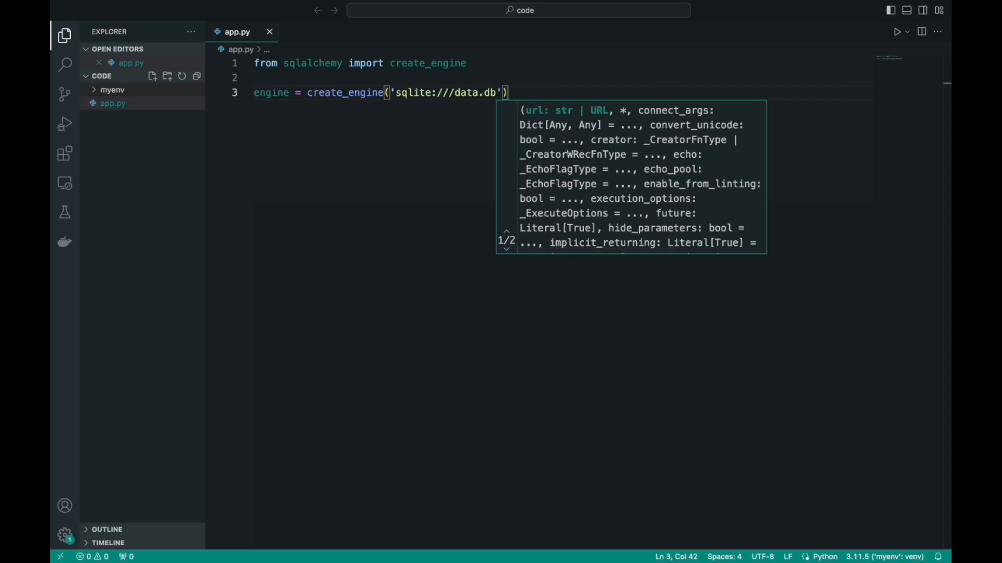
text(,)
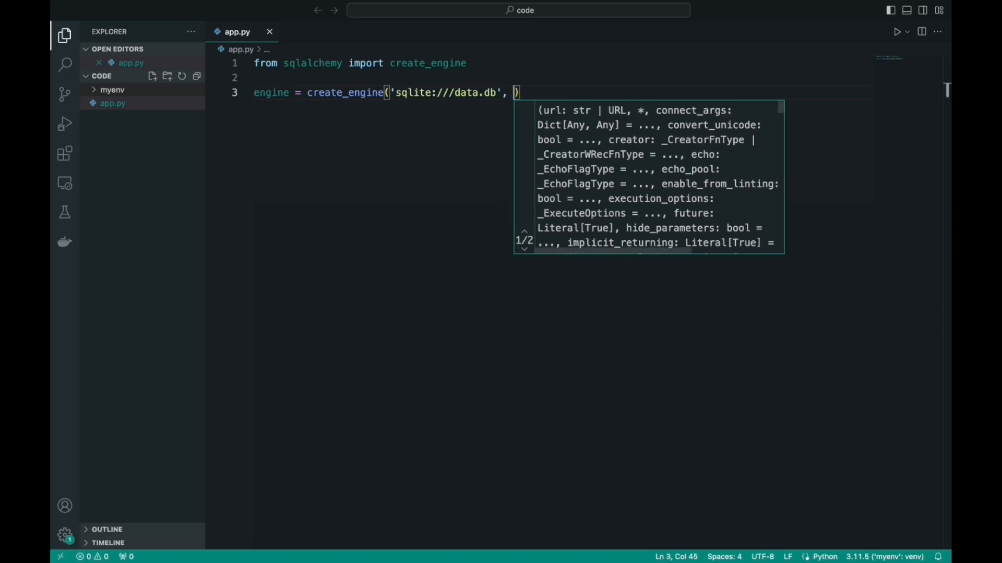
text(echo=)
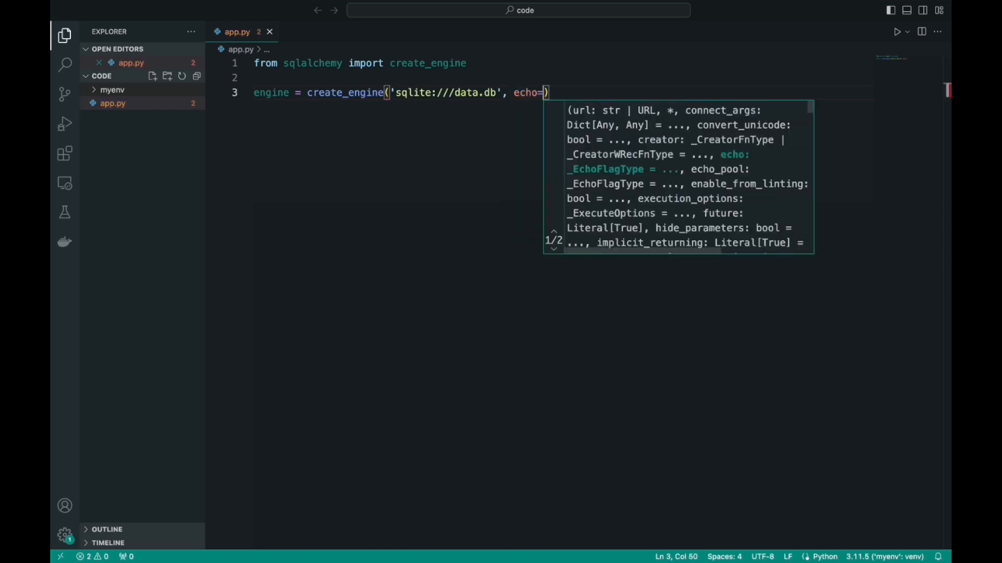
text(True)
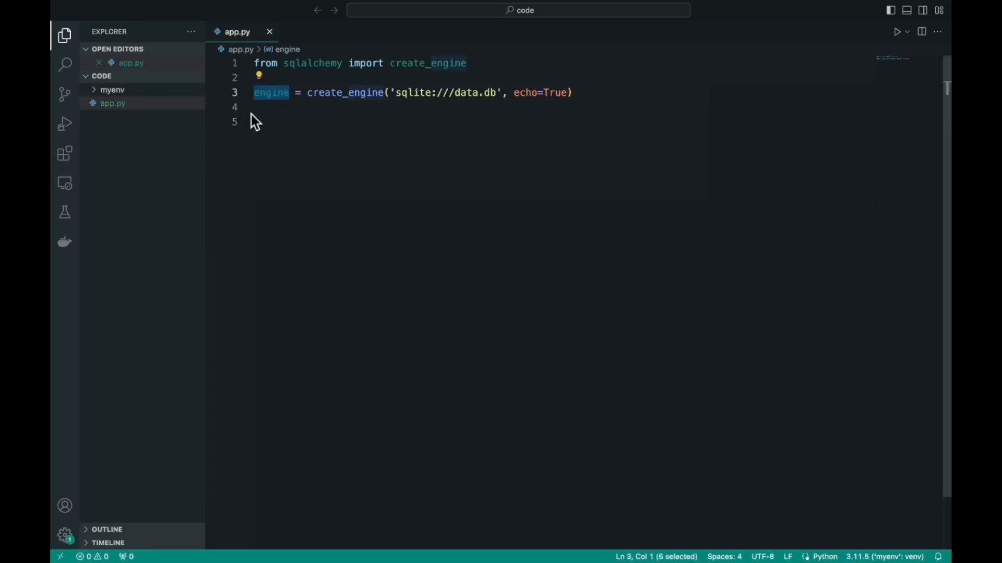
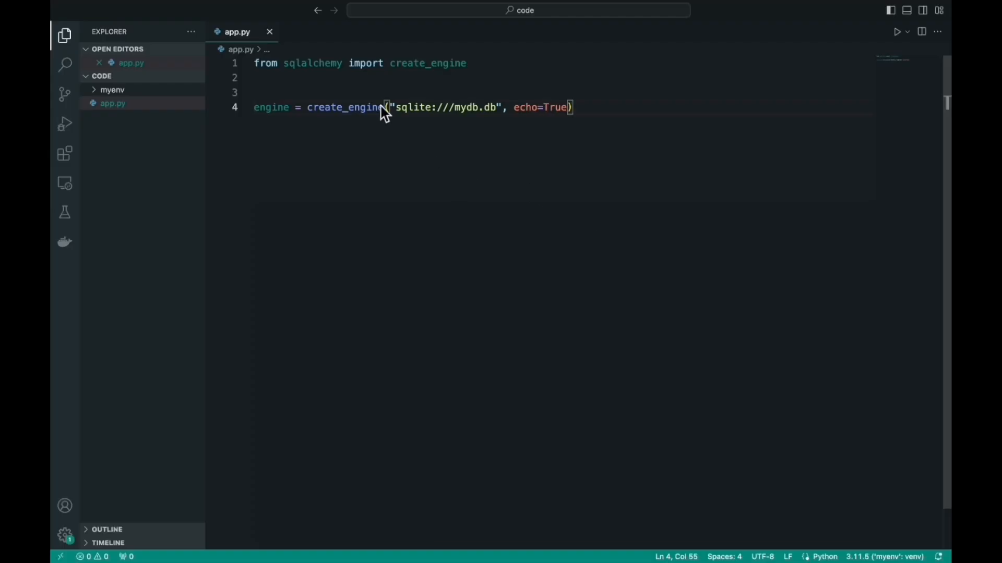
Step: Import declarative_base from sqlalchemy and create Base = declarative_base()
text(from s)
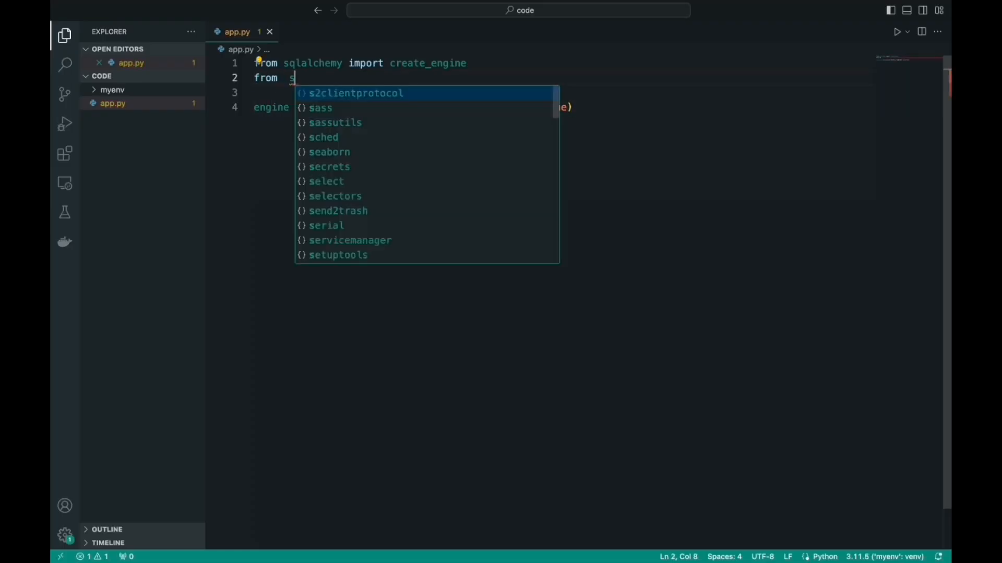
text(qlalchemy.orm d)
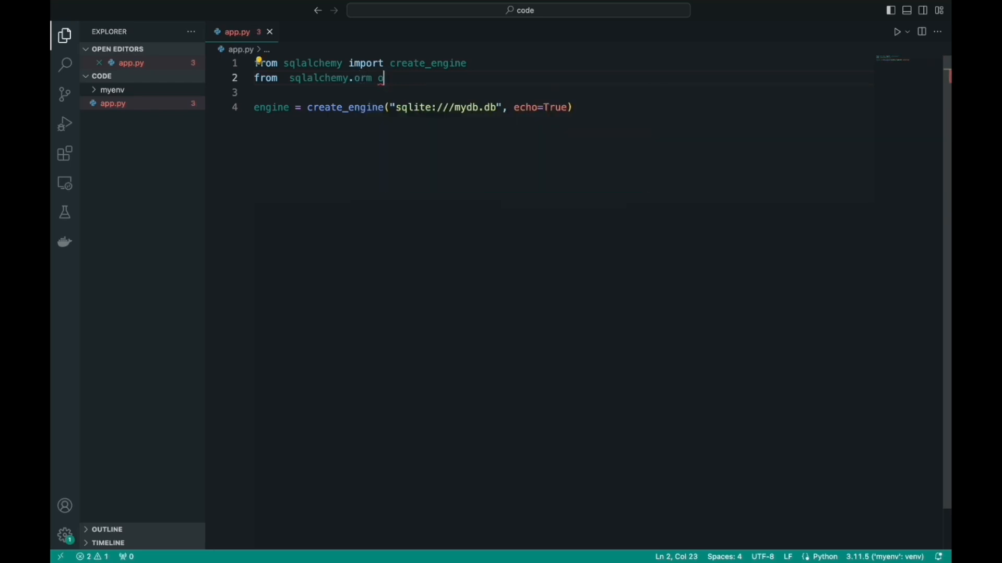
text(import declarative_base)
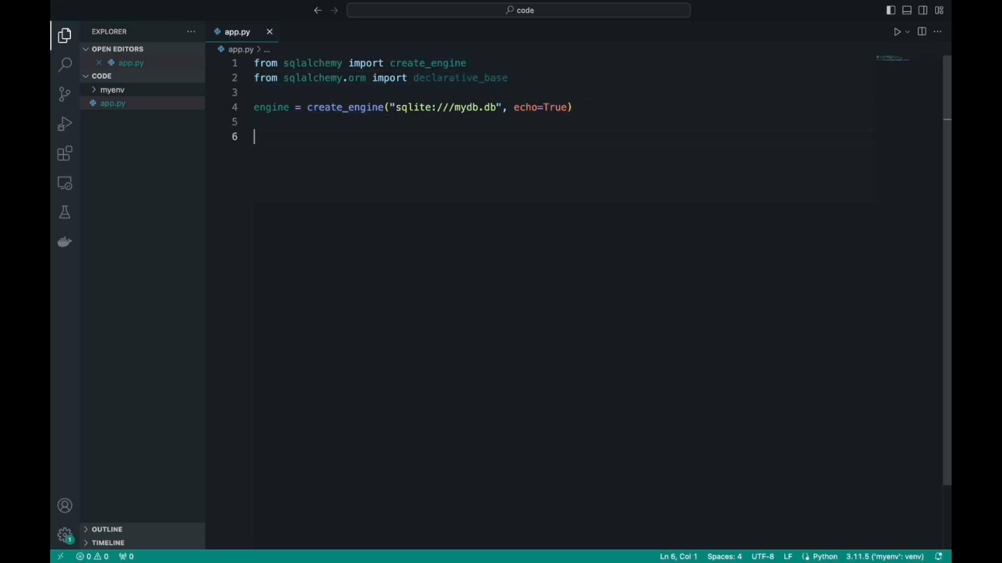
text(Base = declarative_base()
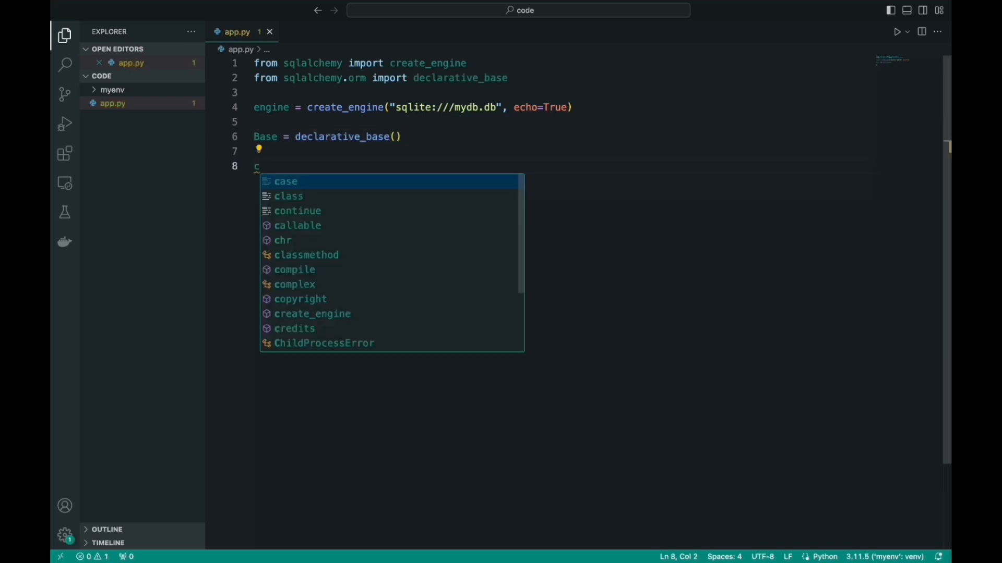
Step: Define class Product(Base) with __tablename__ = "Products"
text(lass Pr)
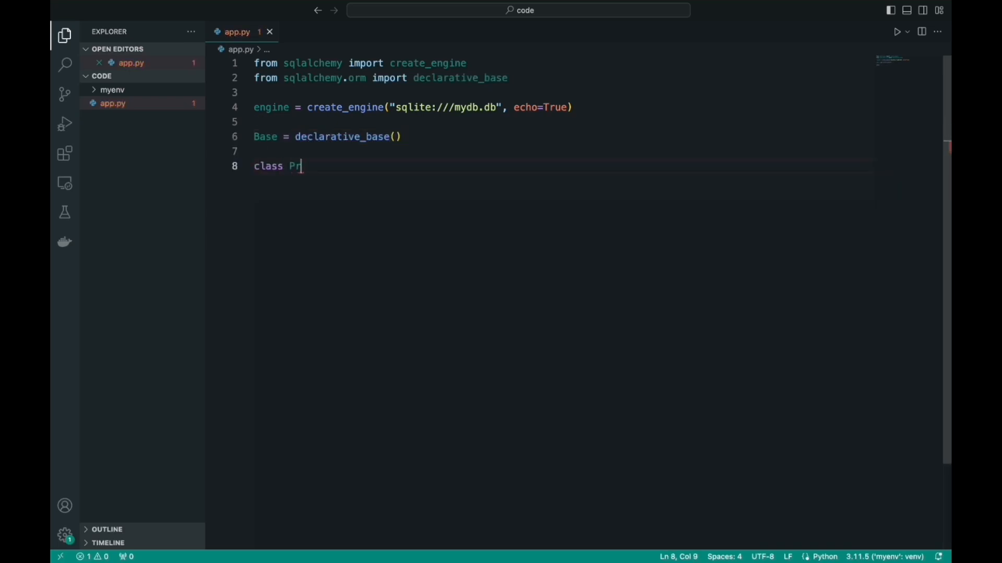
text(oduct(Base):)
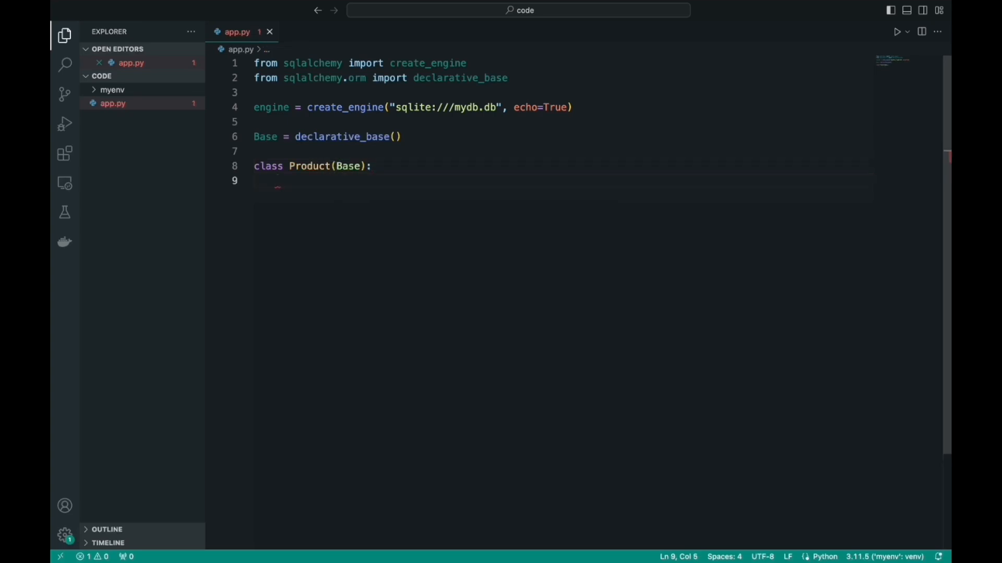
text(tablename__ =)
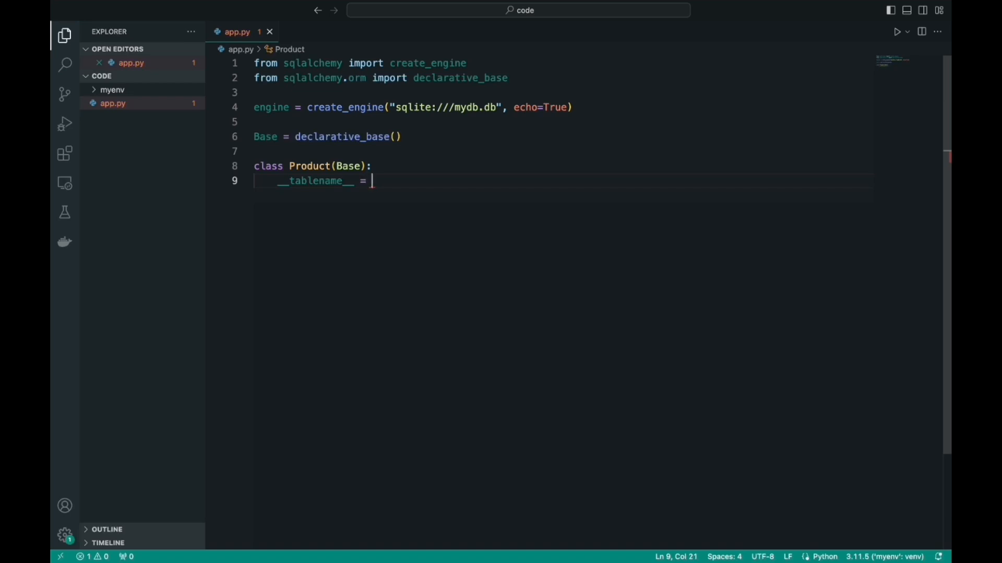
text("Pr")
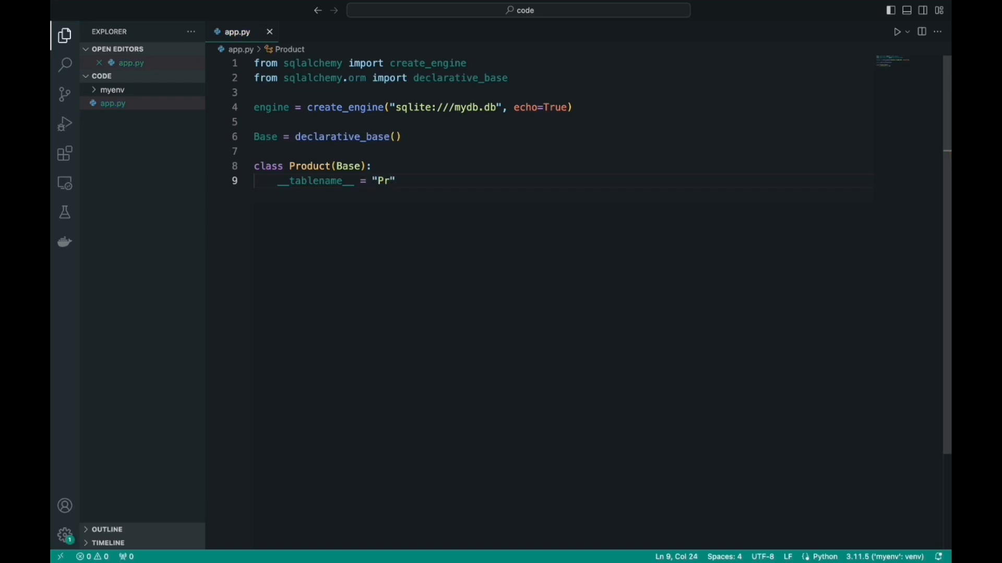
text(o)
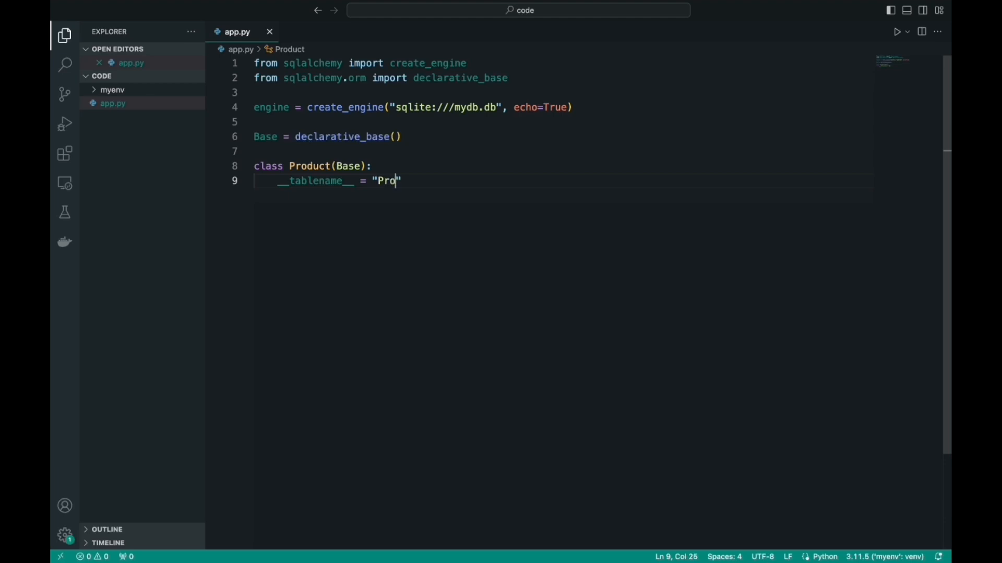
text(ducts)
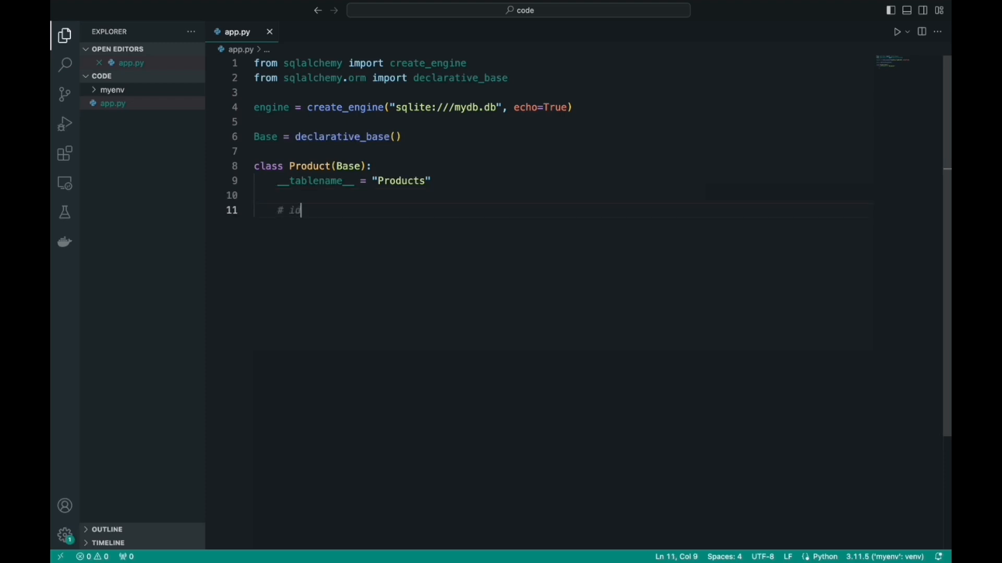
Step: Comment the planned columns id, name, created_at, price, is_stock and begin the id attribute
text(d, name, crea)
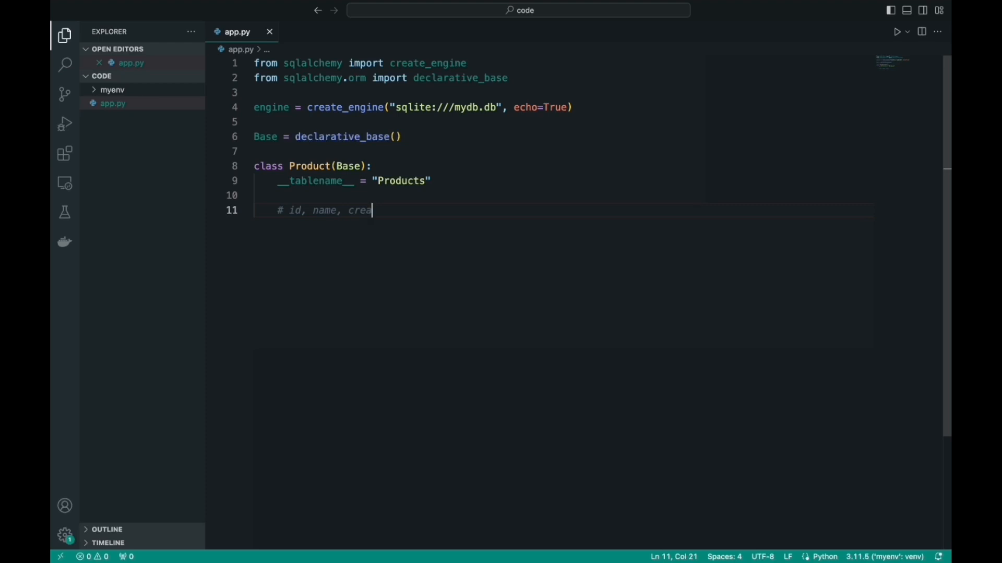
text(tes)
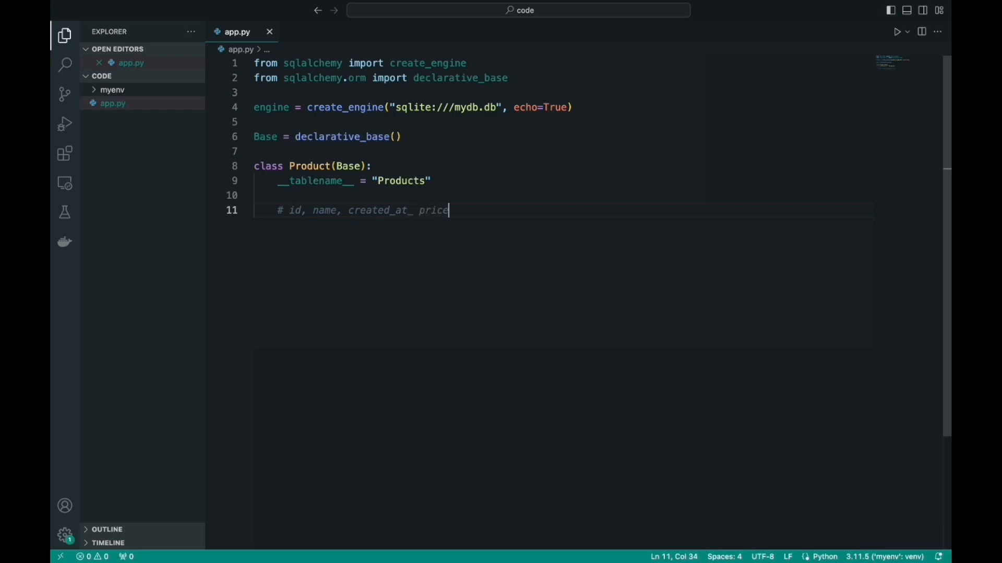
text(, i)
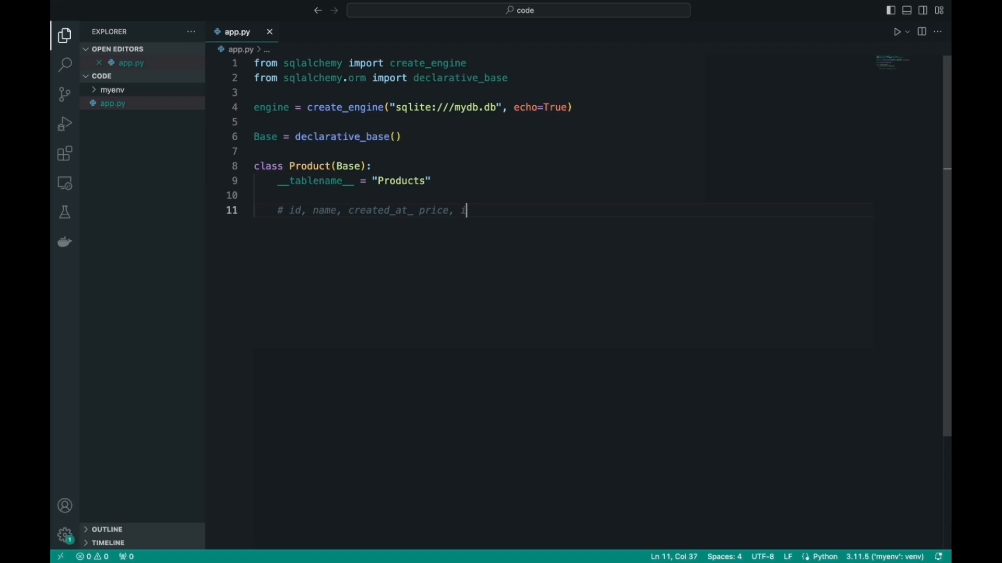
text(is_)
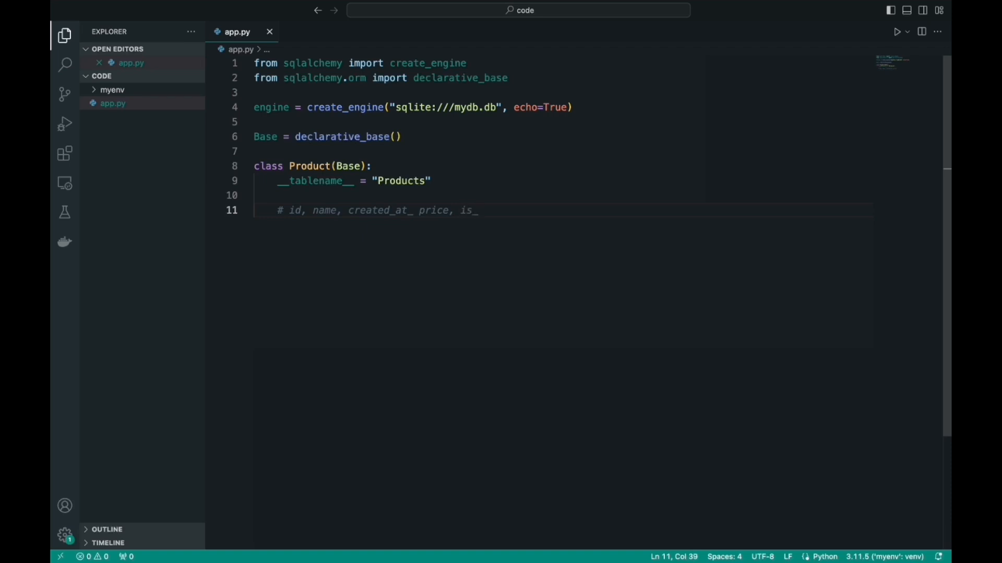
text(st)
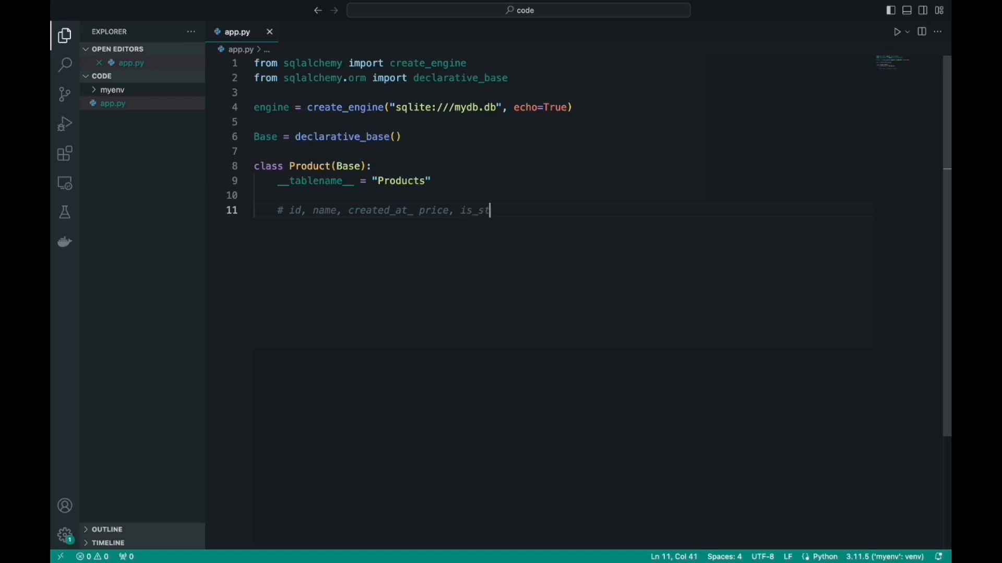
text(ock)
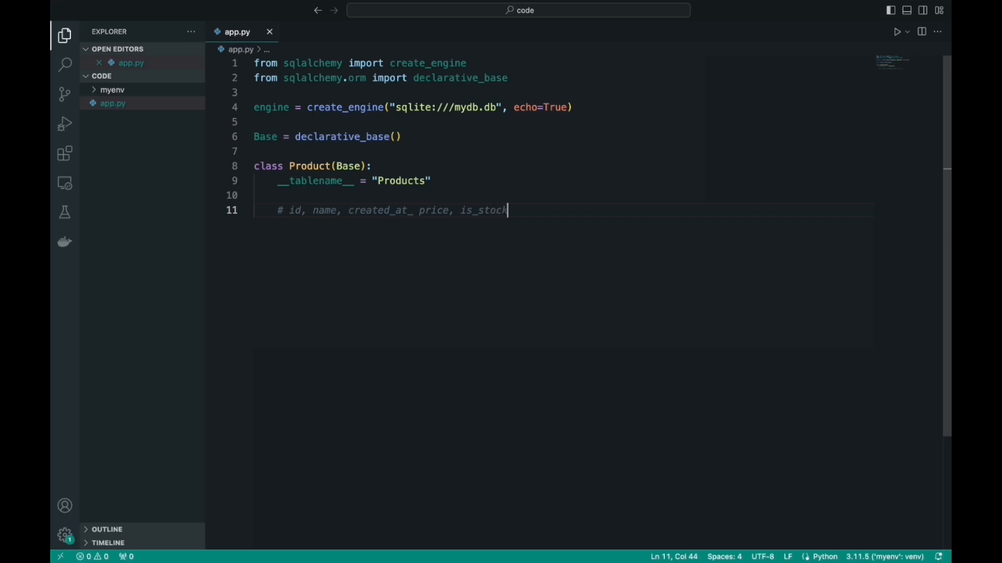
key(Enter)
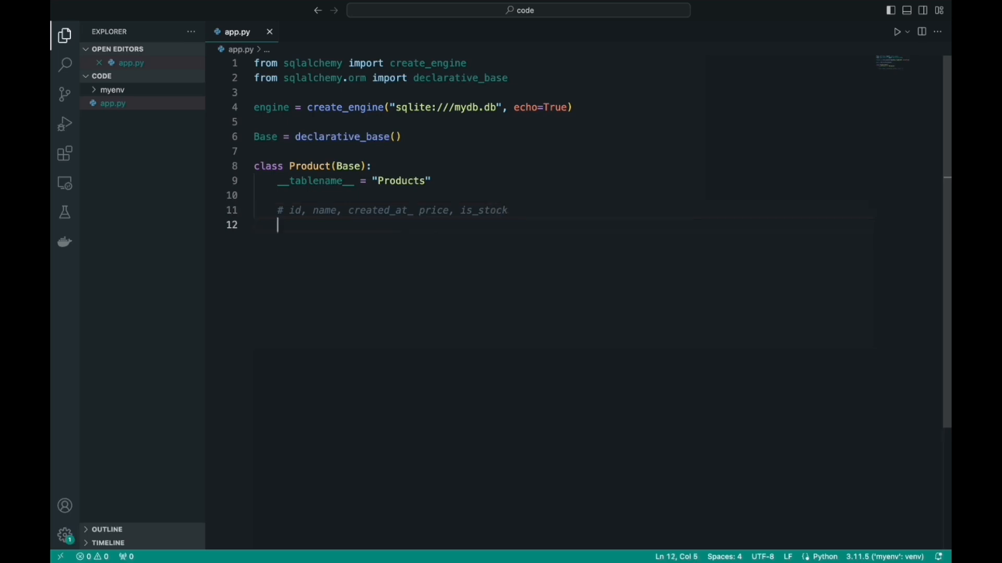
text(id)
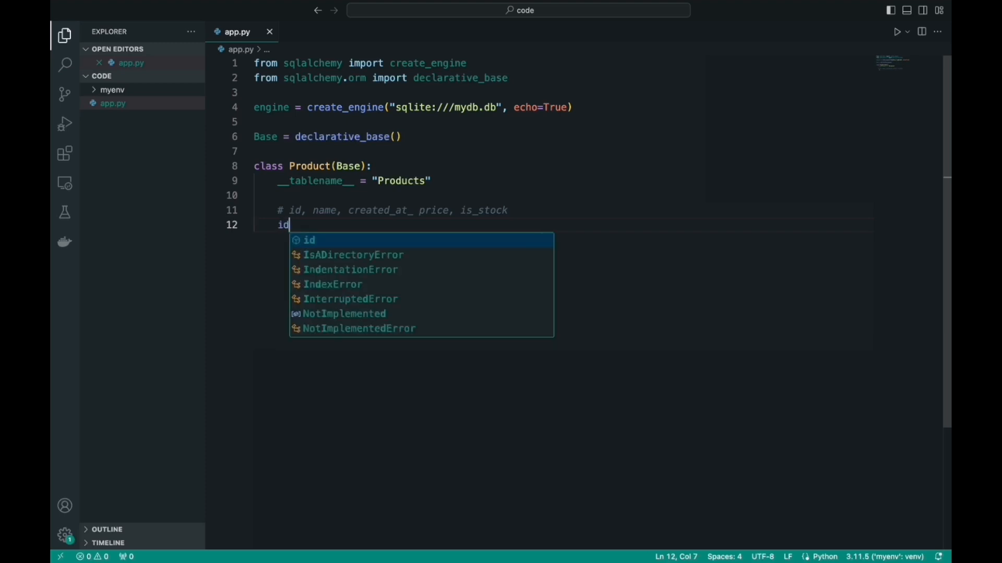
Step: Drop the partial id and extend the import with Integer, String, Date, Float, Boolean
key(Escape)
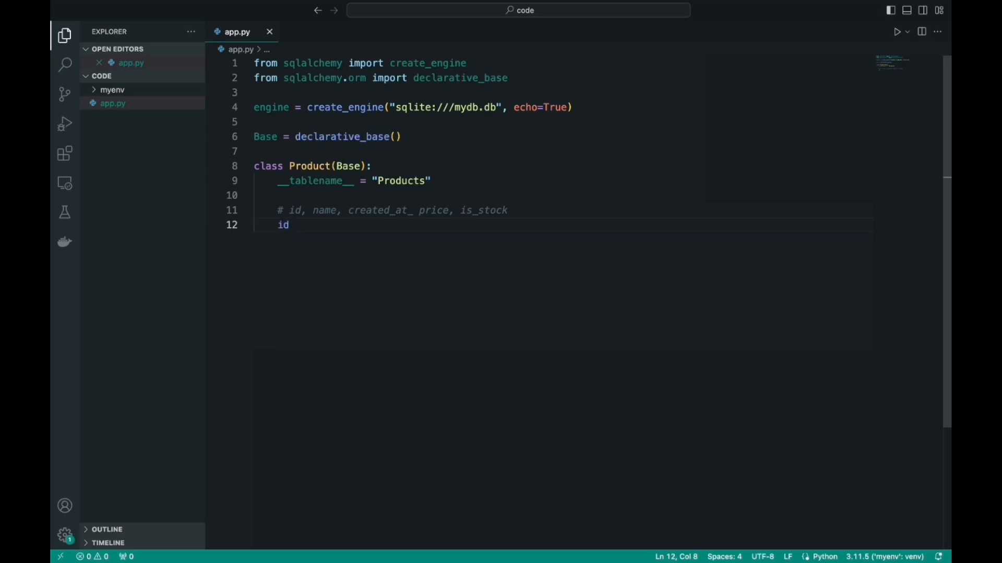
key(backspace)
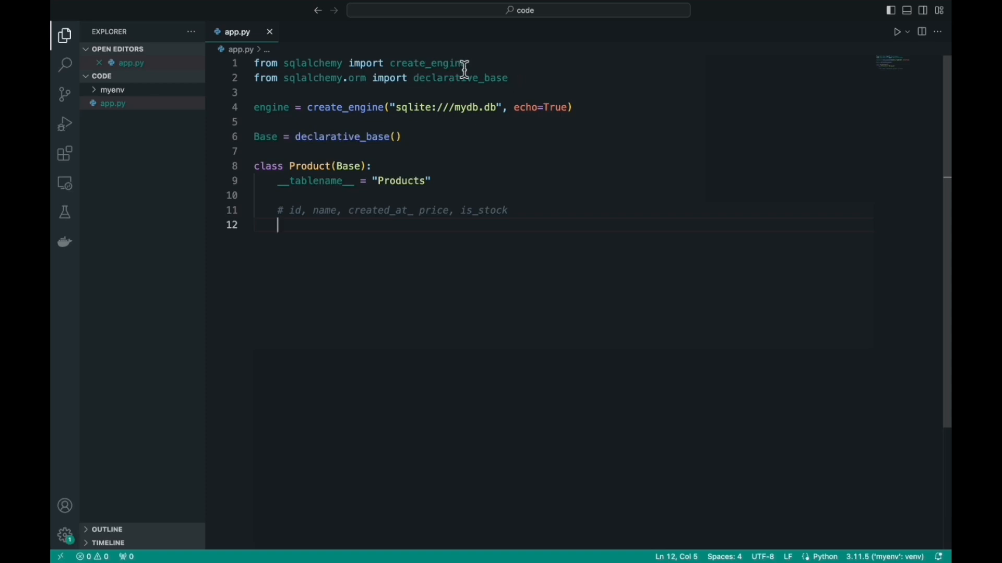
text(,)
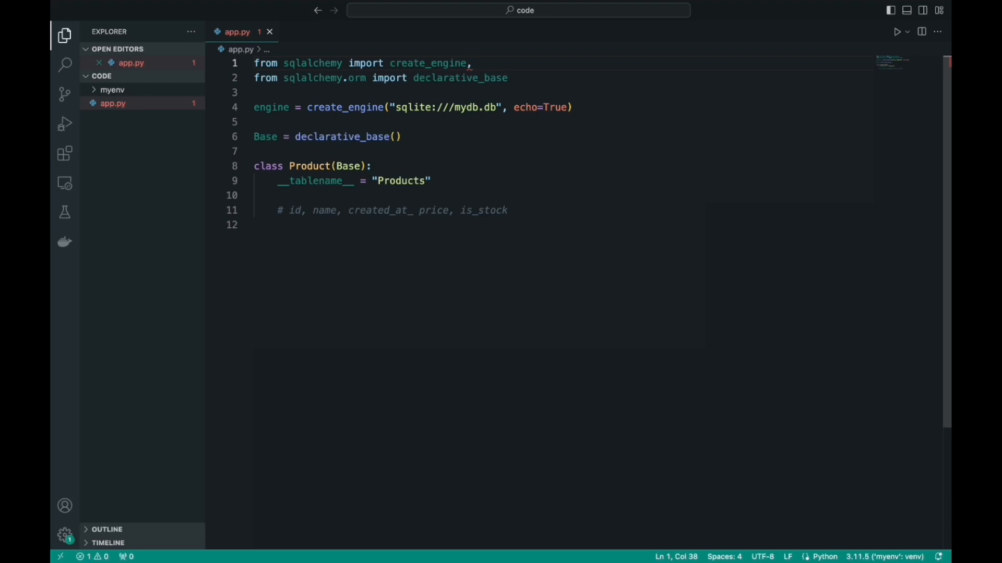
text(I)
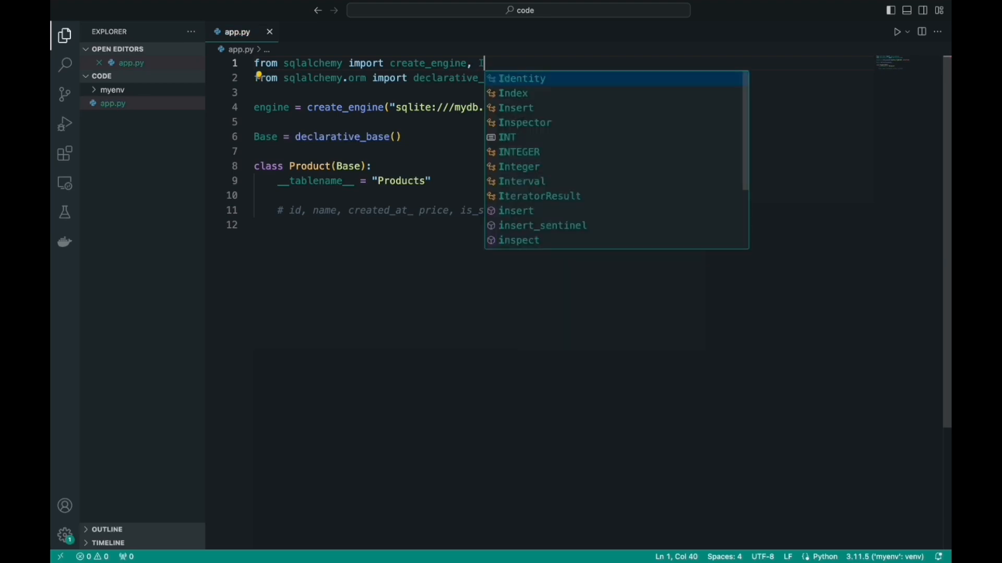
text(nteger)
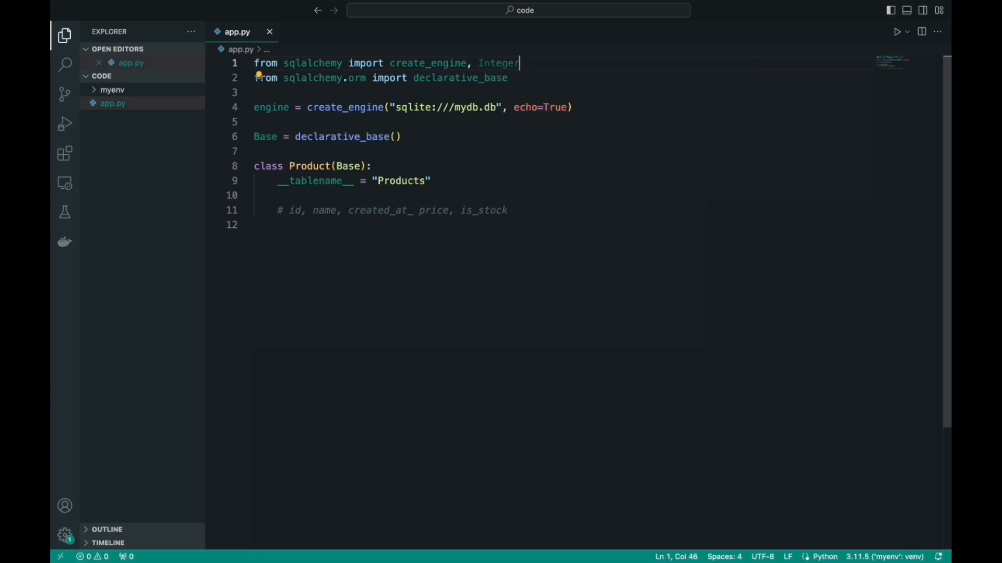
text(, S)
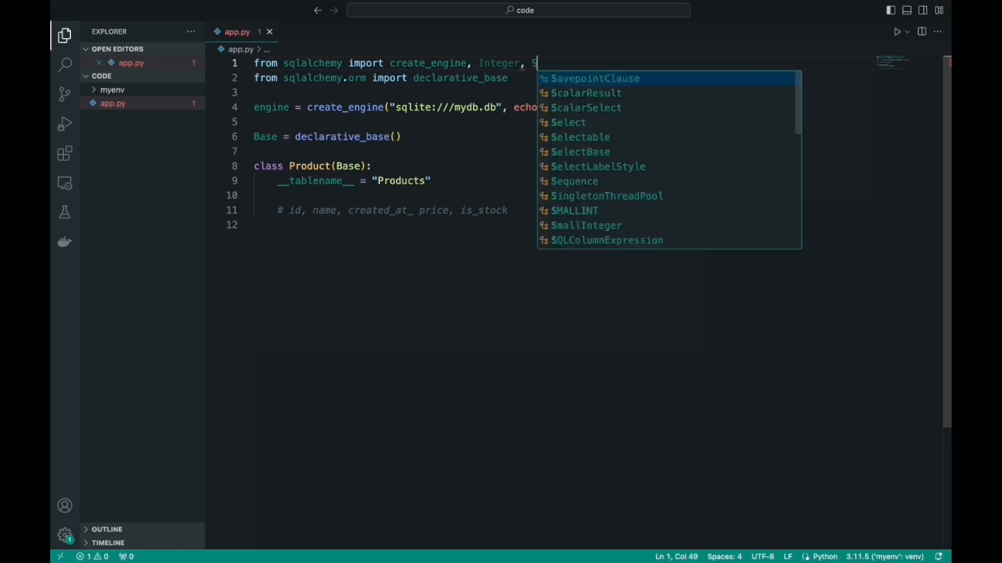
text(tring)
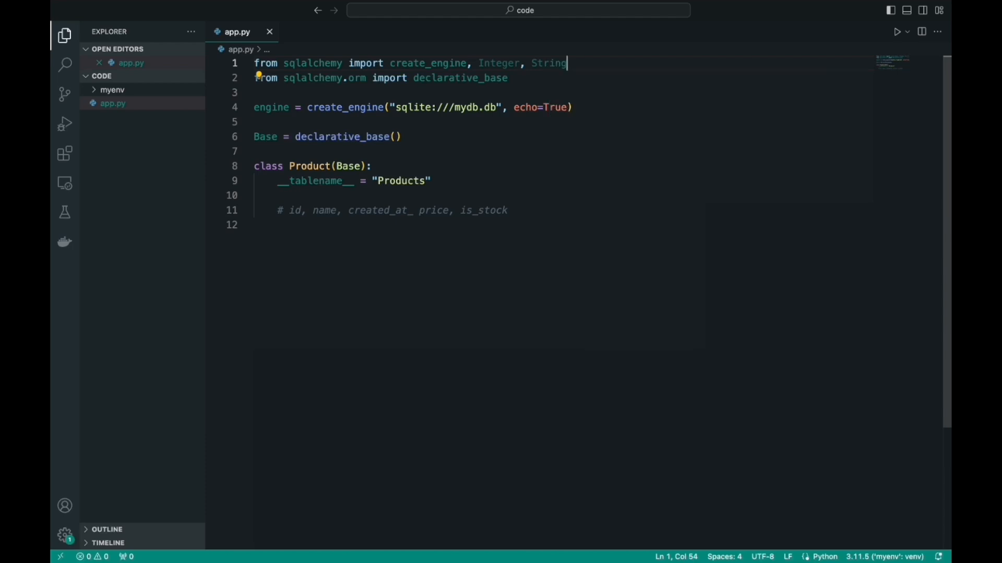
text(,)
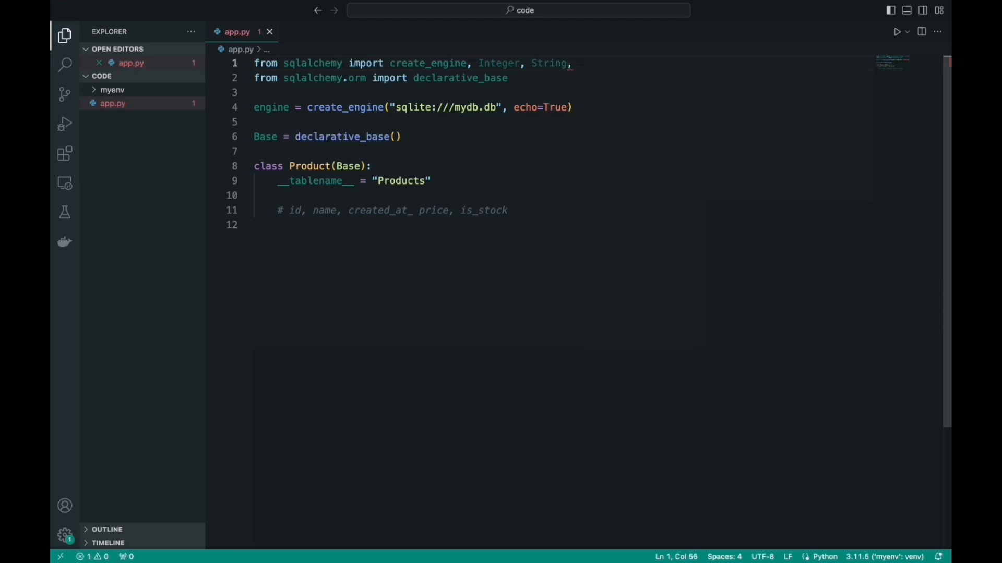
text(Date,)
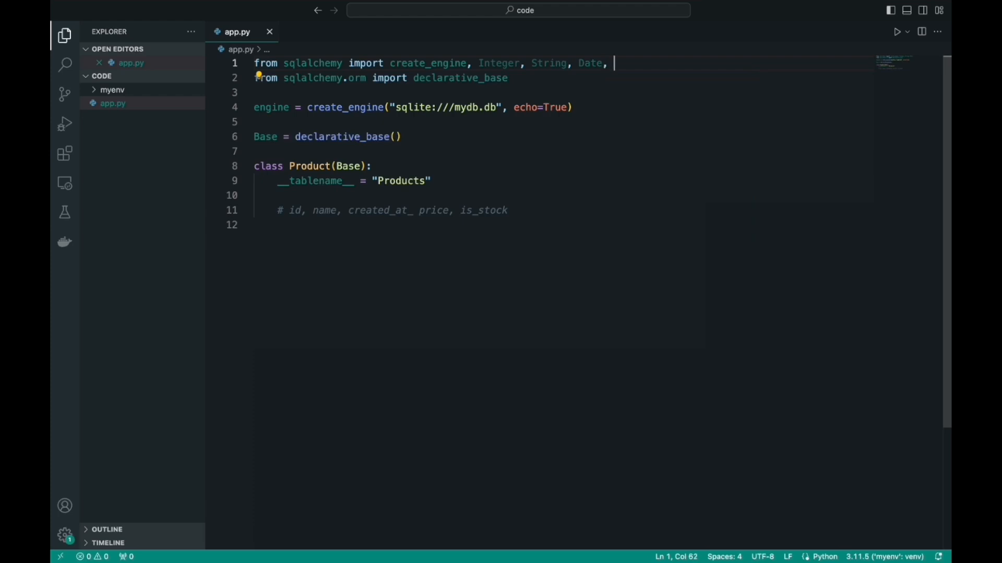
text(Float, B)
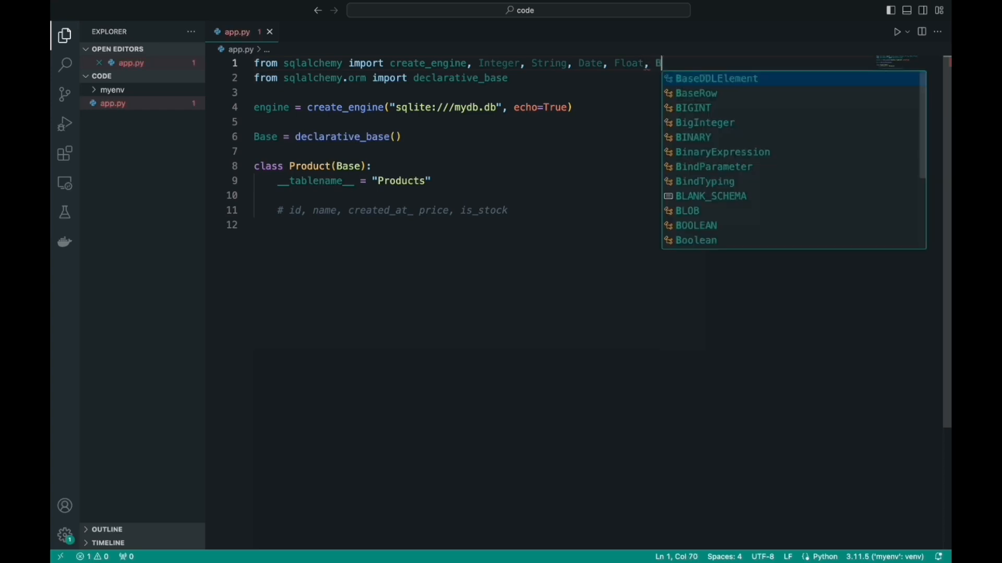
text(oolean)
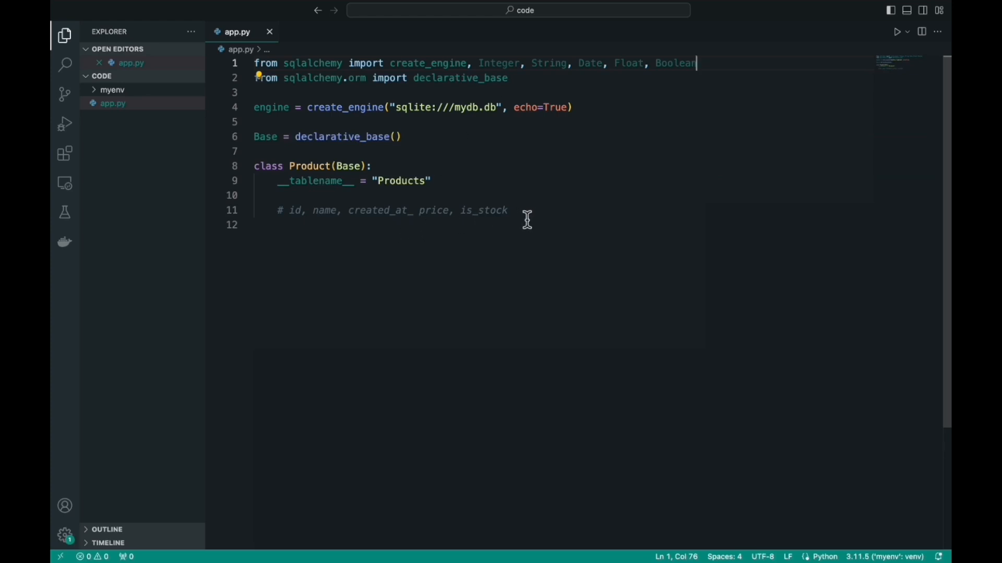
drag(364, 209, 508, 210)
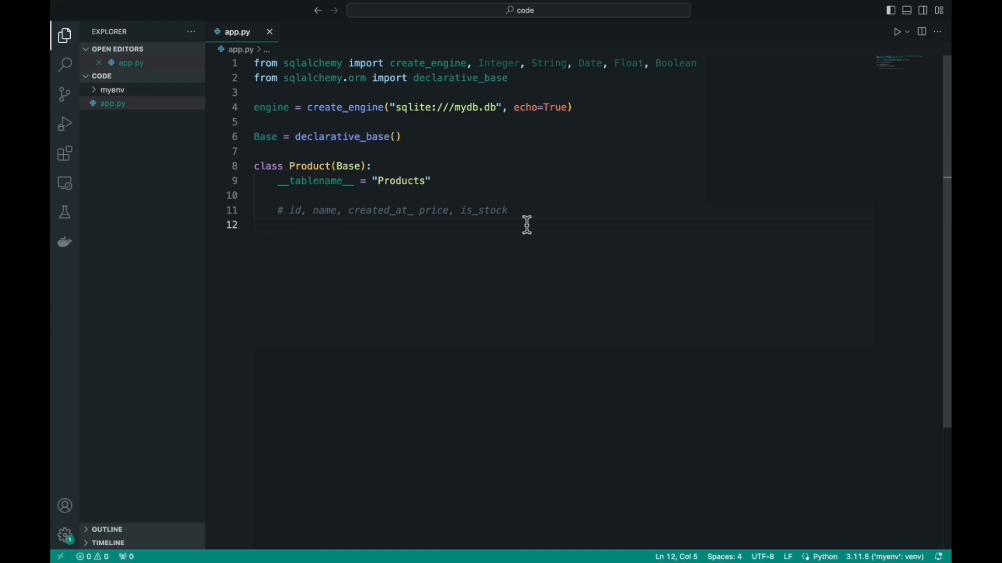
Step: Start id = Co, then add Column to the sqlalchemy import list
text(id =)
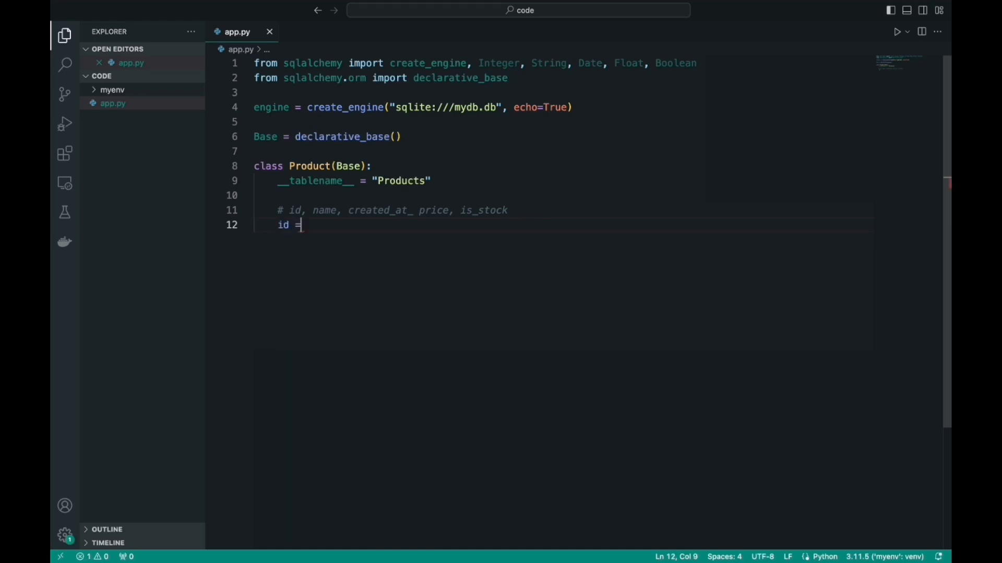
text(C)
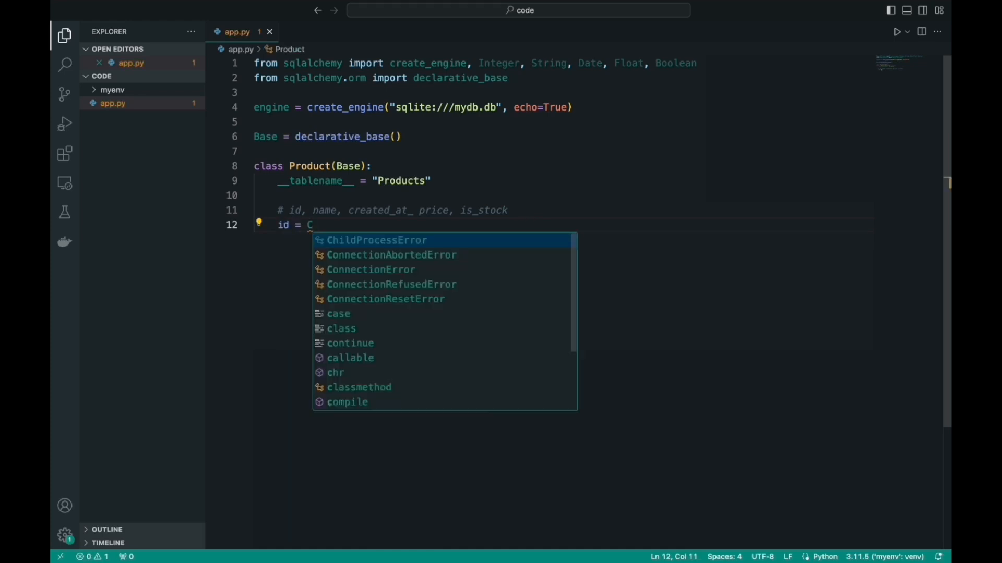
text(o)
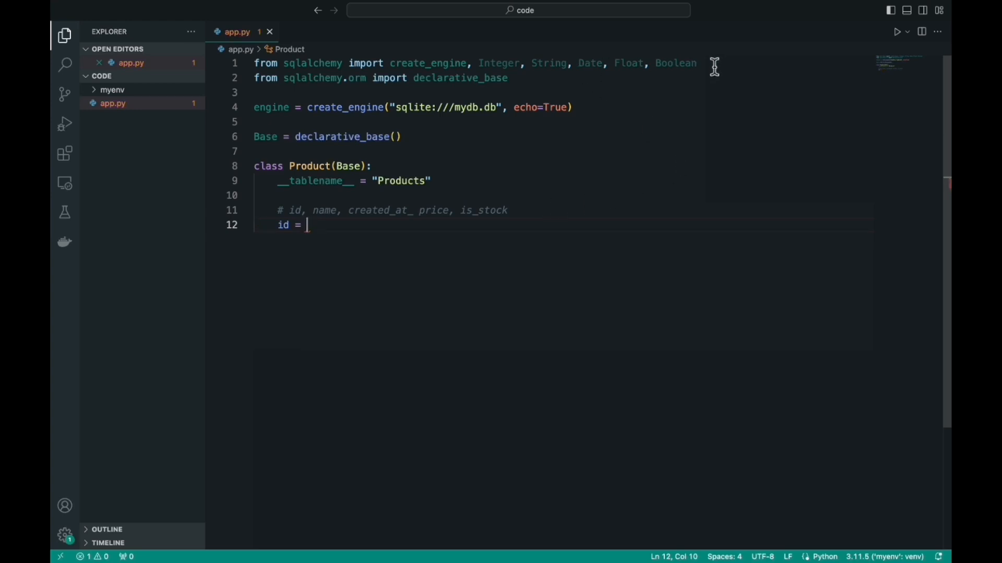
double_click(675, 62)
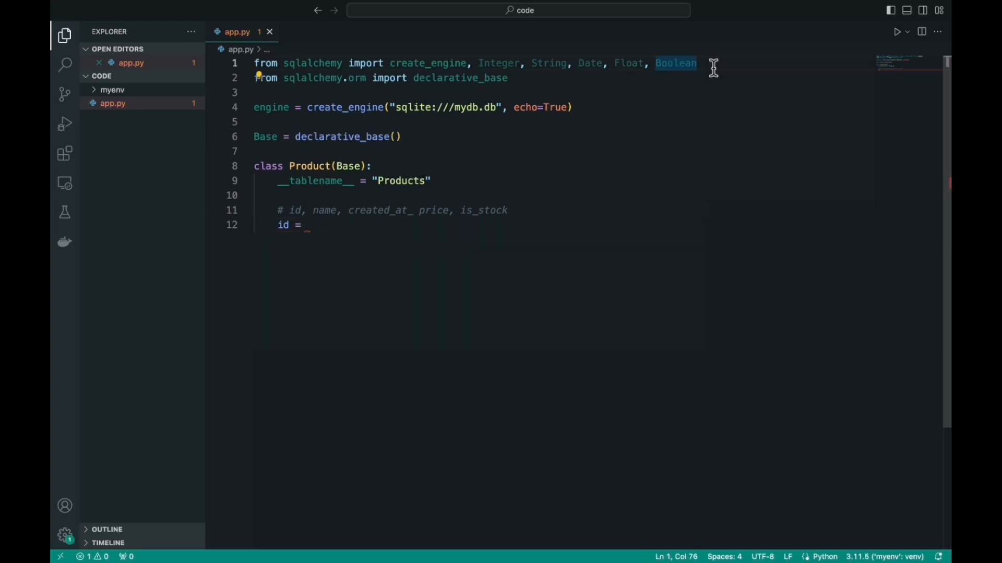
text(, C)
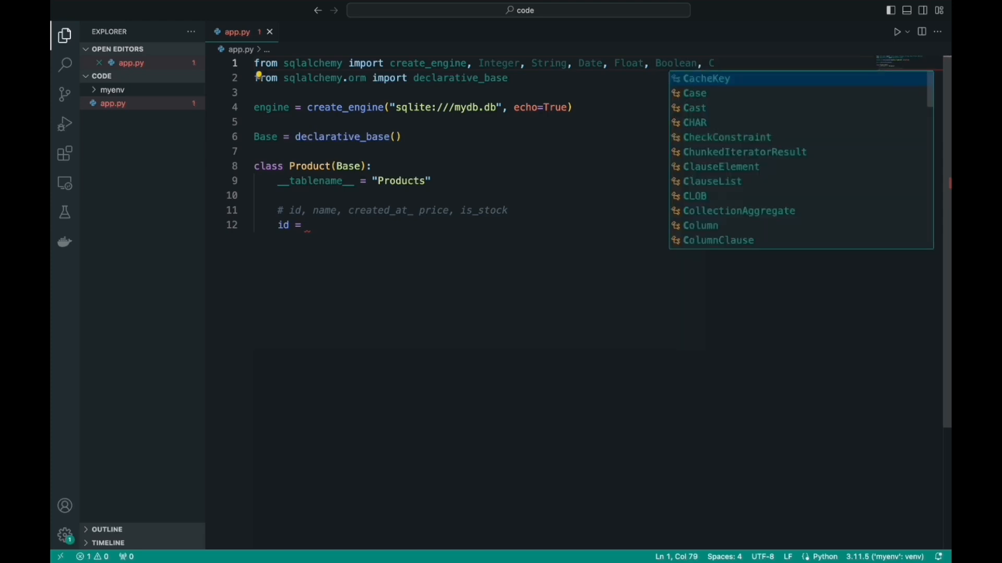
text(olumn)
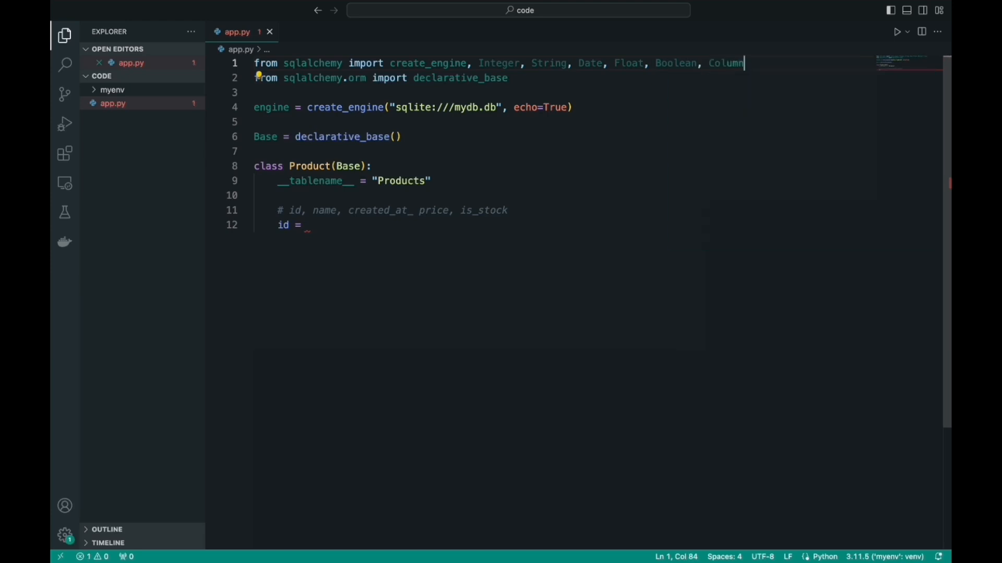
mouse_move(389, 233)
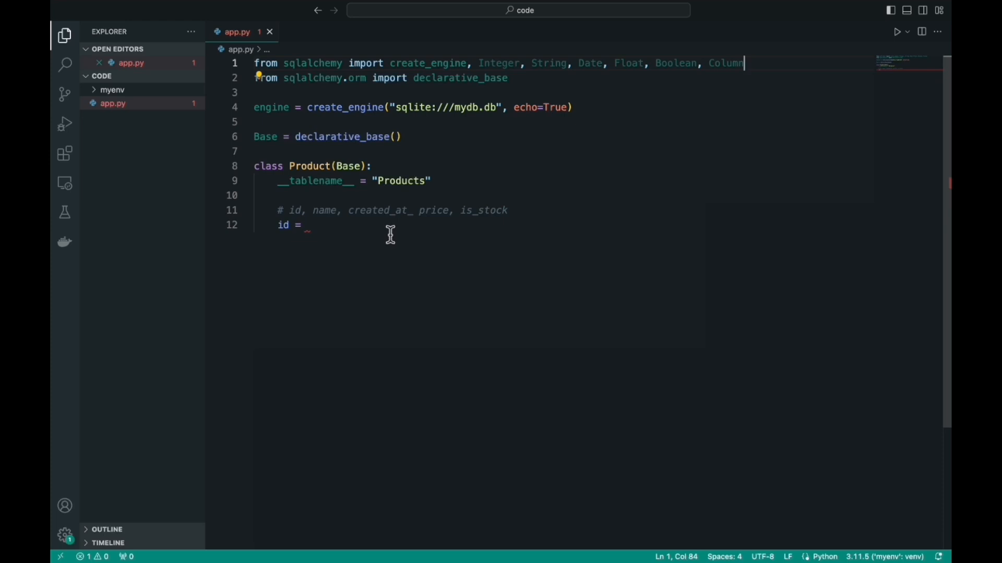
Step: Define id = Column(Integer, primary_key=True) and begin the name attribute
text(Column)
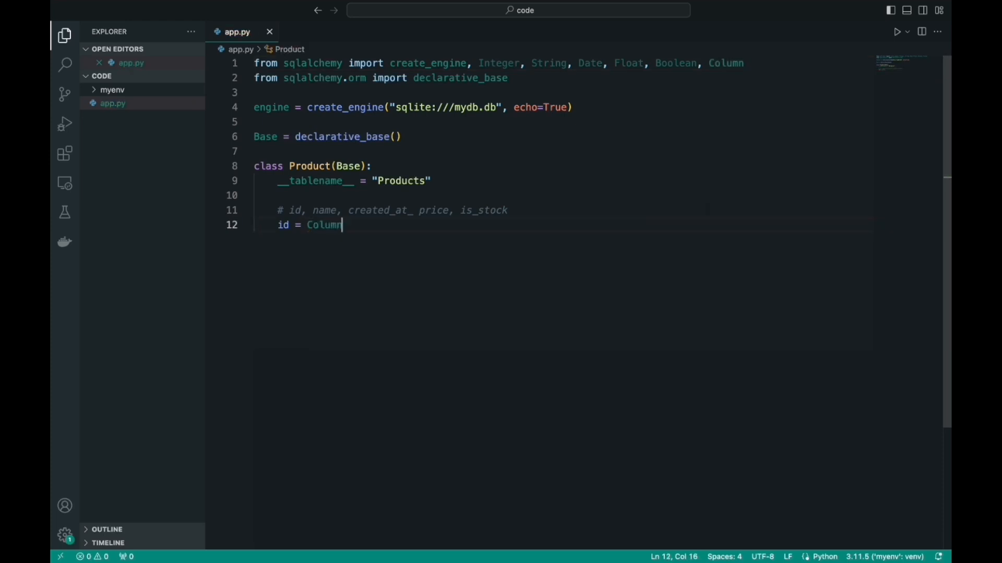
text((In)
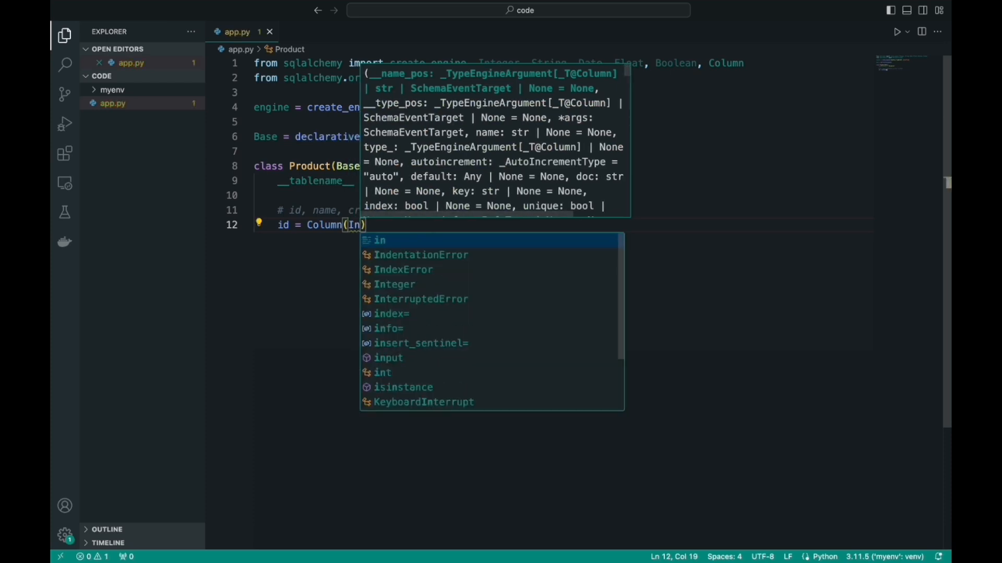
key(Down)
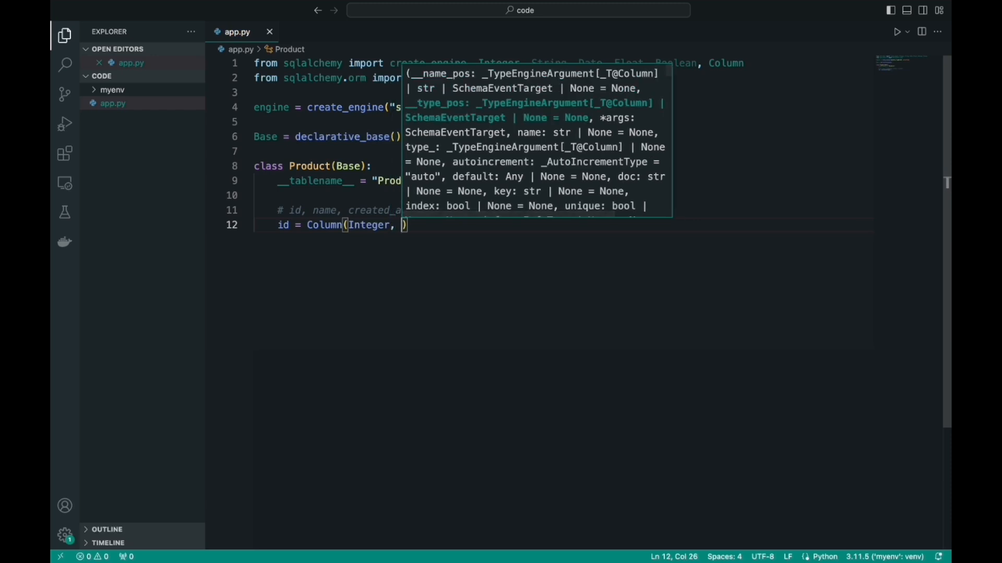
text(primary_key=)
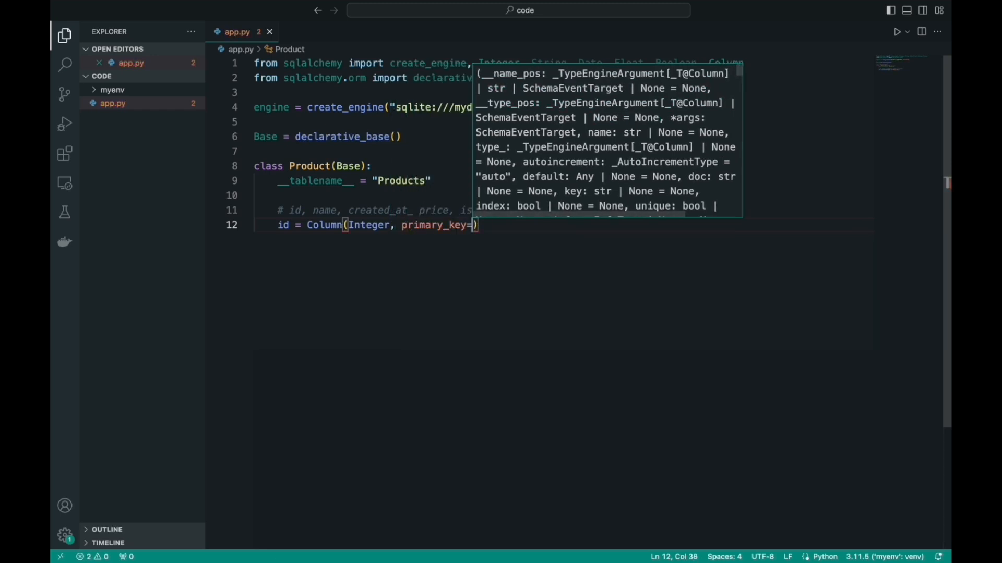
text(True)
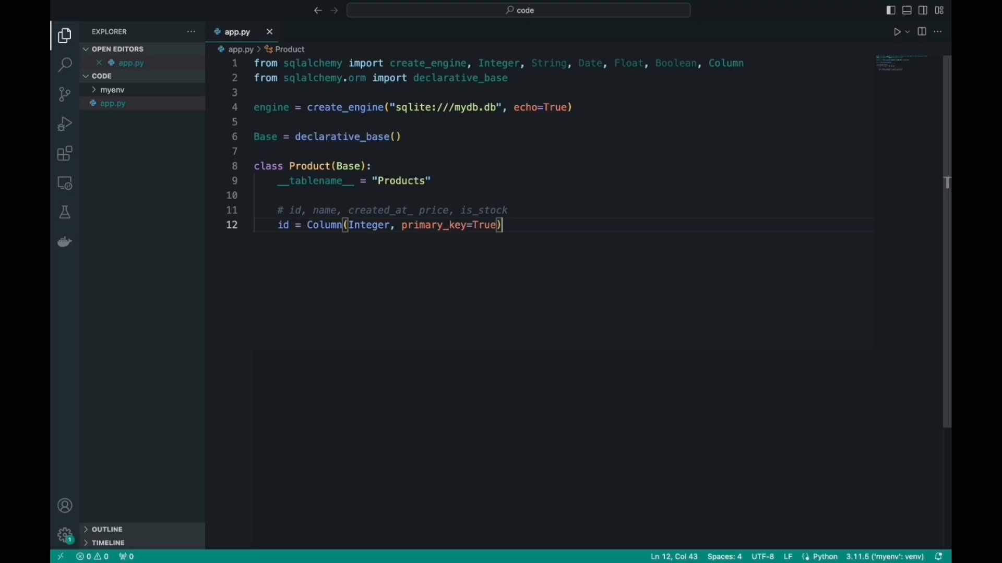
text(name =)
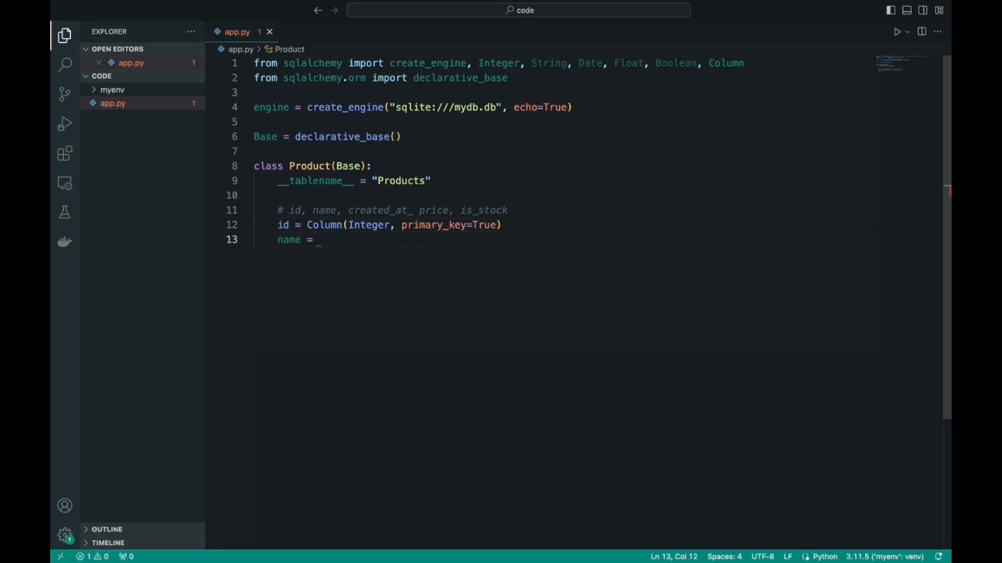
Step: Define name = Column(String(120), nullable=False)
text(Column)
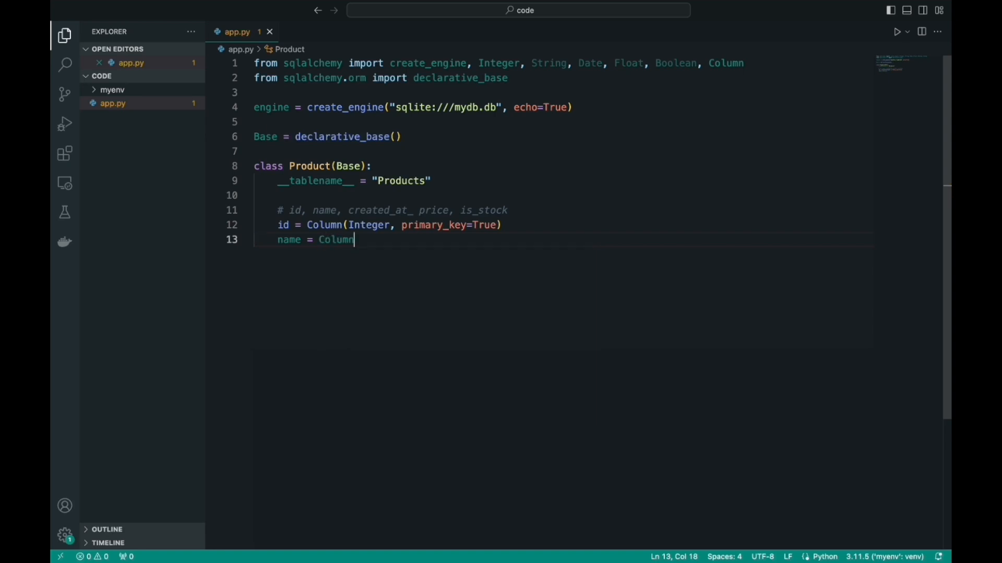
text((String)
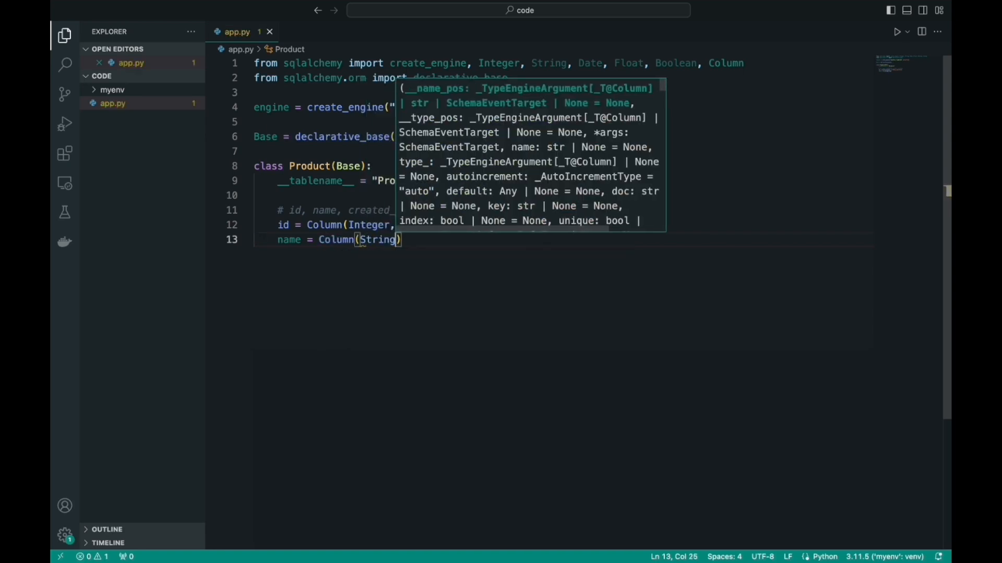
text(()
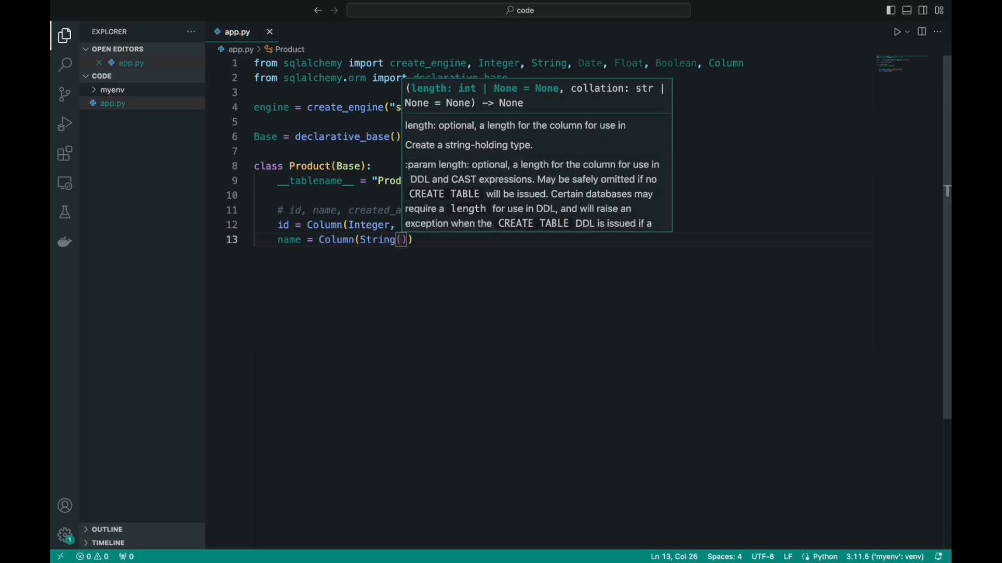
text(120)
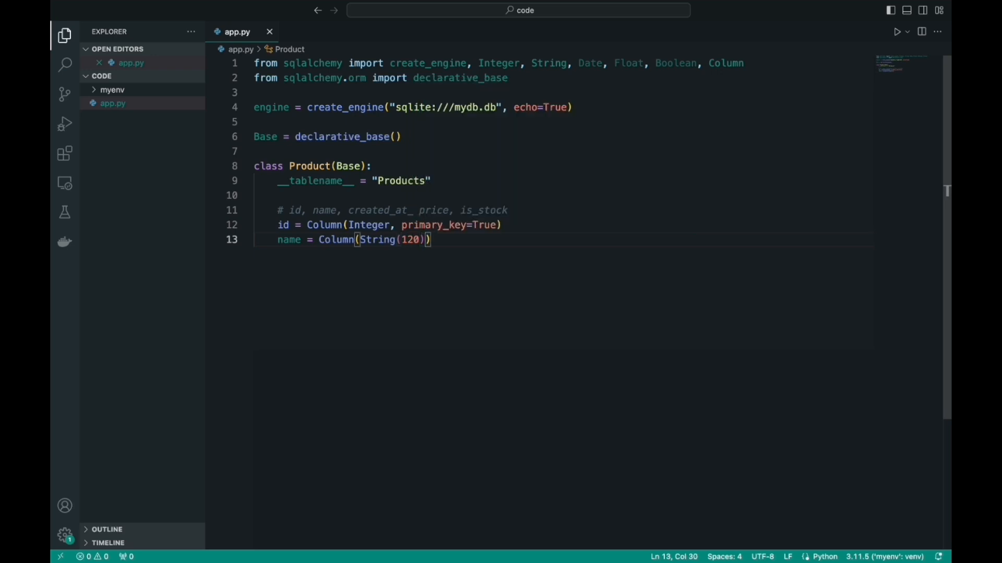
text(, n)
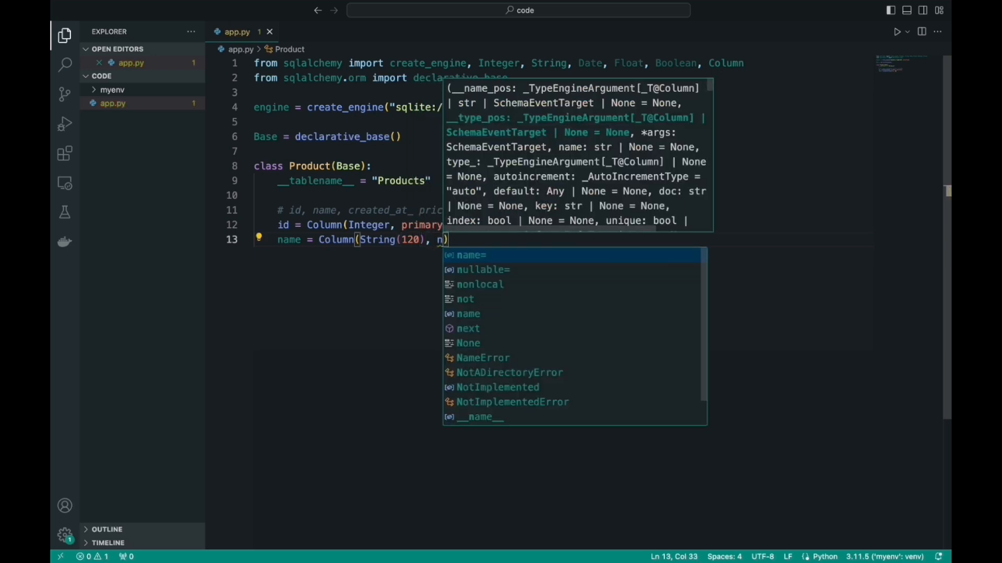
text(ullable=False)
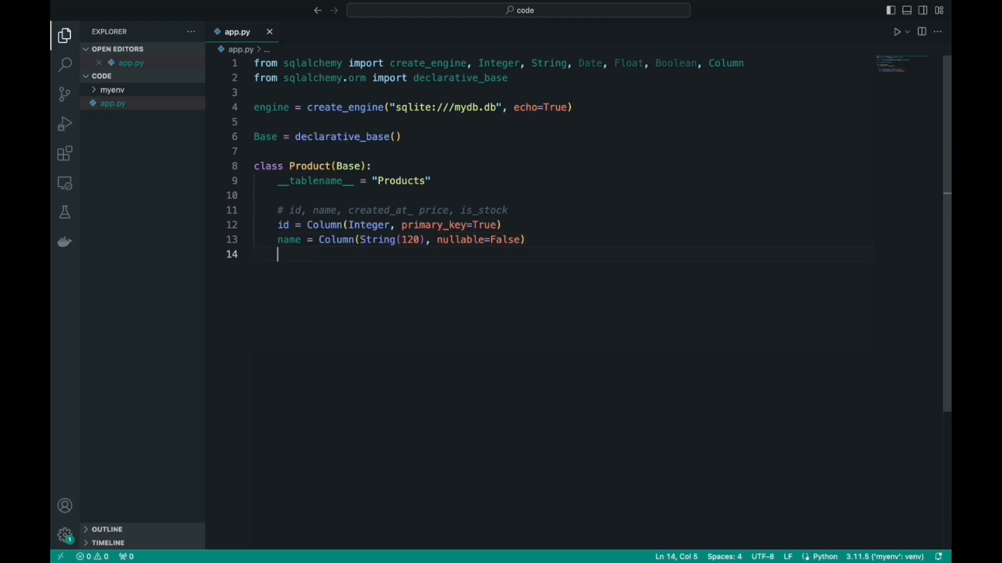
Step: Add created_at = Column(Date, default=) to Product, leaving the default value empty for now
text(c)
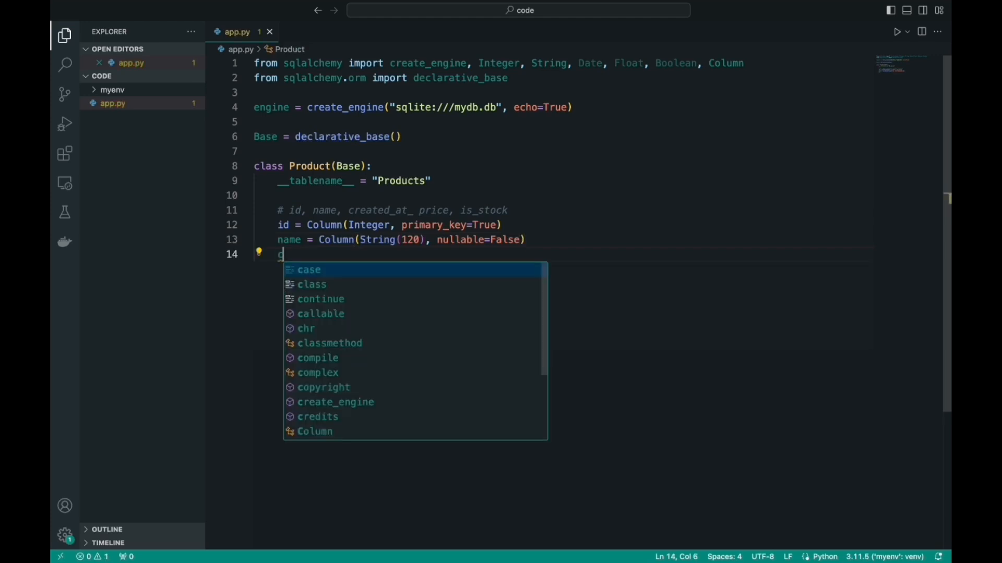
text(rea)
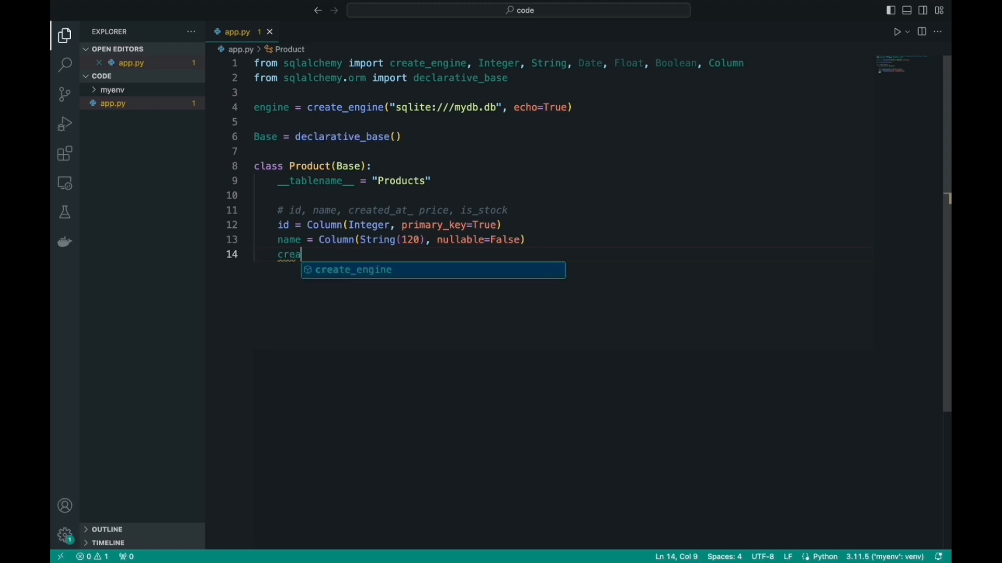
text(ted)
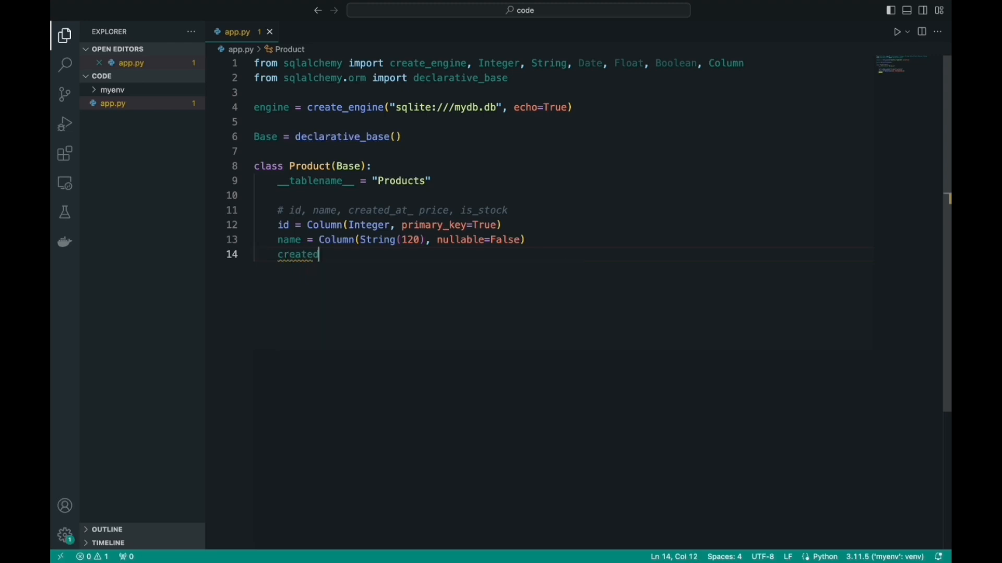
text(_at)
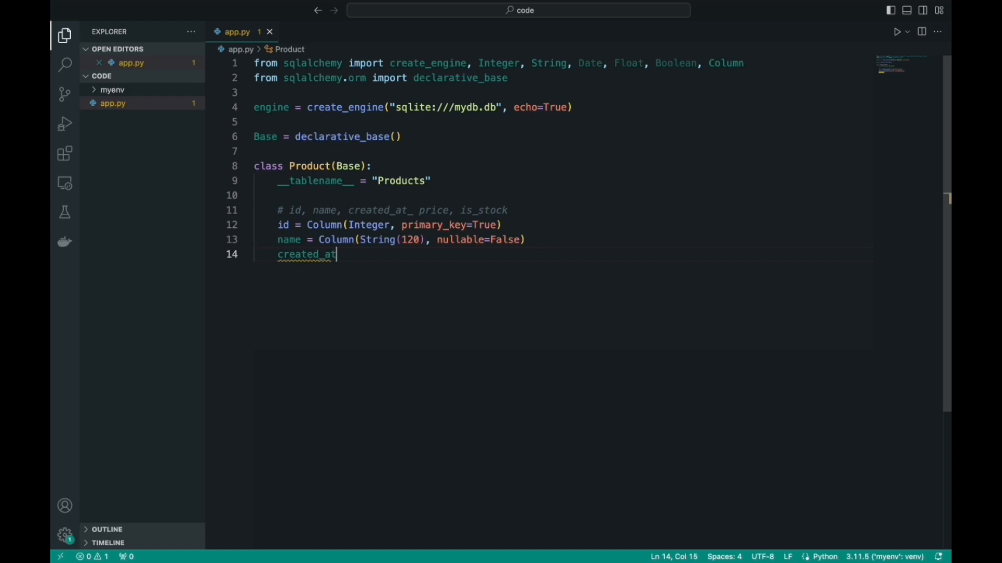
text(=)
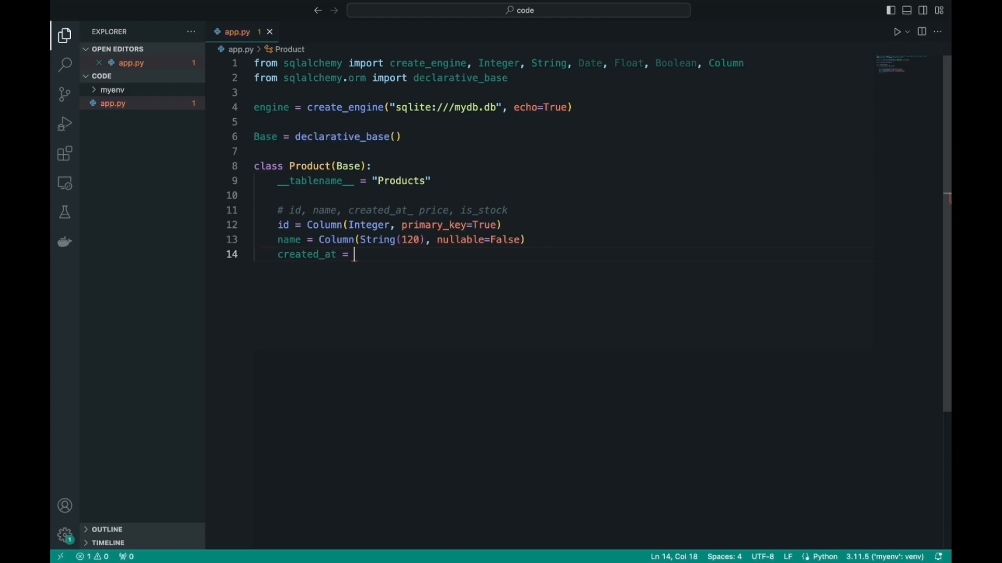
text(Column()
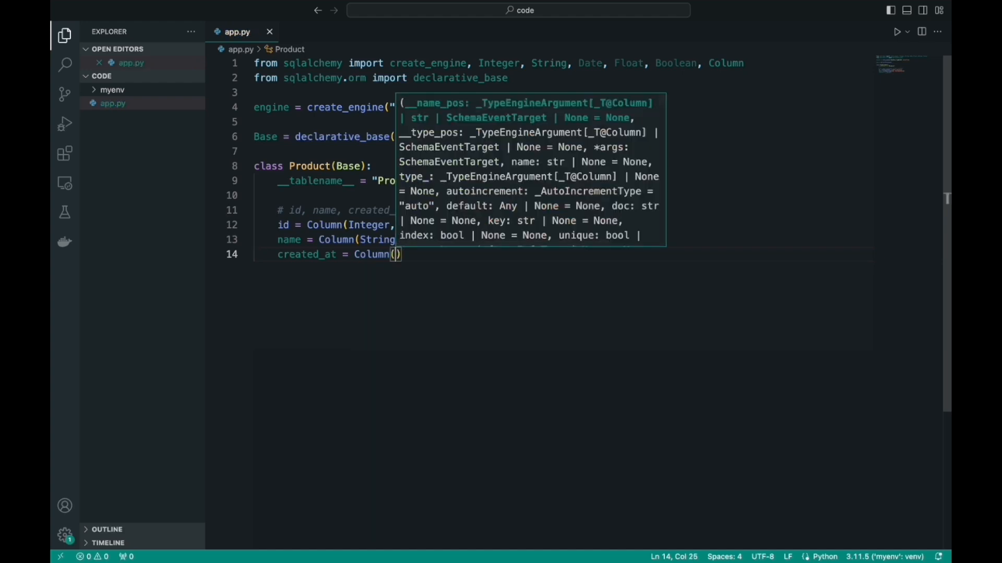
text(Date, d)
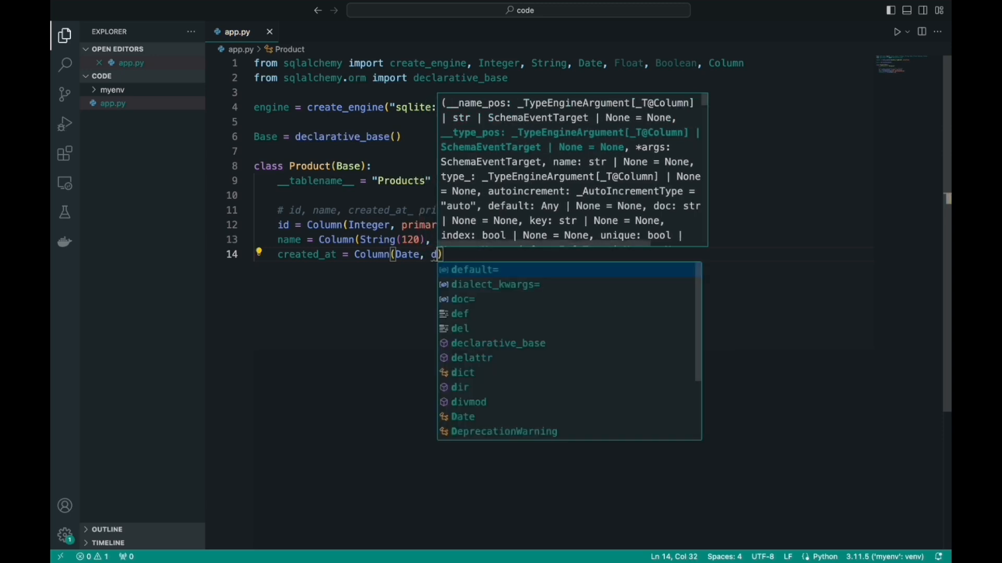
text(efault=)
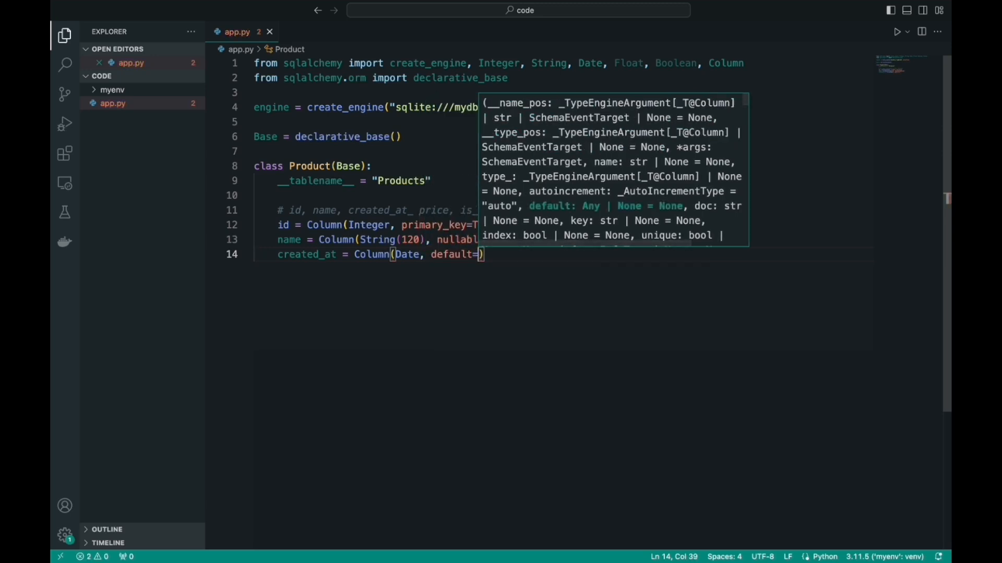
click(508, 78)
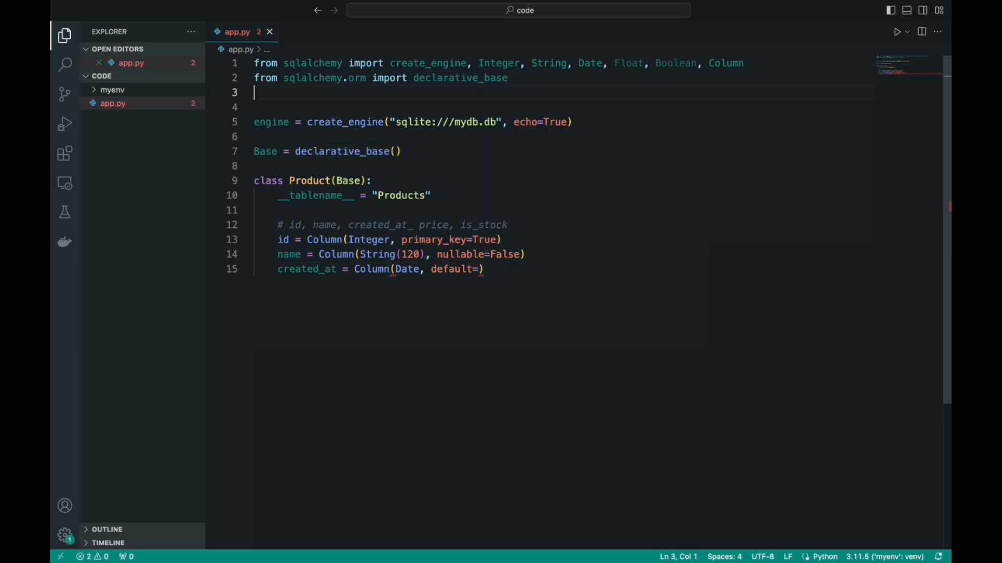
Step: Import datetime below the sqlalchemy imports and set created_at's default to datetime.datetime.now
text(on)
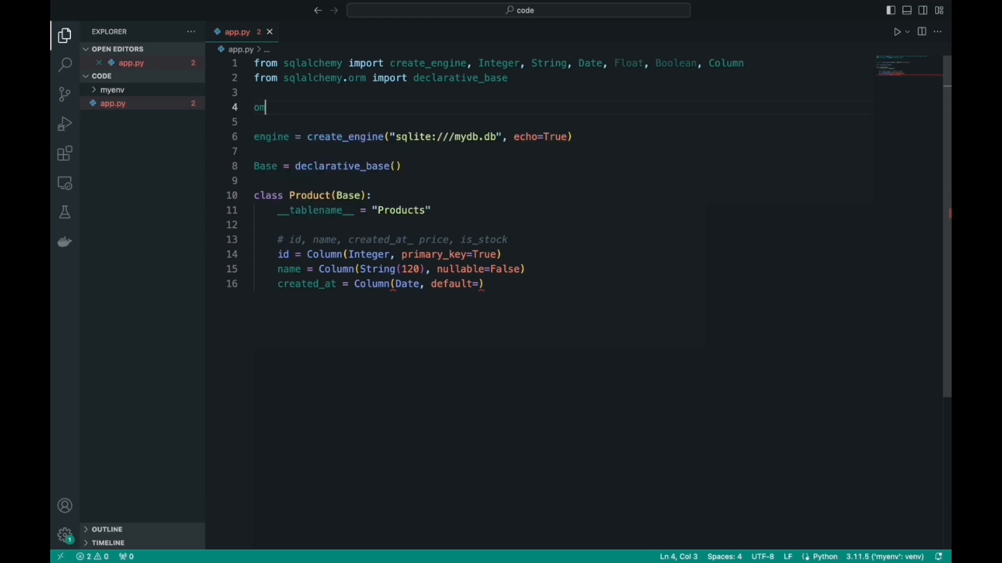
text(import d)
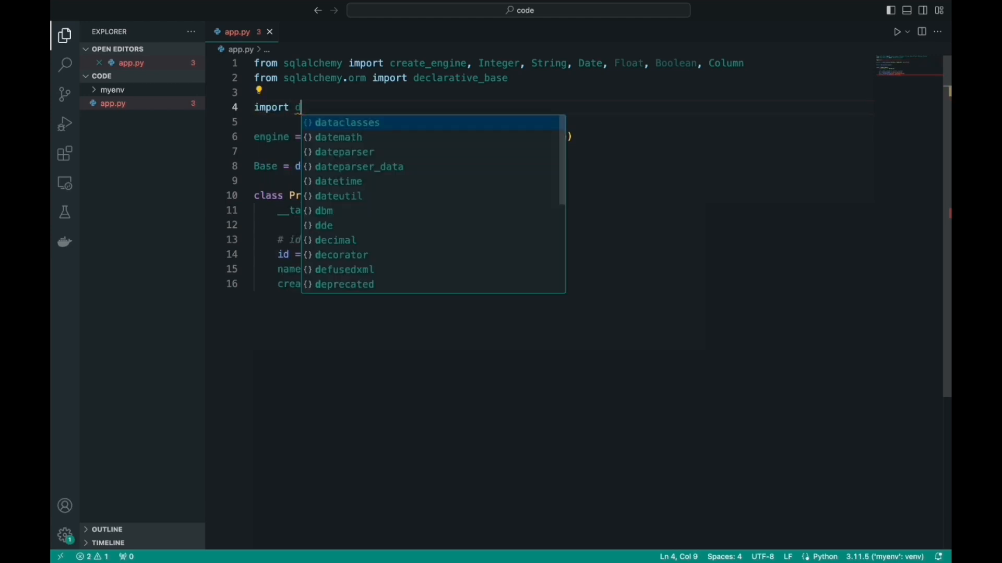
text(atetime)
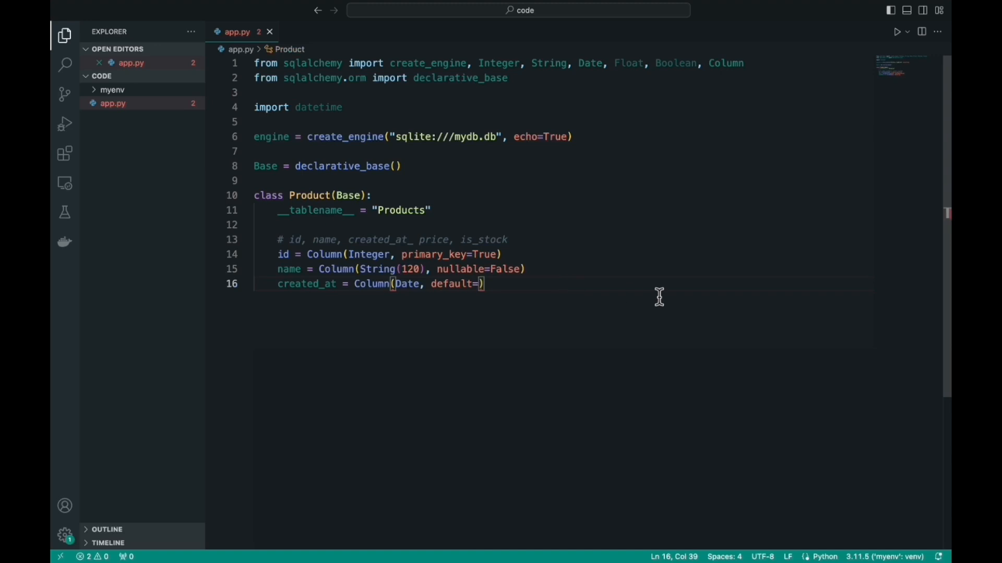
text(datetime.datetime)
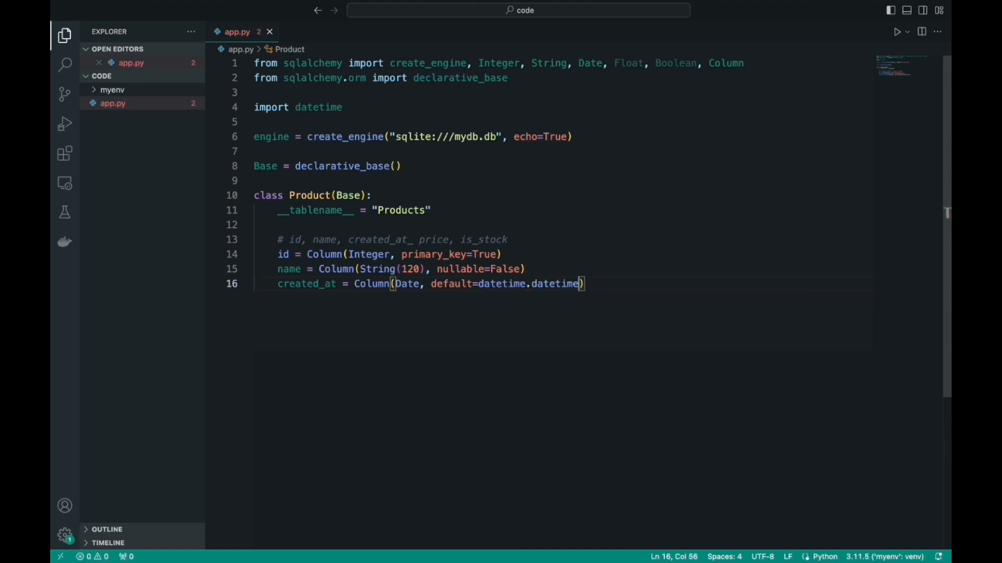
text(now)
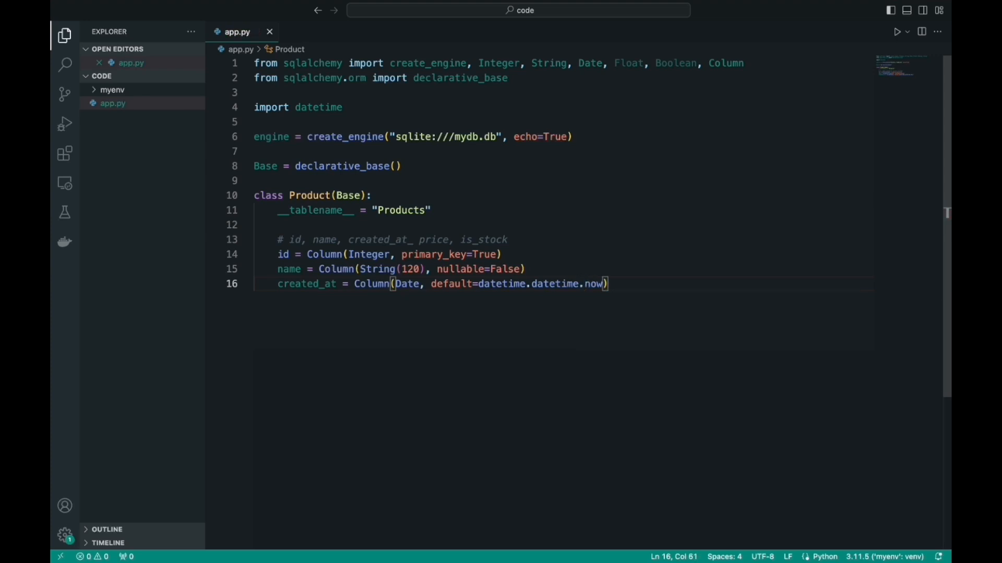
Step: Add price = Column(Float, nullable=False) and is_stock = Column(Boolean, default=False) to Product
key(Enter)
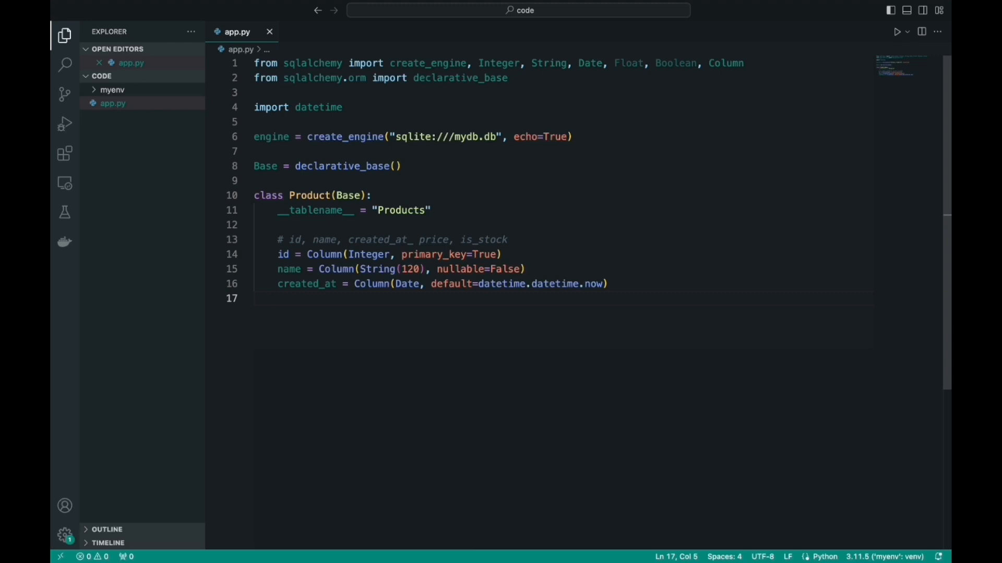
text(price = Column)
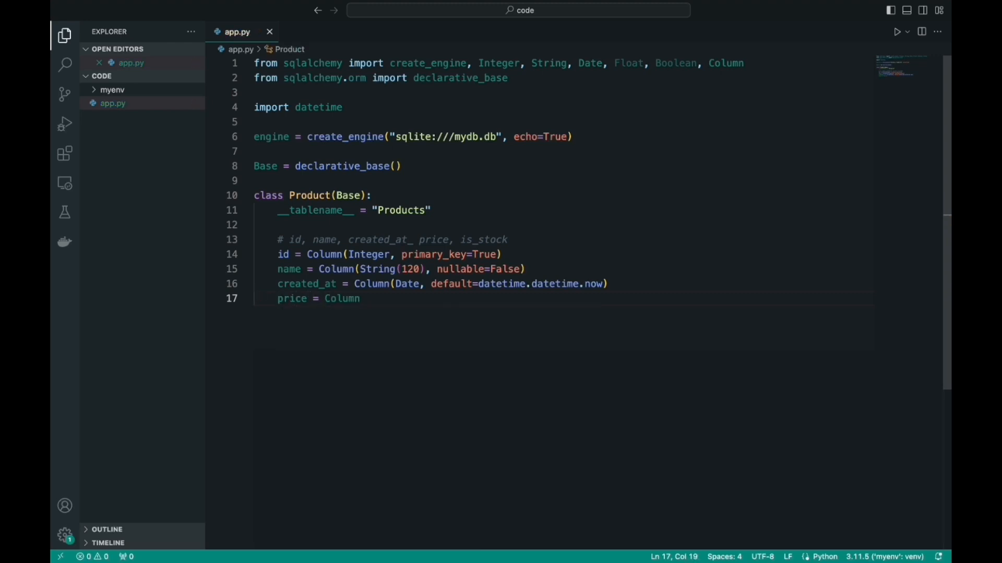
text((Float)
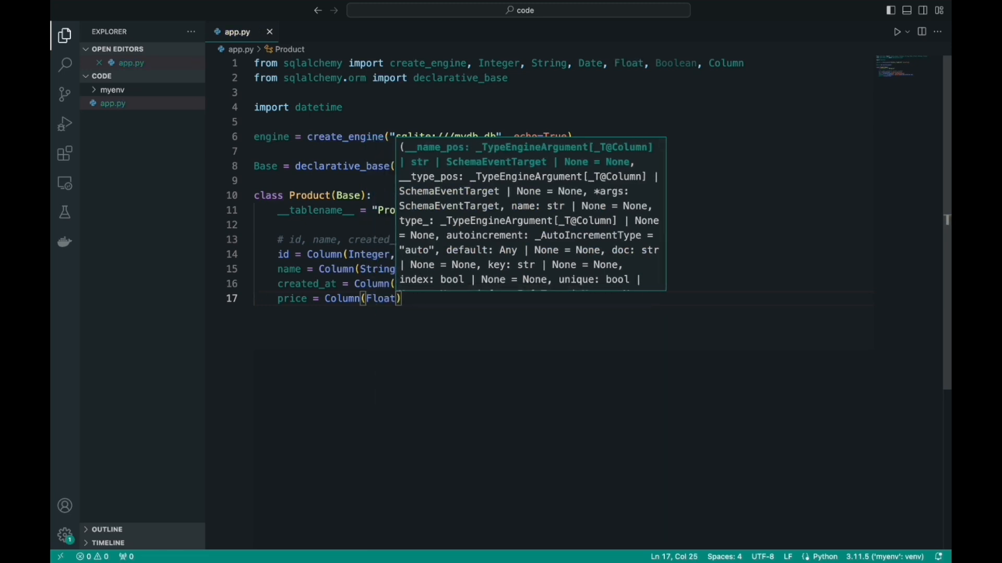
text(nullable=False)
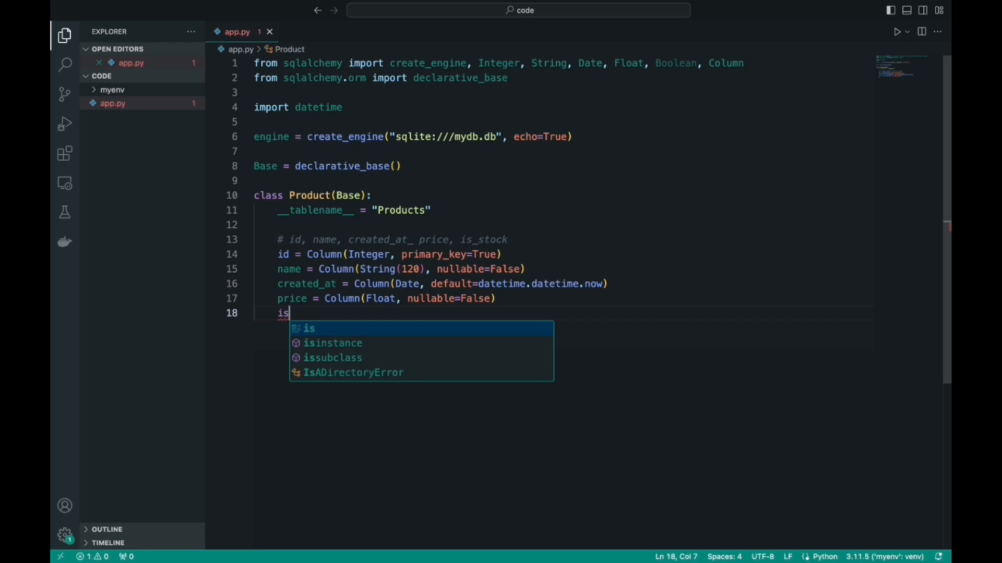
text(_stock =)
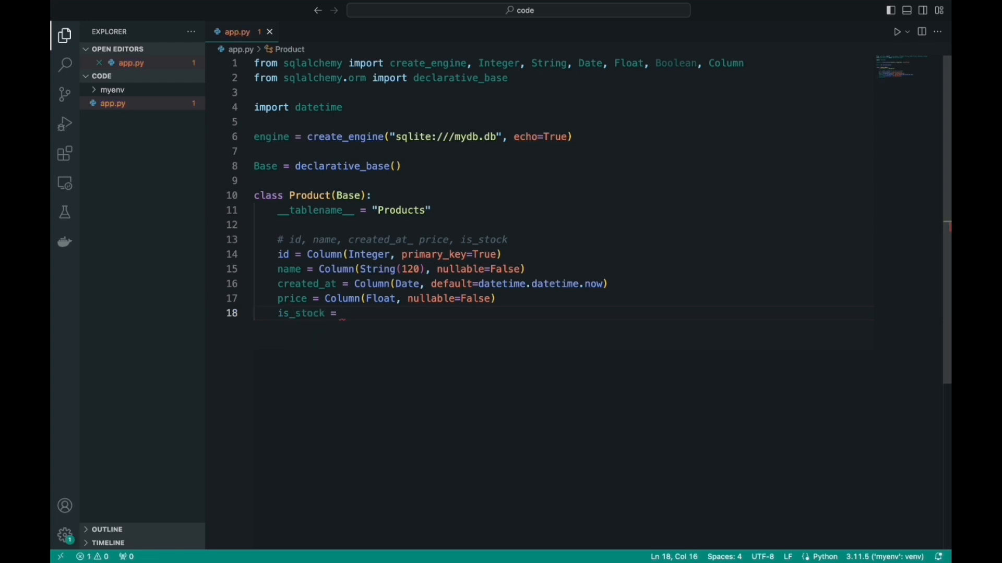
text(Column(Boolean, default=False)
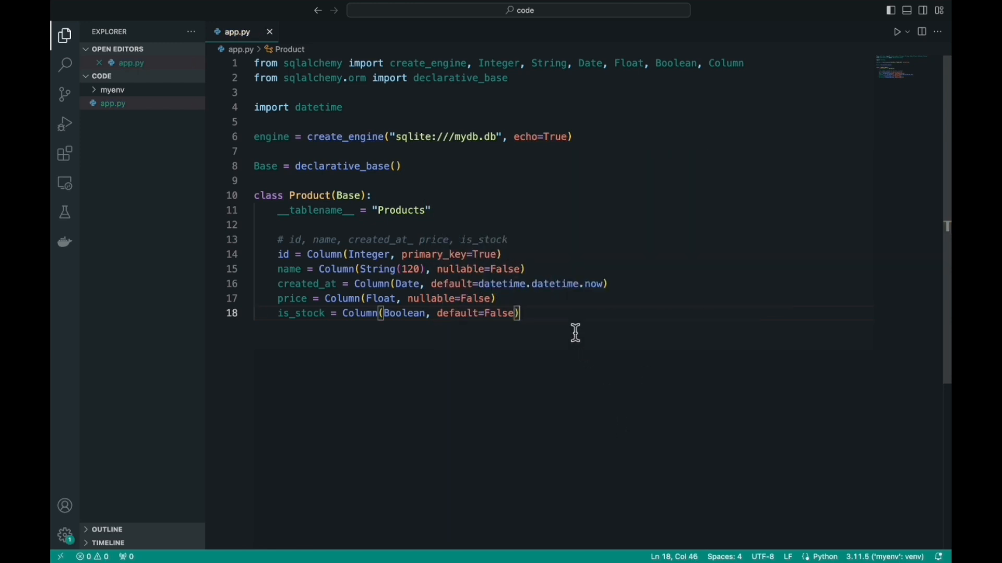
text(Base)
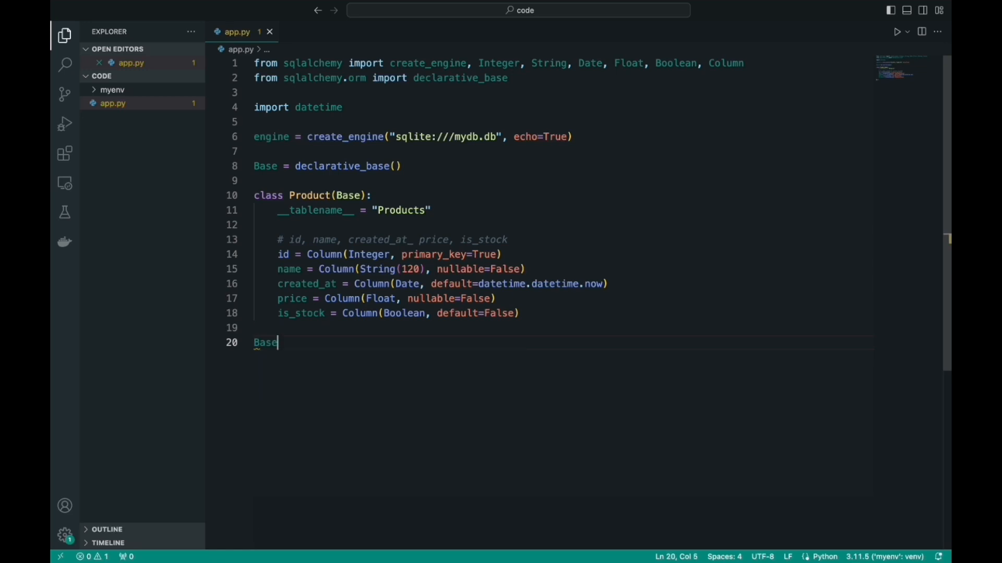
Step: Add Base.metadata.create_all(engine) below the Product class to create the tables
text(.meta)
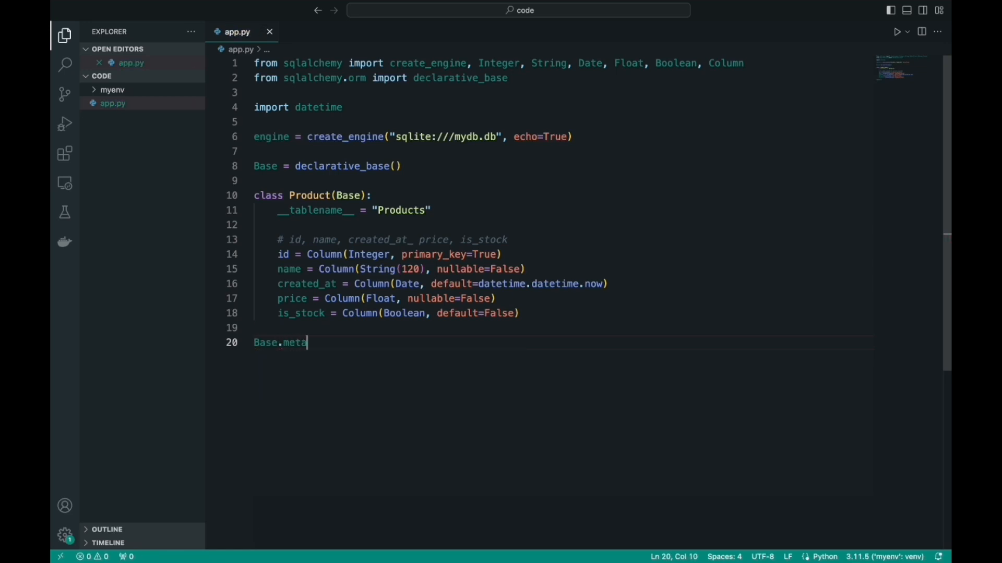
text(data.crea)
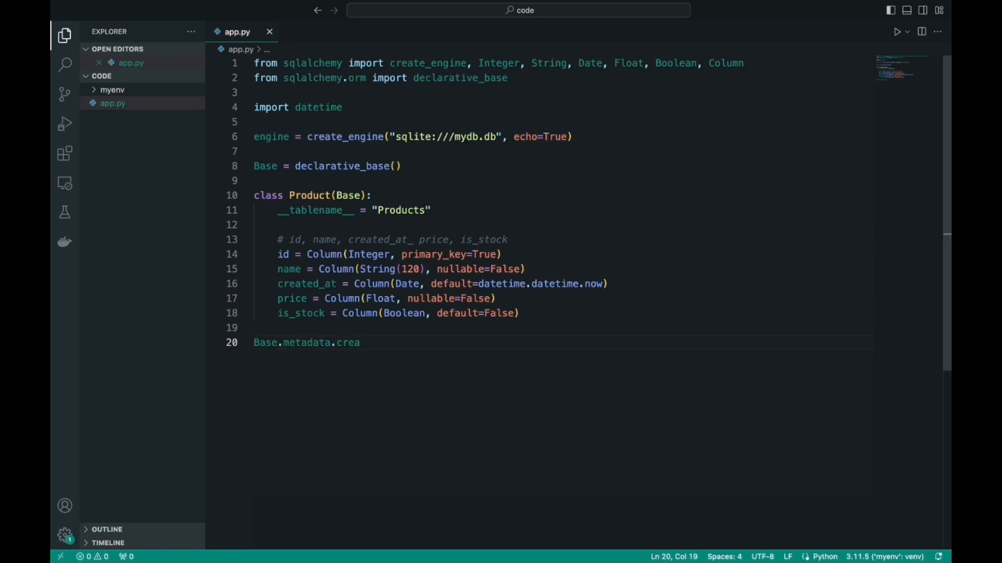
text(te_all())
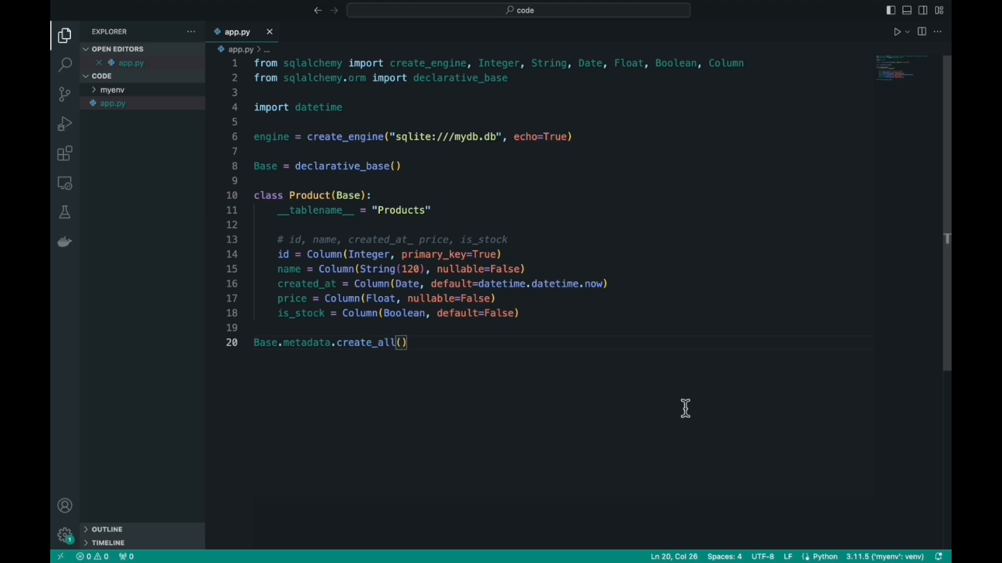
text(e)
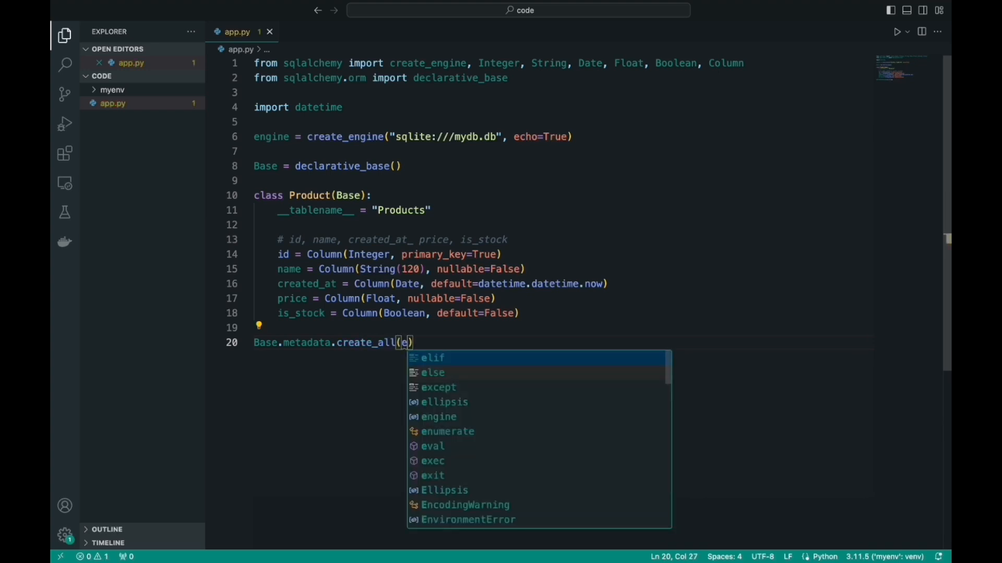
text(ngine)
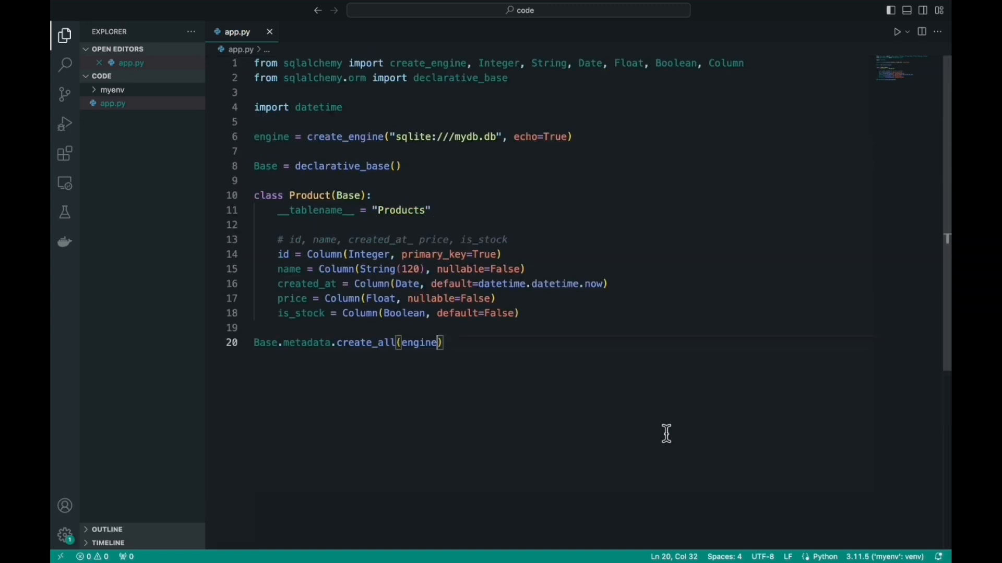
click(897, 31)
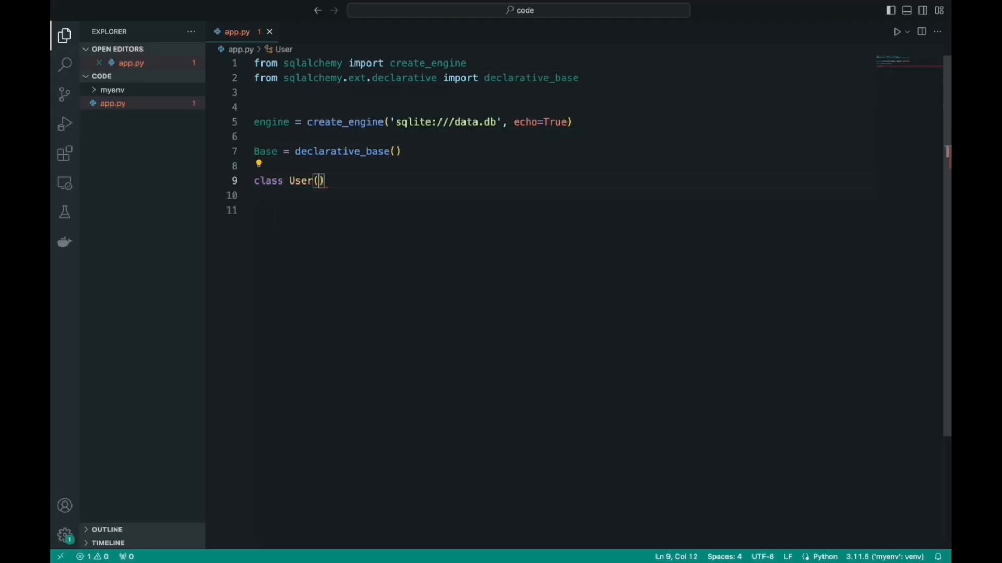
Step: Define class User(Base), create all tables, import Session from sqlalchemy.orm and set session = Session(bind=engine)
text(Base):)
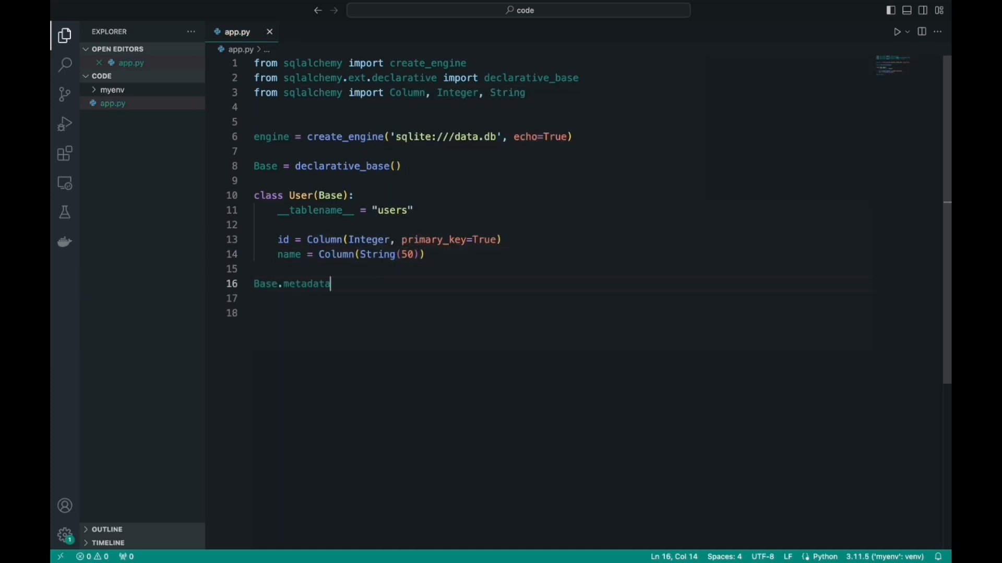
text(.create_all(engine))
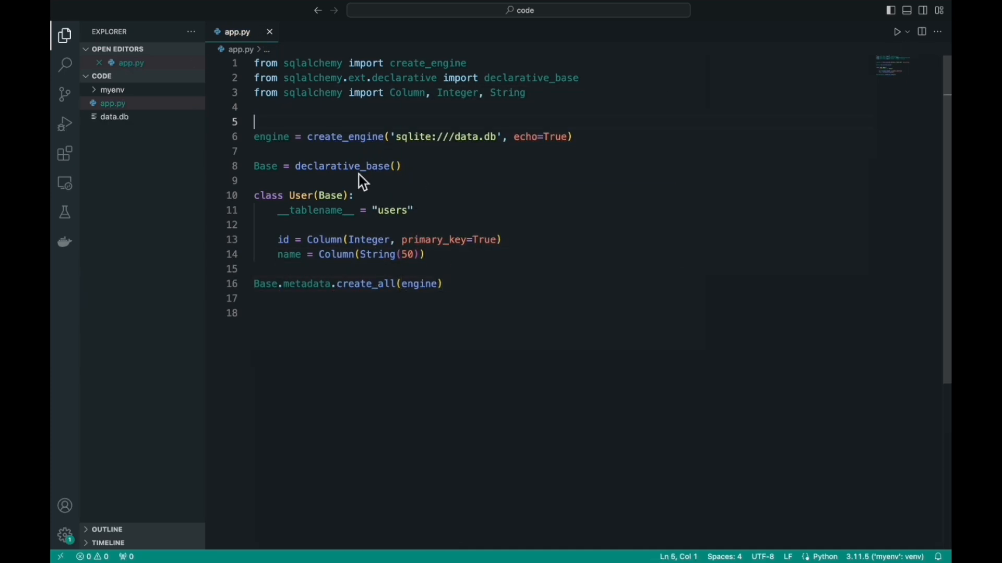
text(from sqlalchemy..)
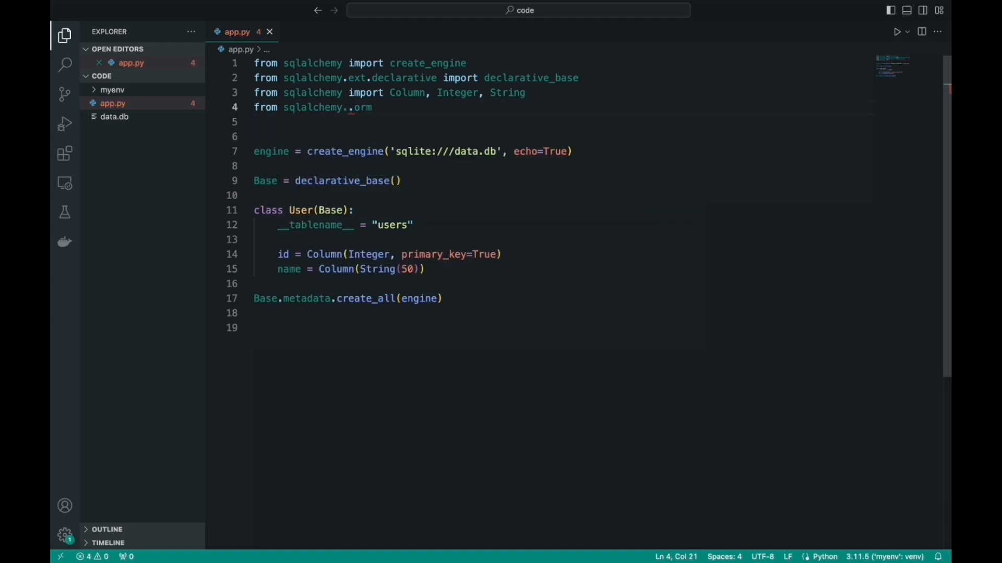
text(orm import s)
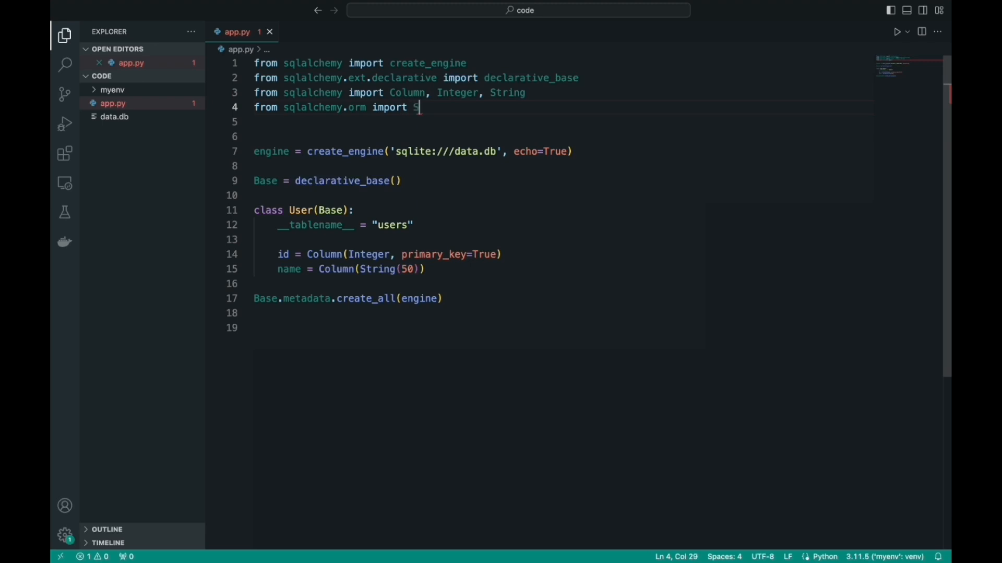
text(Session)
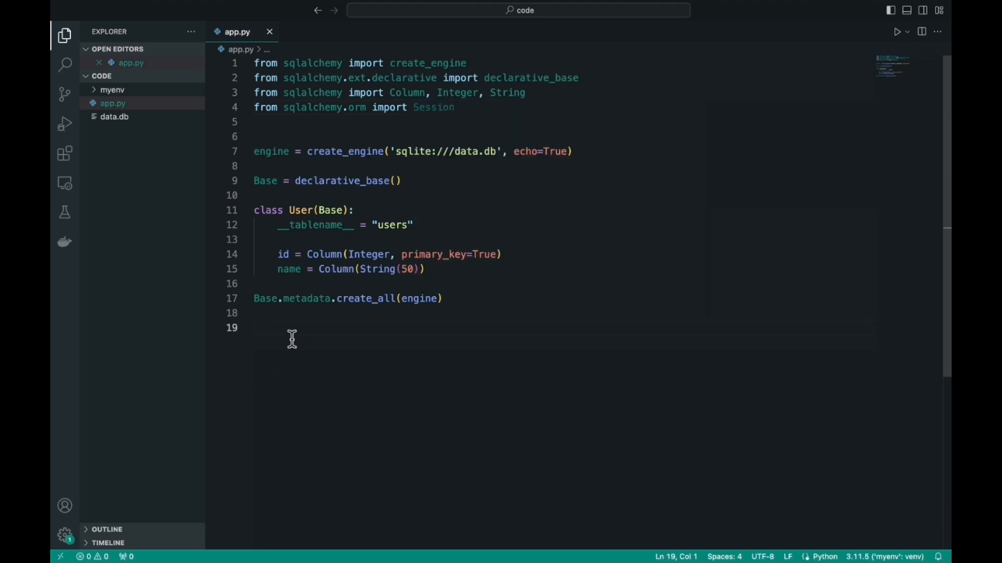
text(session = S)
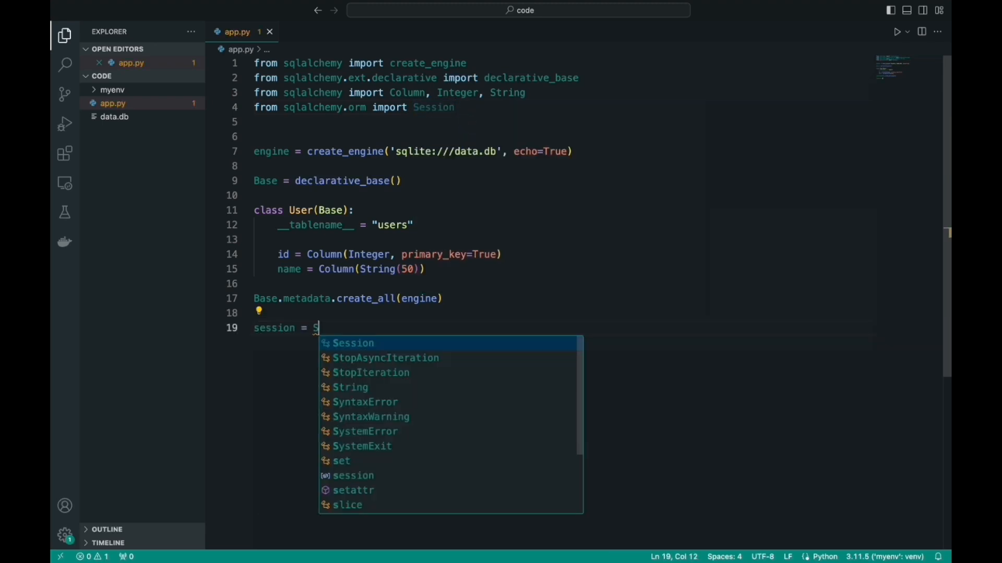
text(Session(bind=engine))
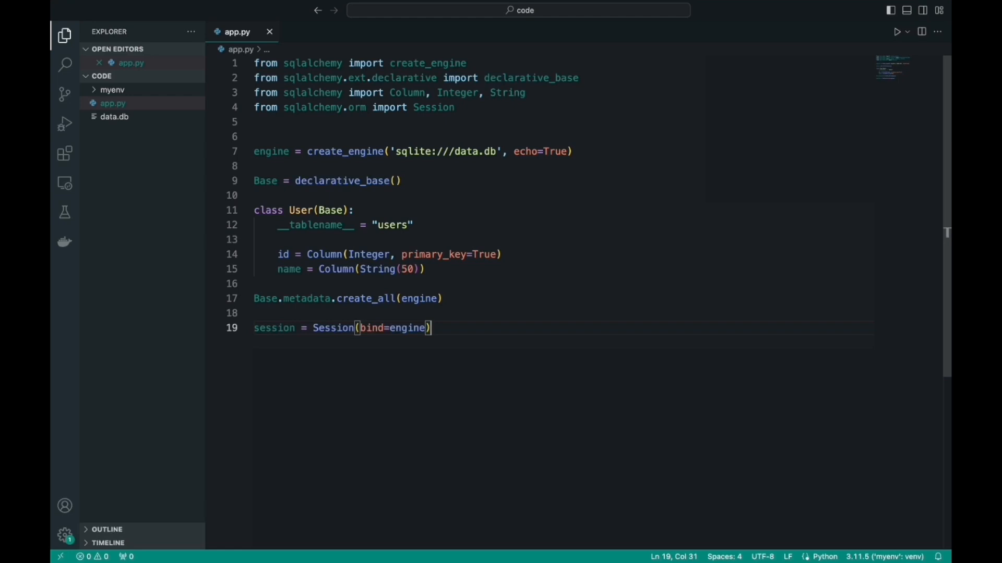
key(Enter)
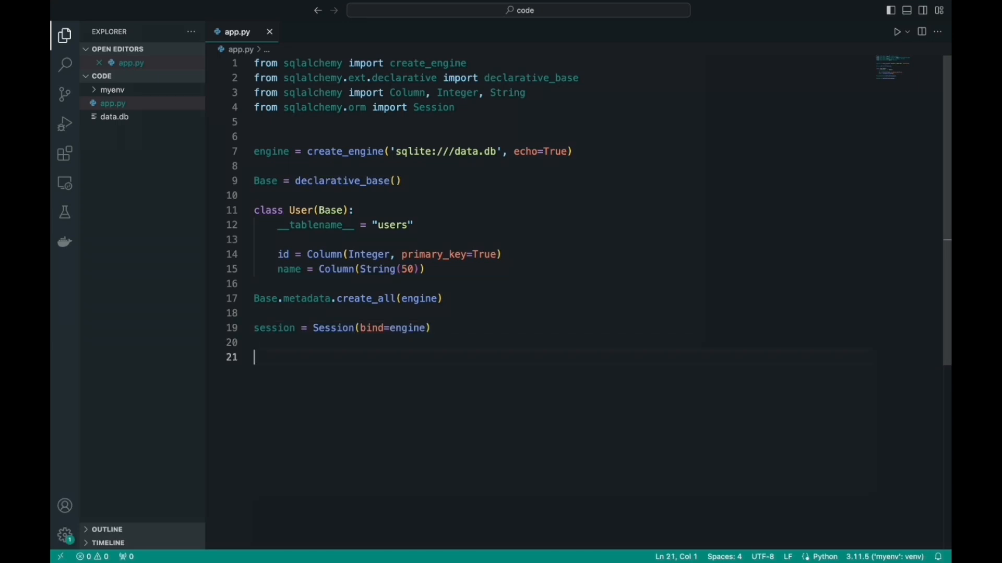
Step: Create user1 = User(name="Alex") and user2 = User(name="John")
text(user)
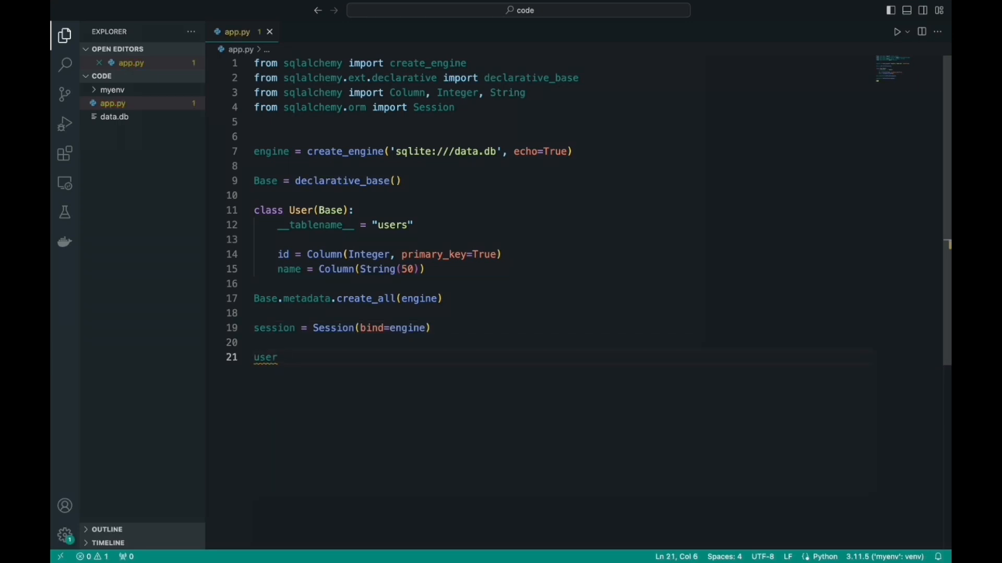
text(1 = User(na)
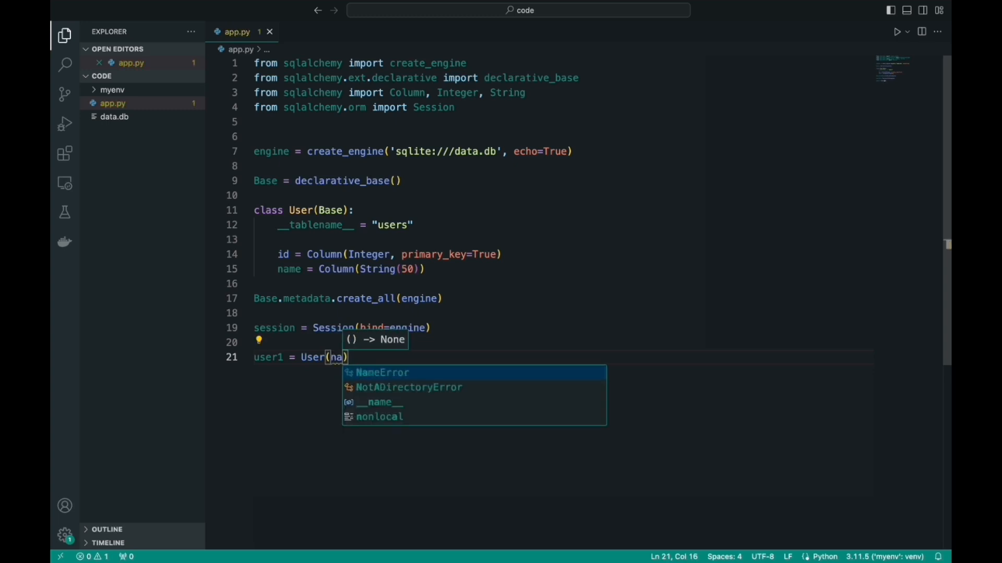
text(me="Alex")
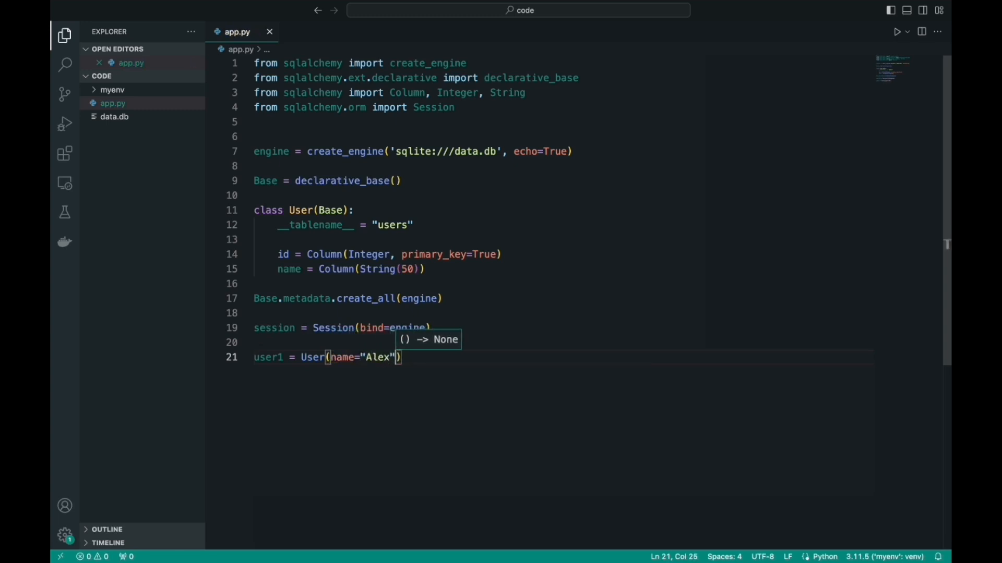
text(user2 = User(name="John)
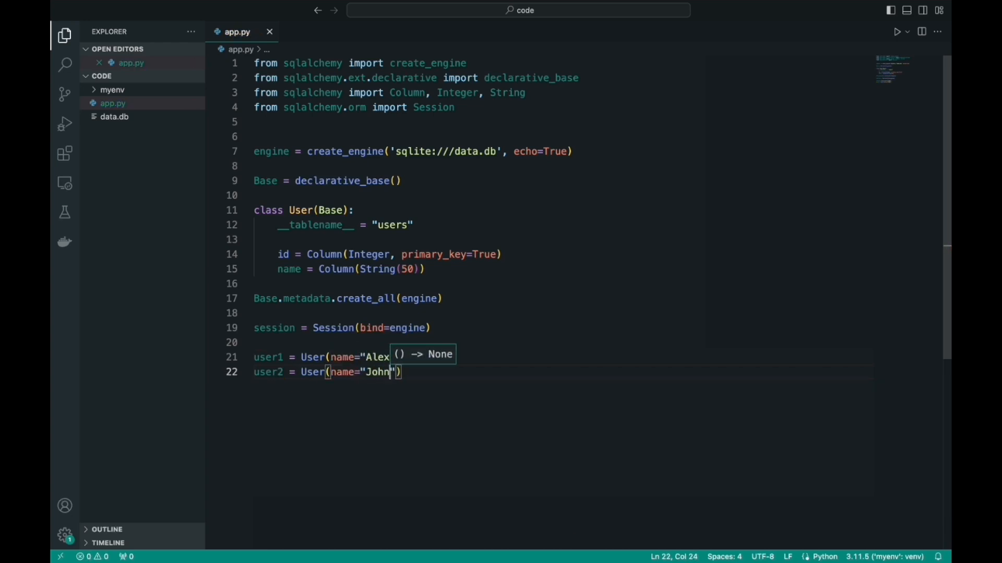
key(Enter)
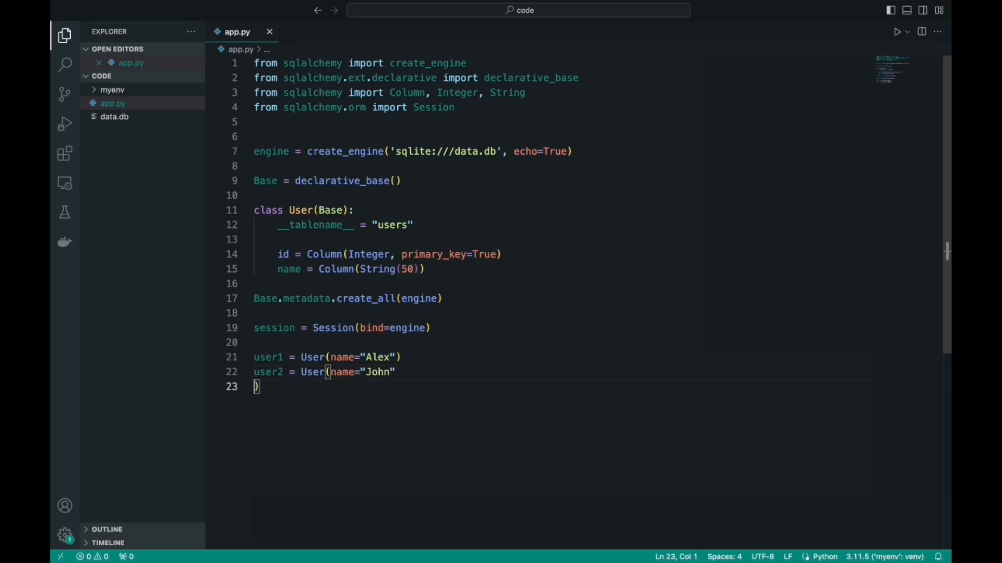
Step: Add both users with session.add_all, then session.commit() and session.close()
text(session.add_all([user1, user2)
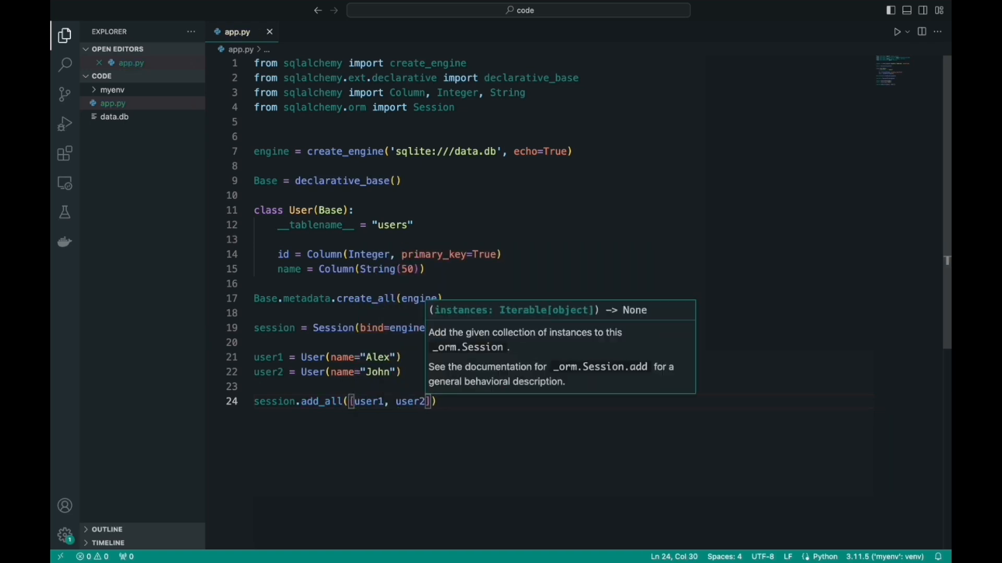
text(session.c)
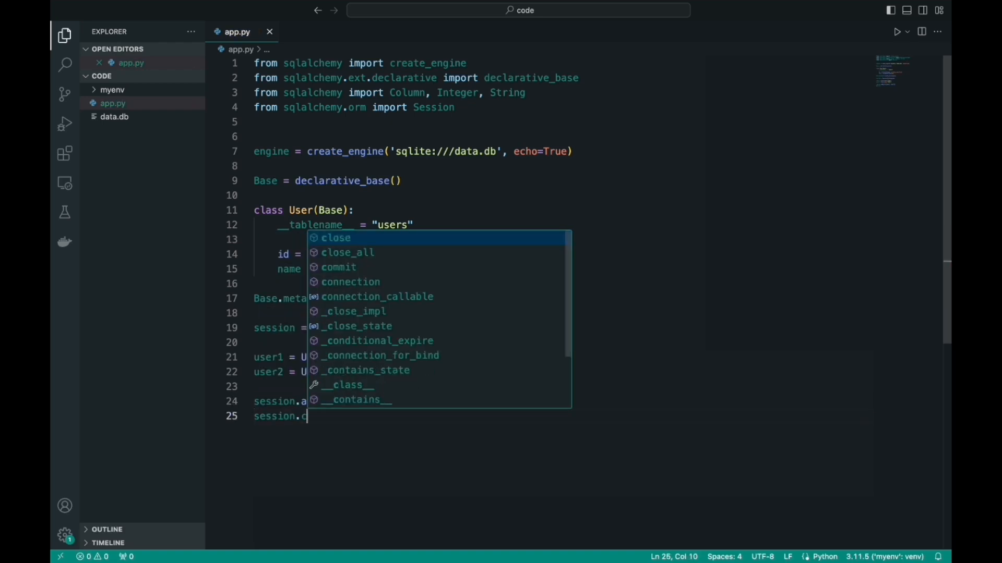
text(ommit())
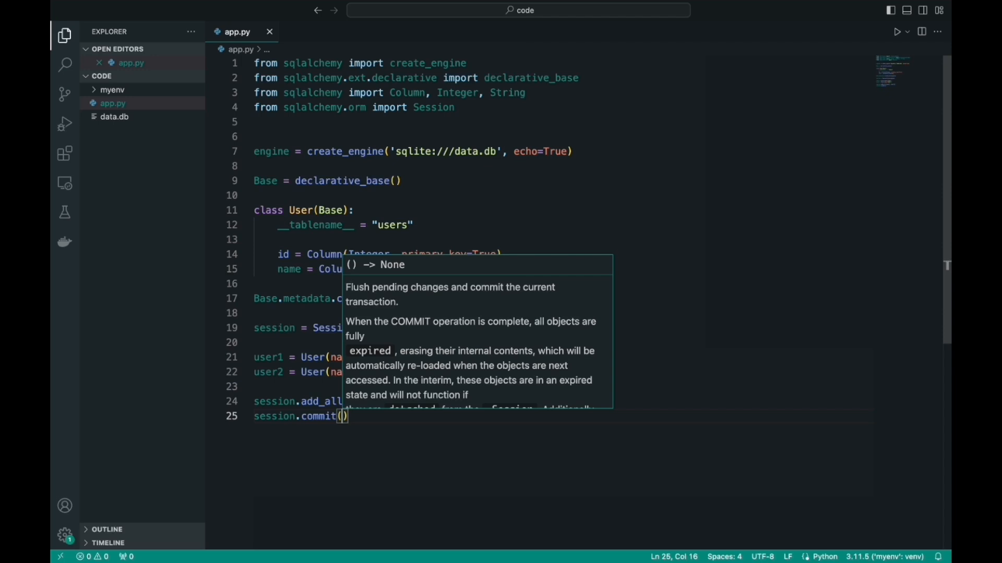
text(session.close()
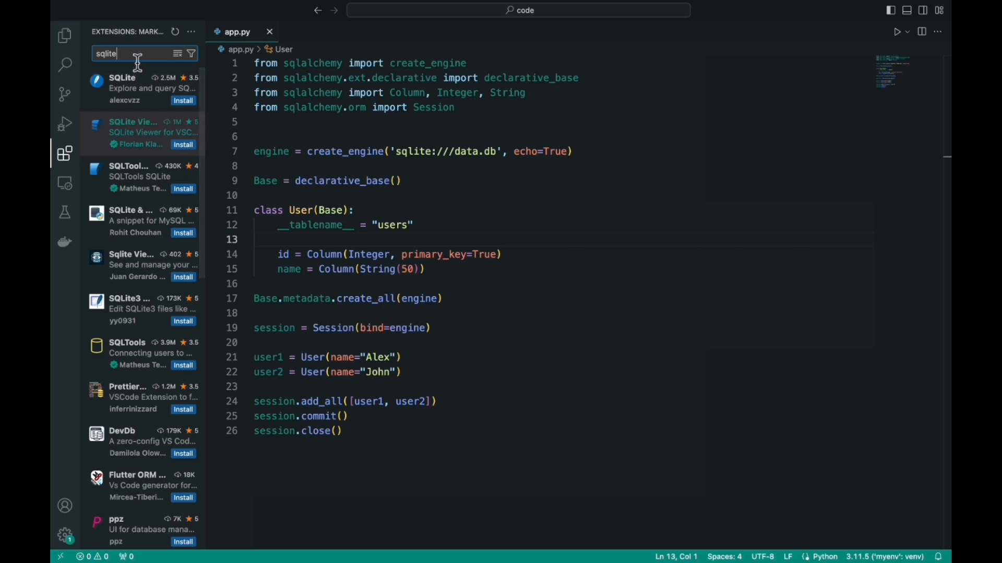
Step: Find the SQLite Viewer extension in the Extensions view and install it
text(SQLite Viewer)
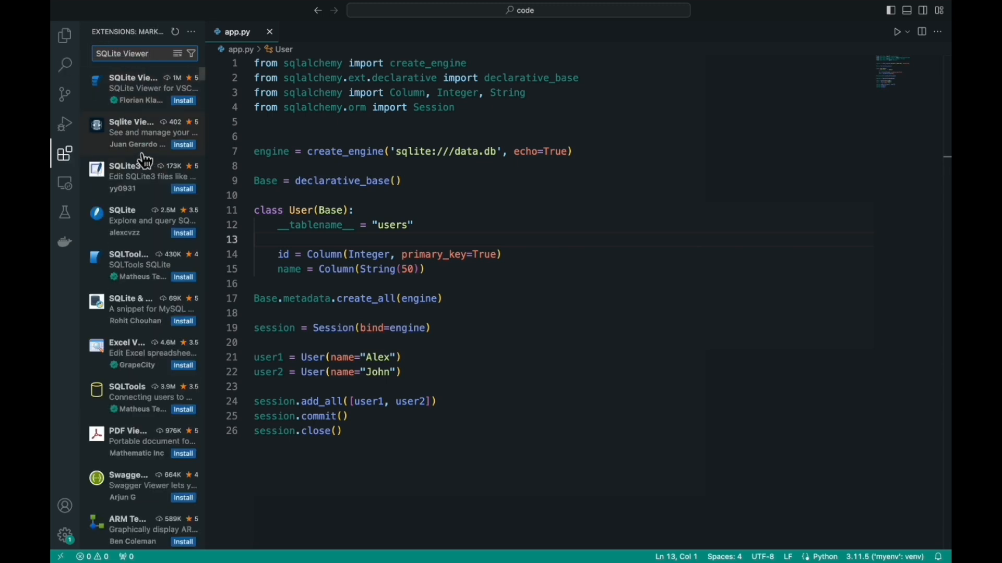
click(138, 87)
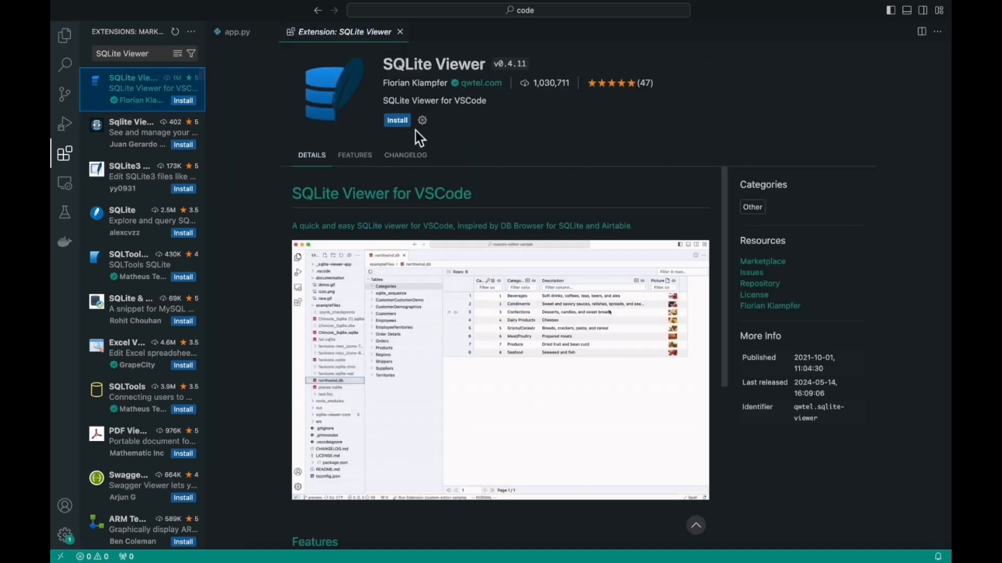
click(396, 120)
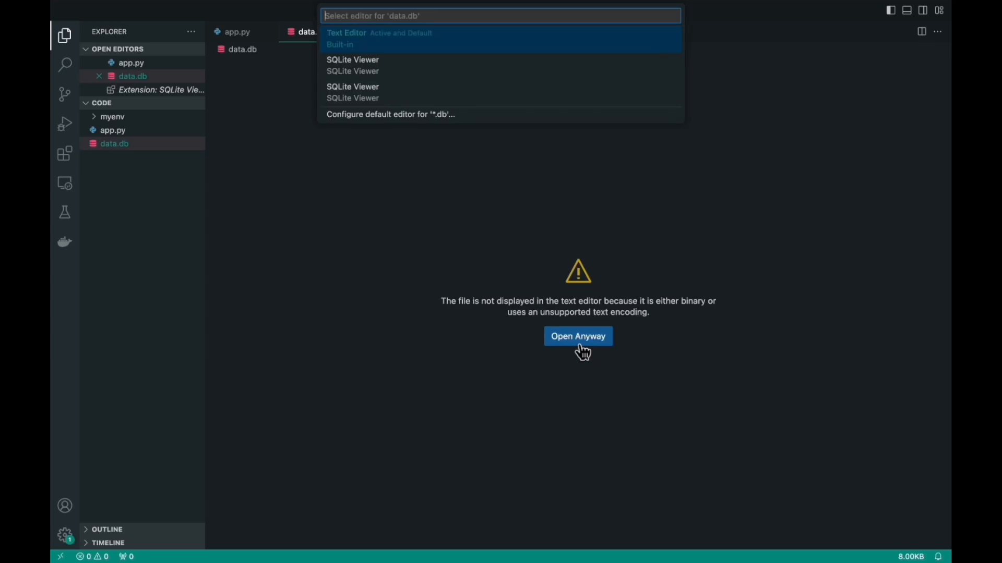
Step: Open data.db with SQLite Viewer to see the users table with rows Alex and John
click(352, 59)
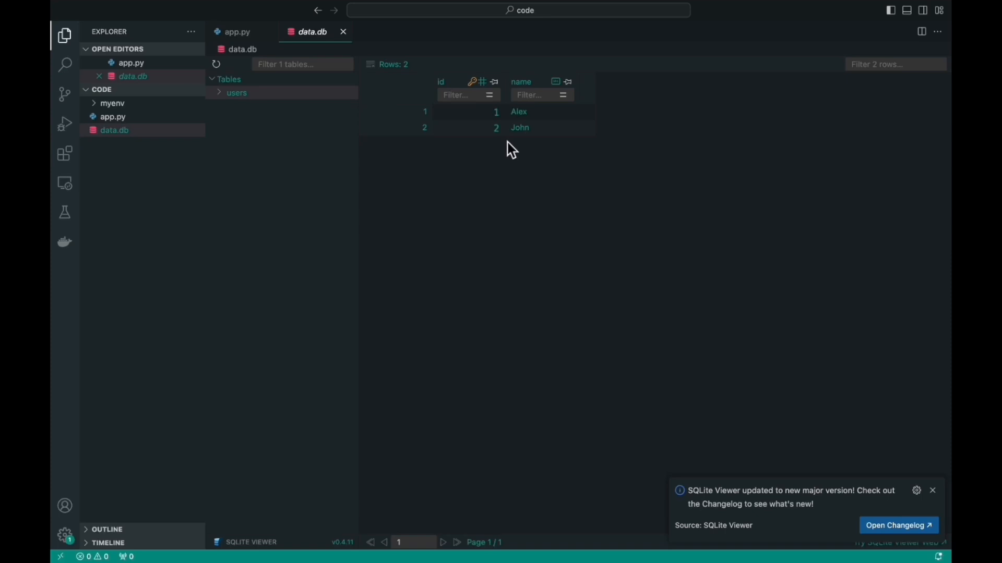
mouse_move(386, 181)
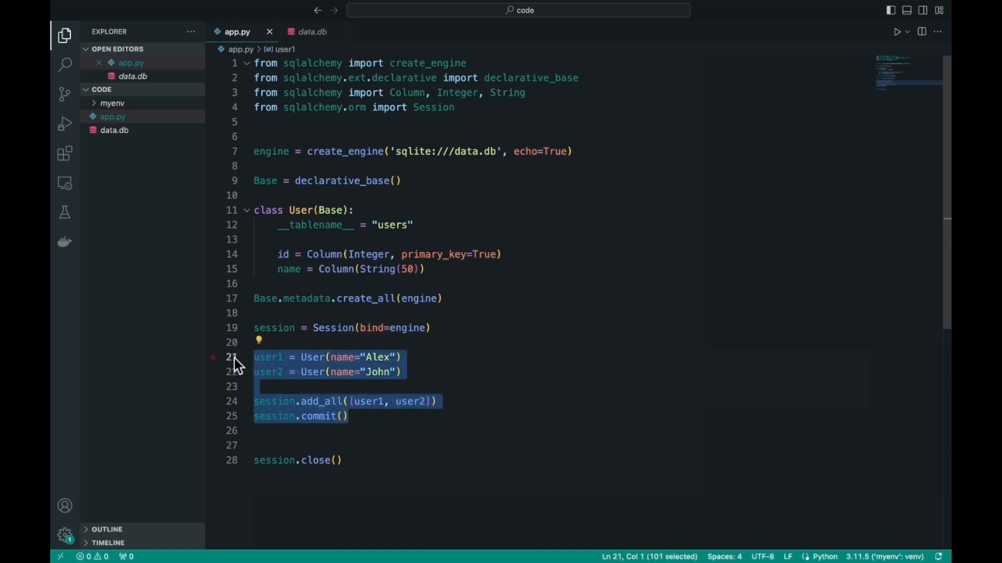
Step: Replace the user creation and commit lines with users = session.query(User).all() and a for loop over users
key(Delete)
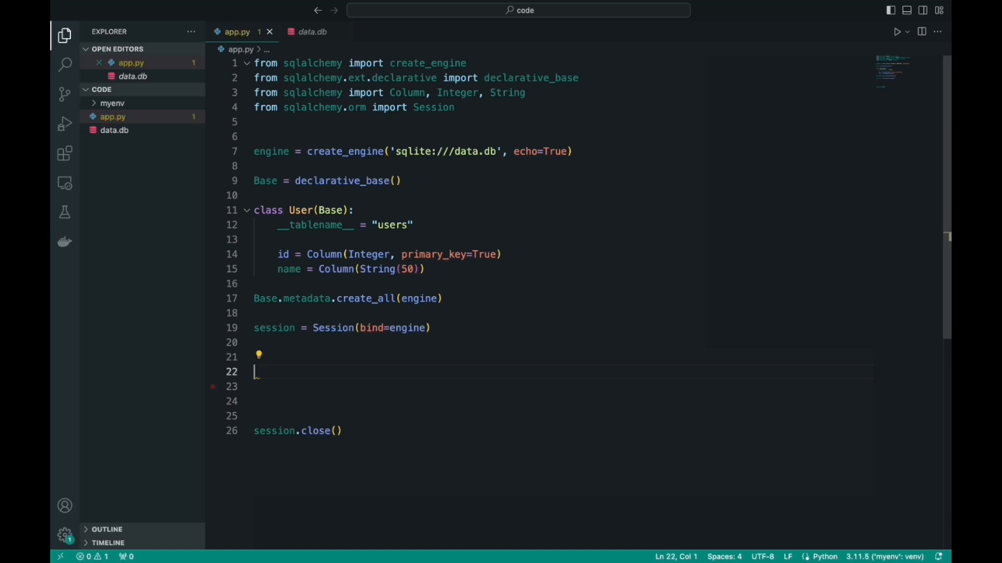
text(users = s)
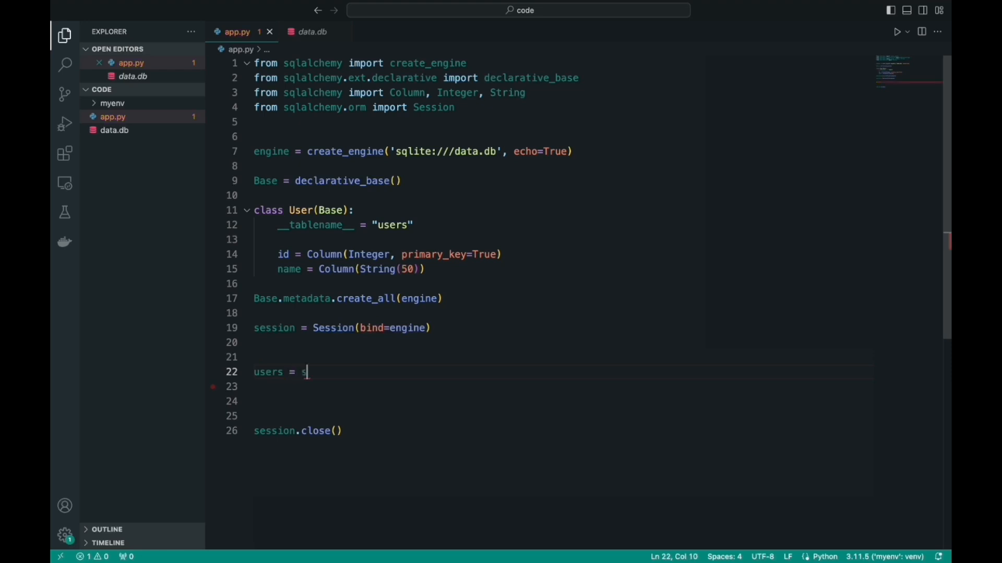
text(ession)
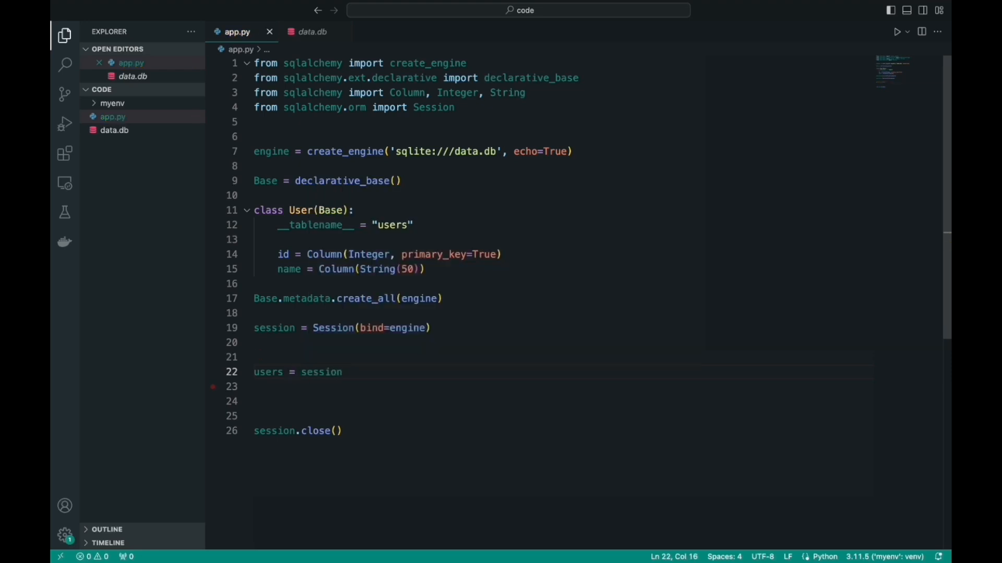
text(.query)
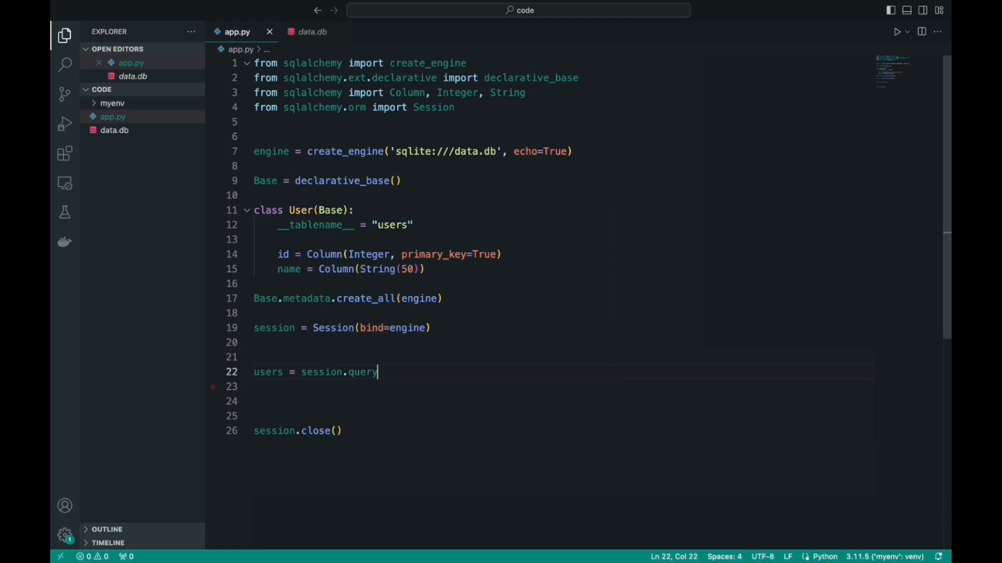
text((User)
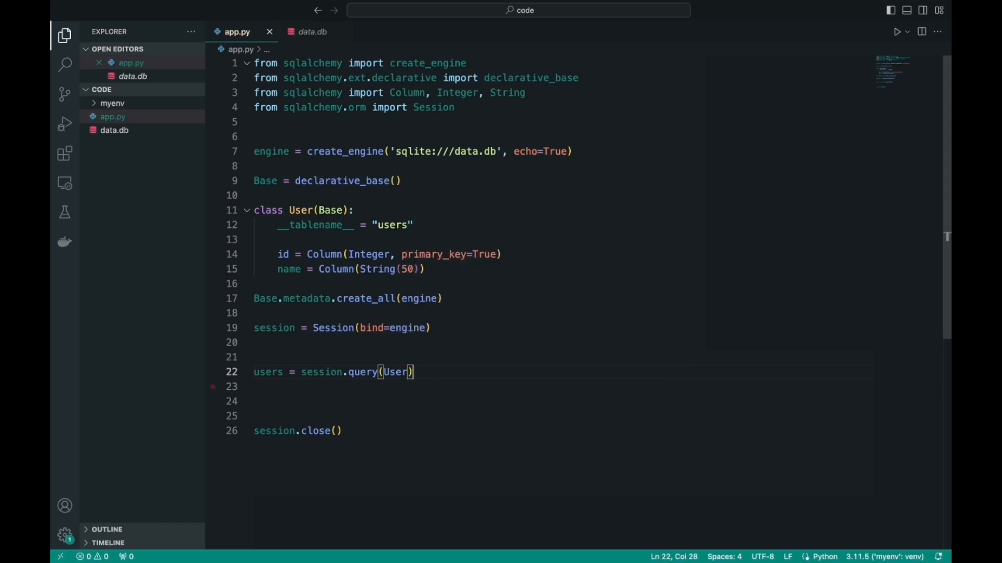
text(.)
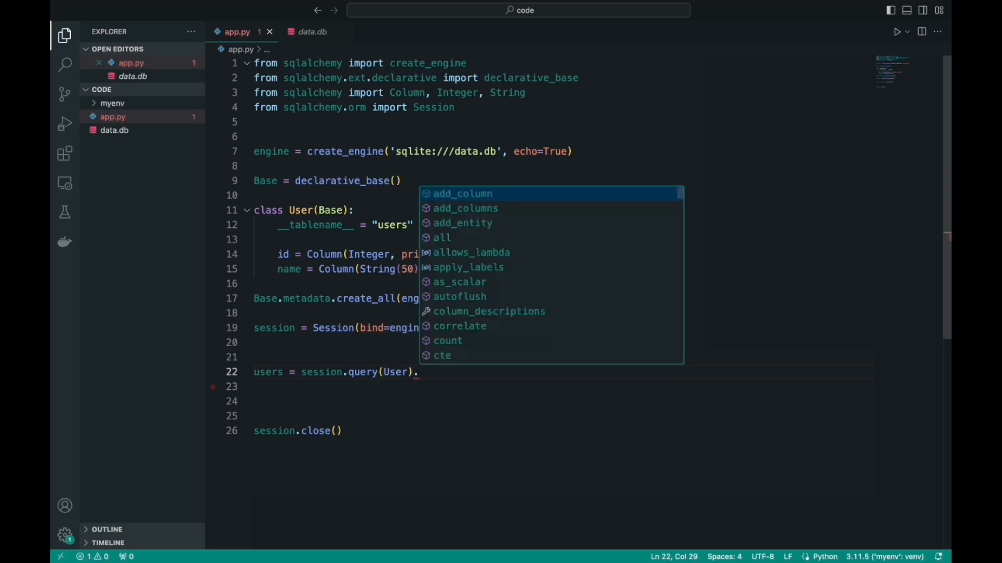
text(all()
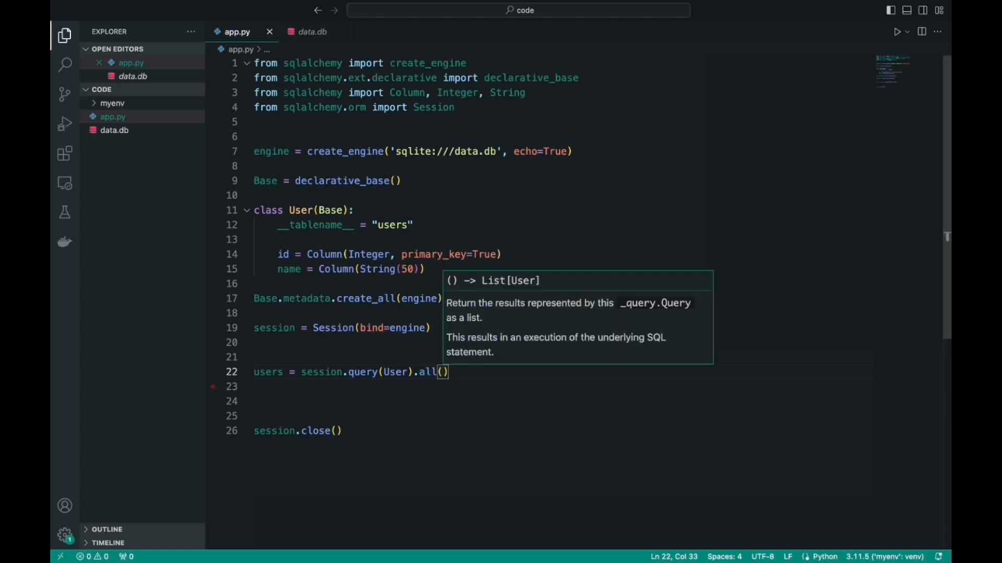
text(for i in)
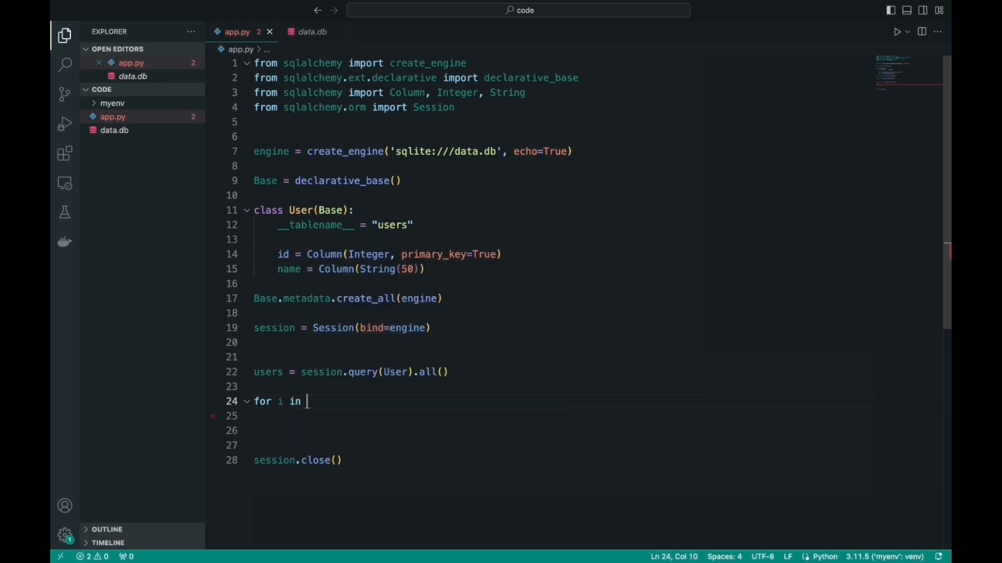
text(users:)
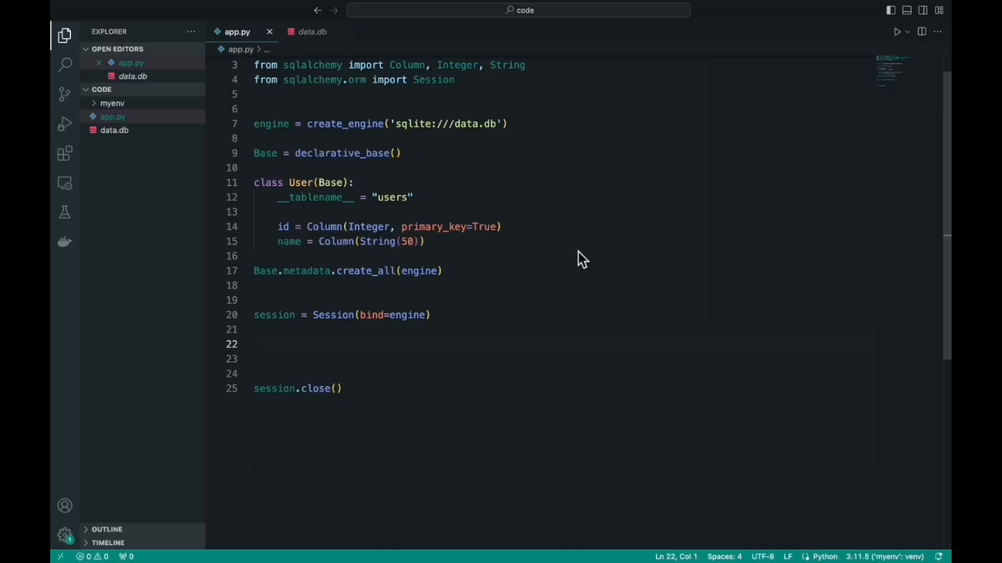
Step: Start a users = session.query(User) query
text(users)
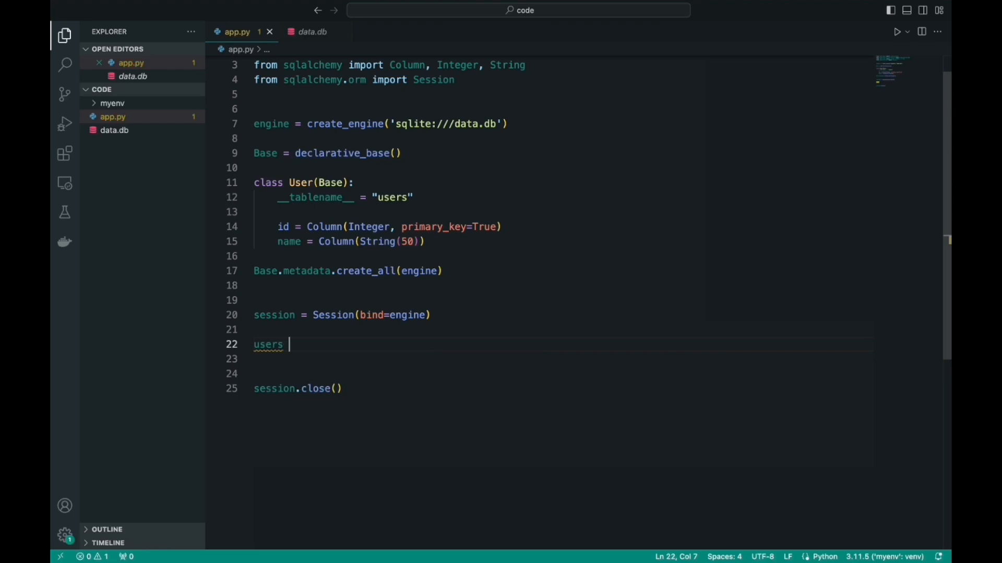
text(= s)
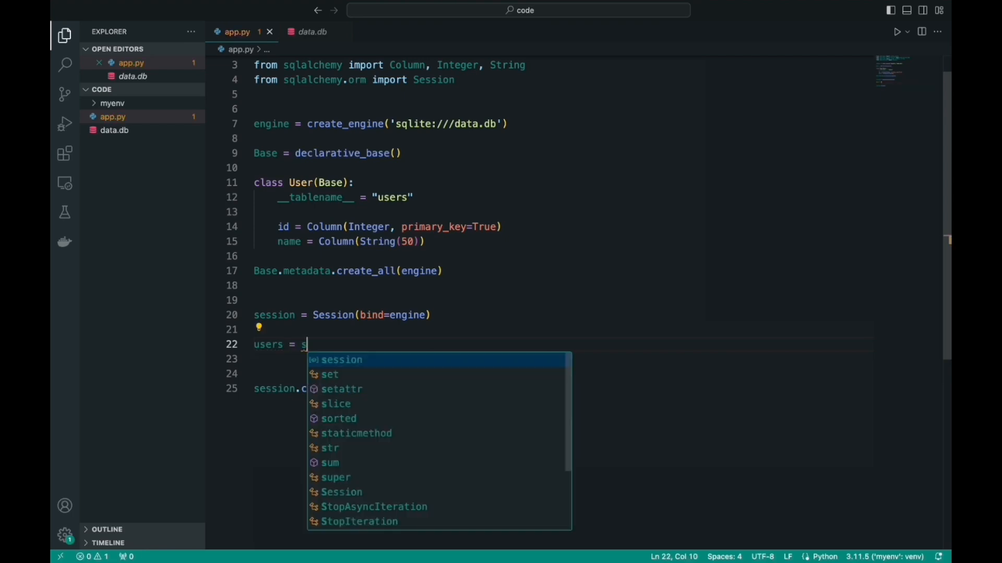
text(ession.)
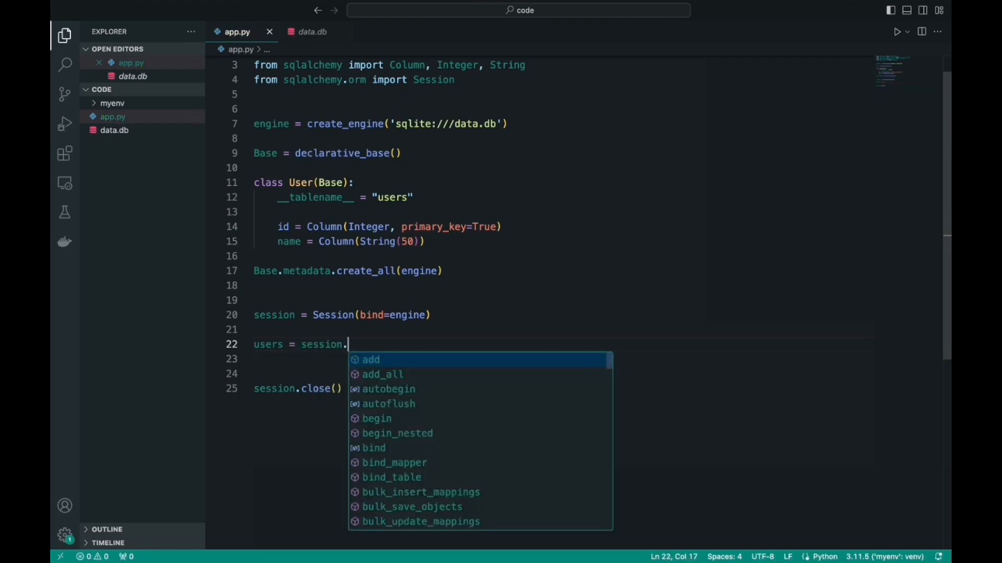
text(query)
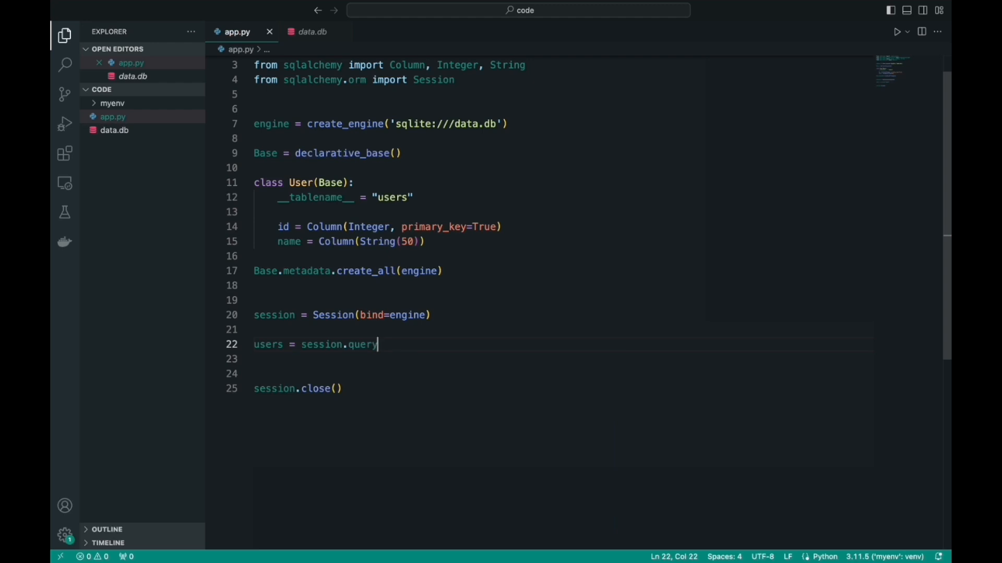
text((User)
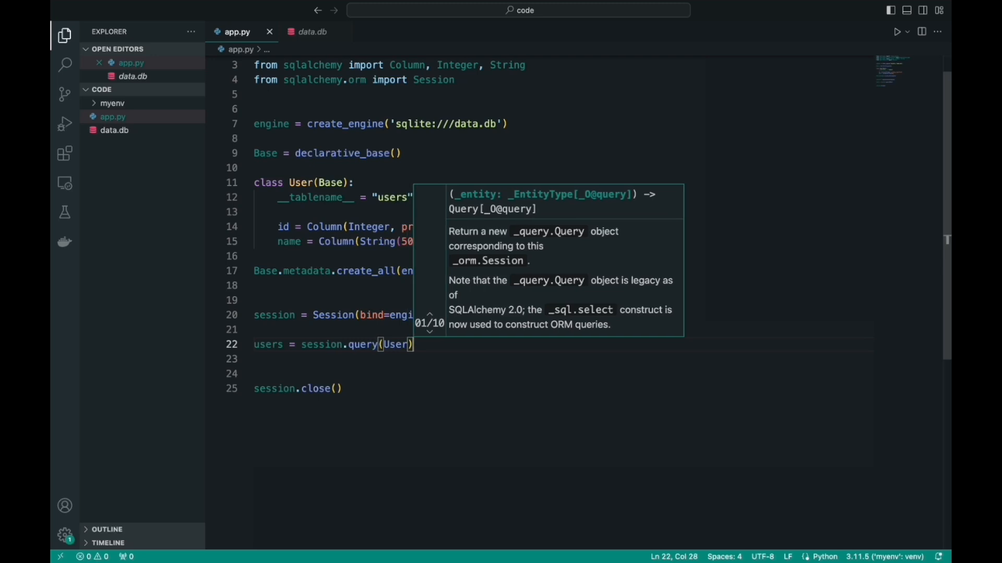
Step: Narrow the query with .filter(User.name == "Alex").all()
text(.filter)
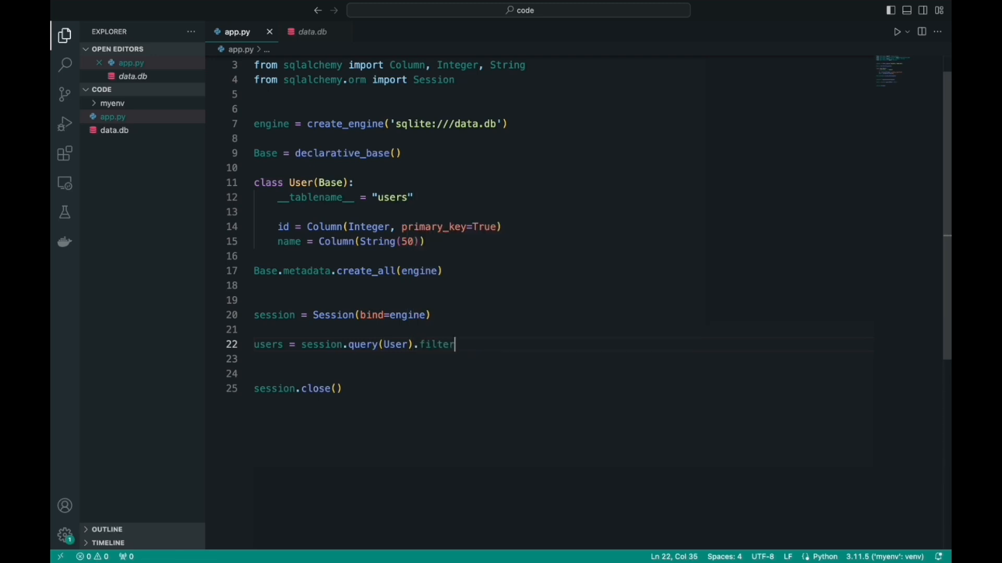
text(()
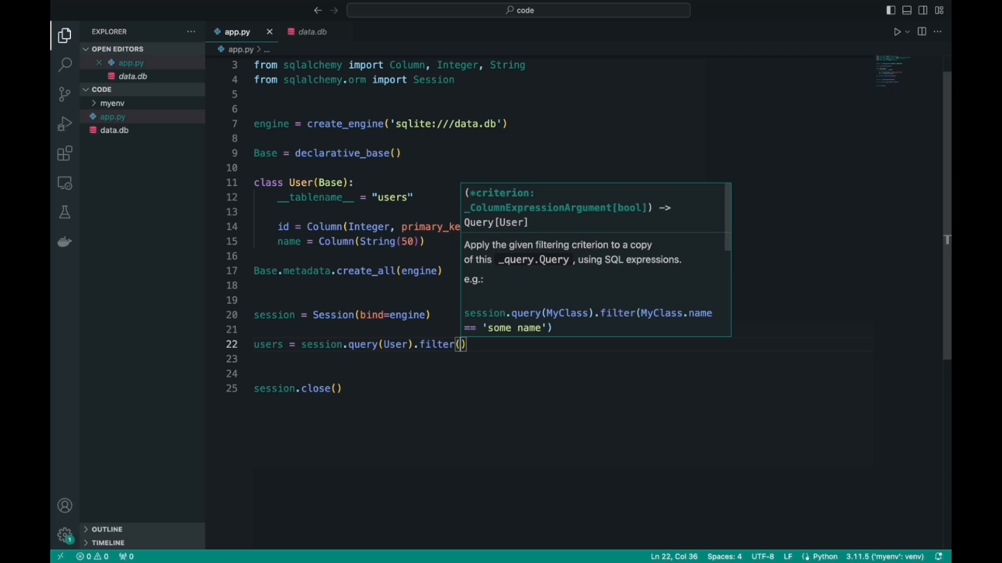
text(User.)
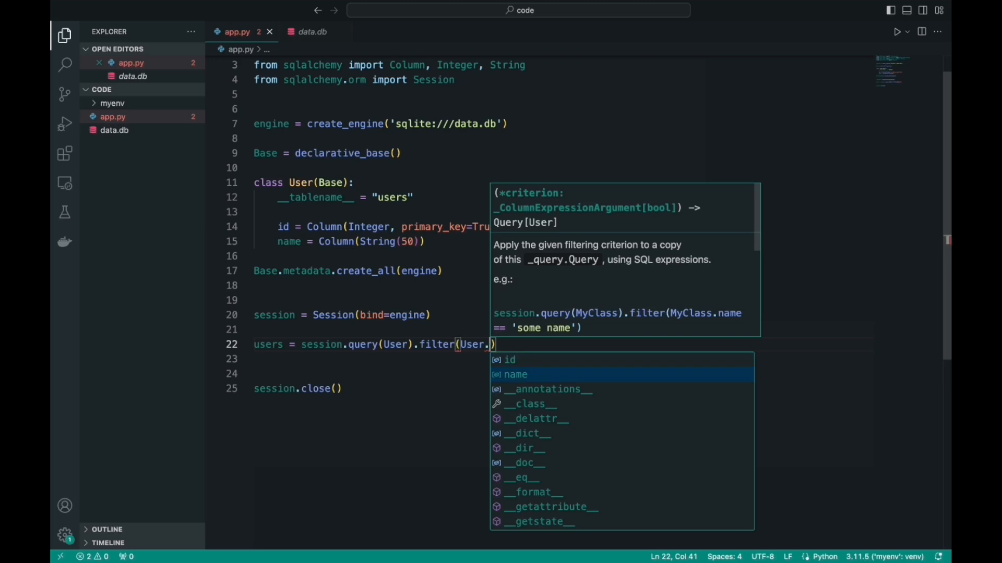
text(name ==)
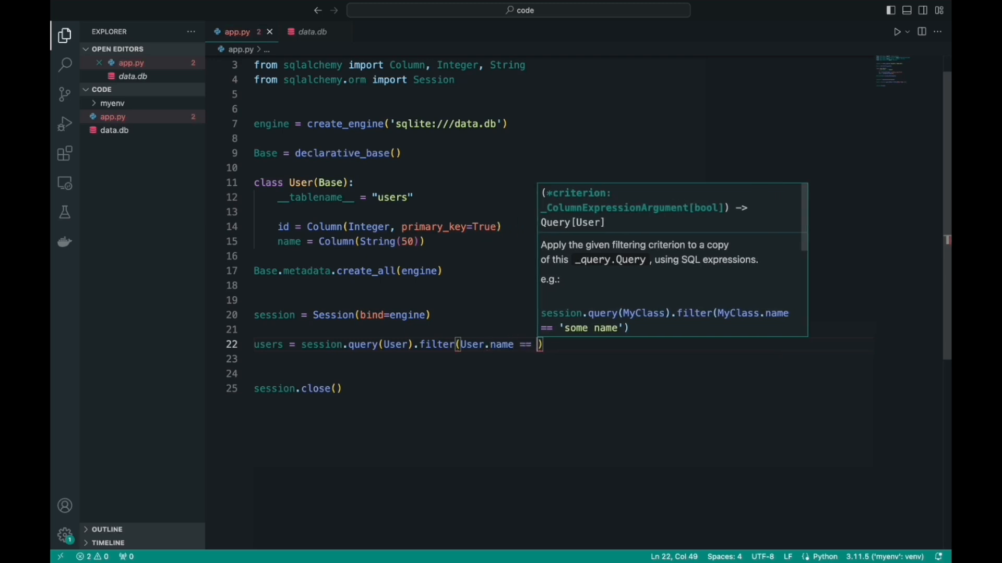
text("A)
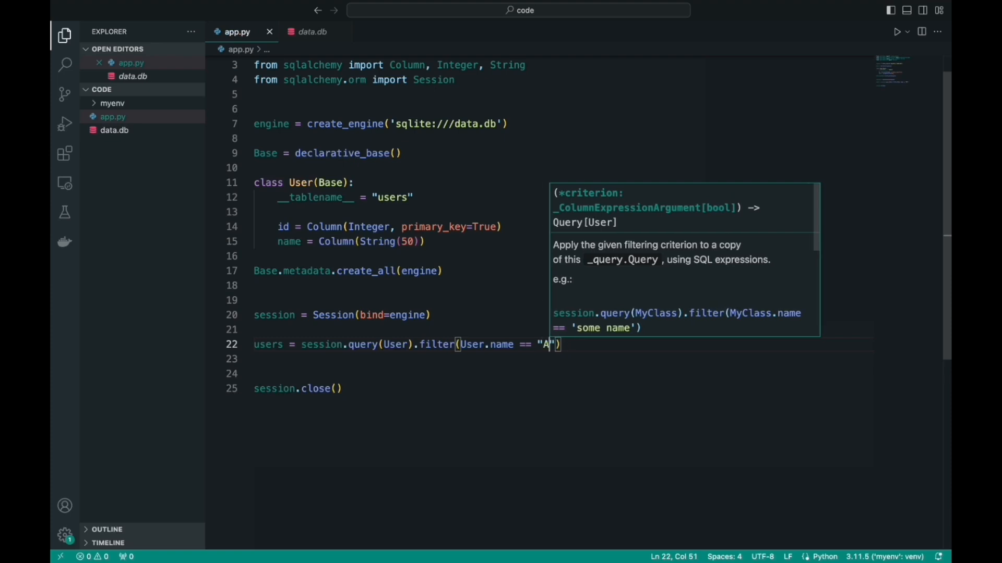
text(lex)
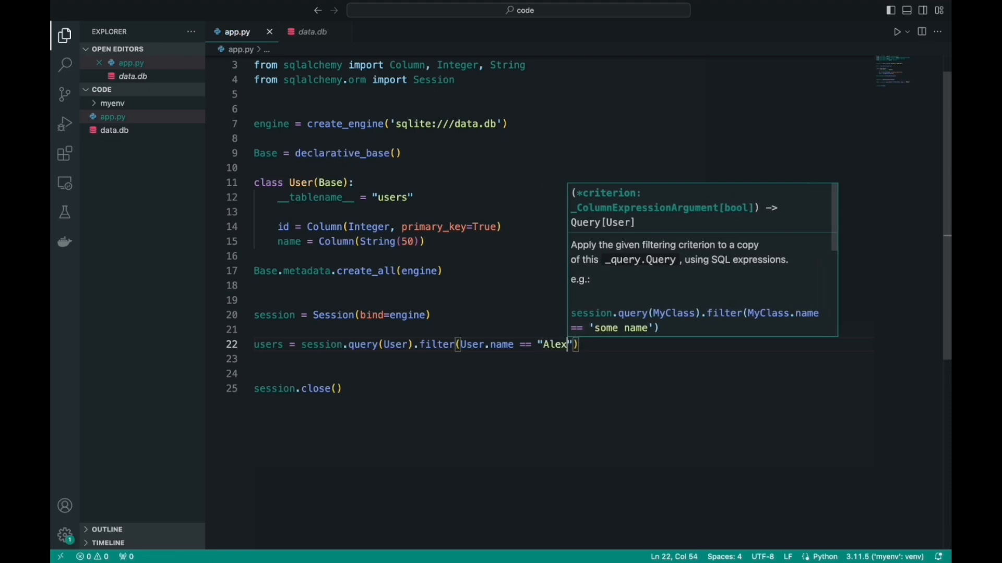
text(.)
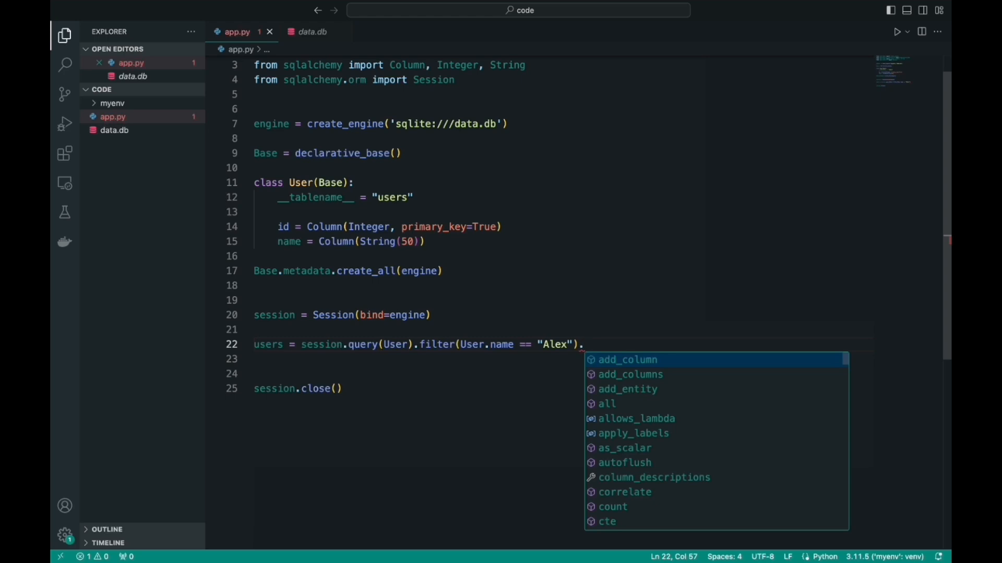
text(all)
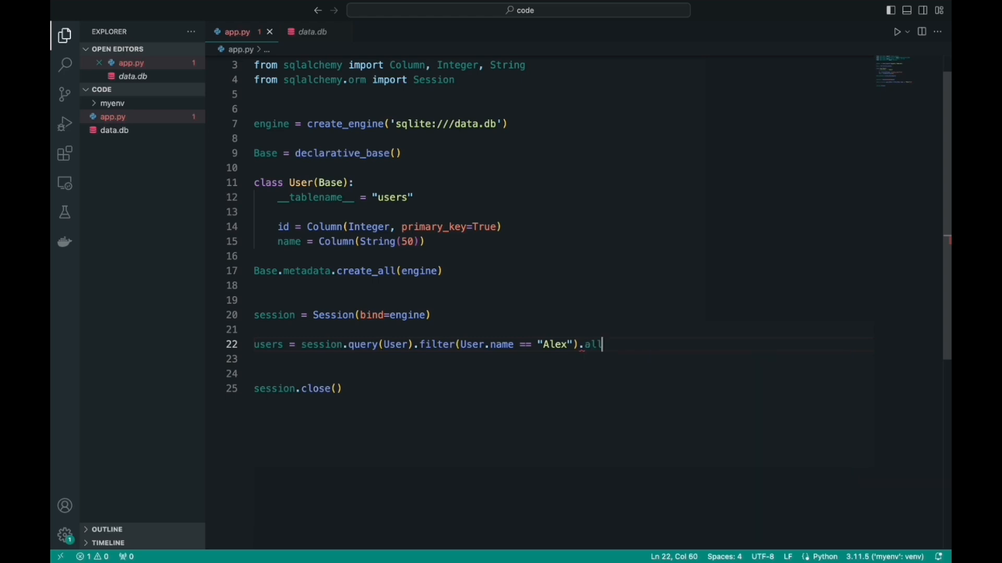
text(())
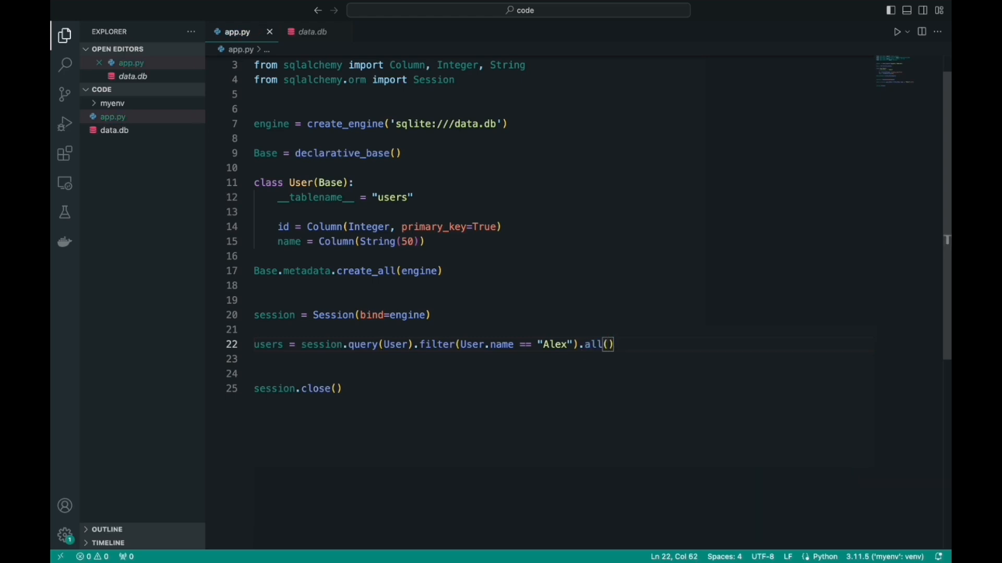
Step: Loop over users and print each i.name
key(Enter)
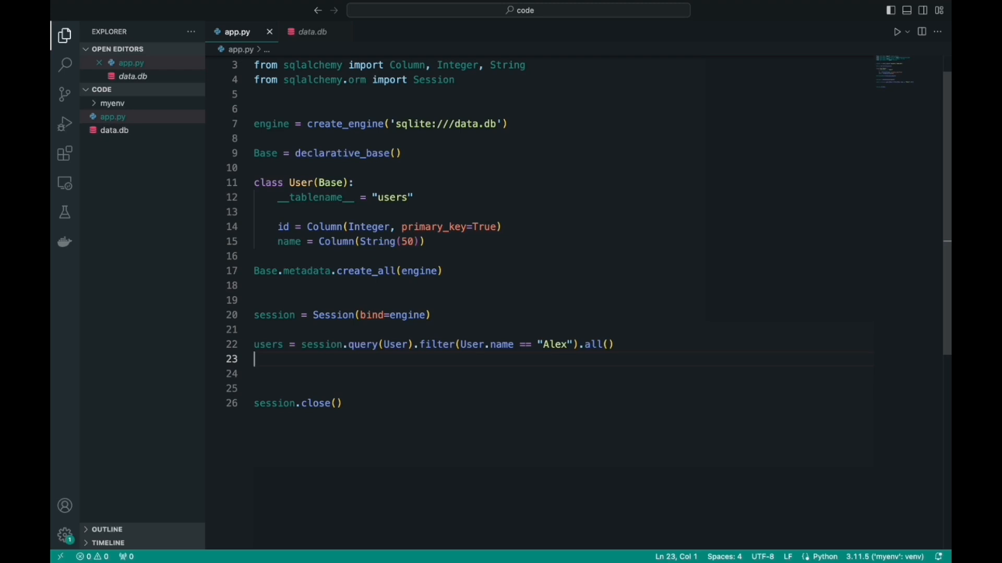
text(for i in u)
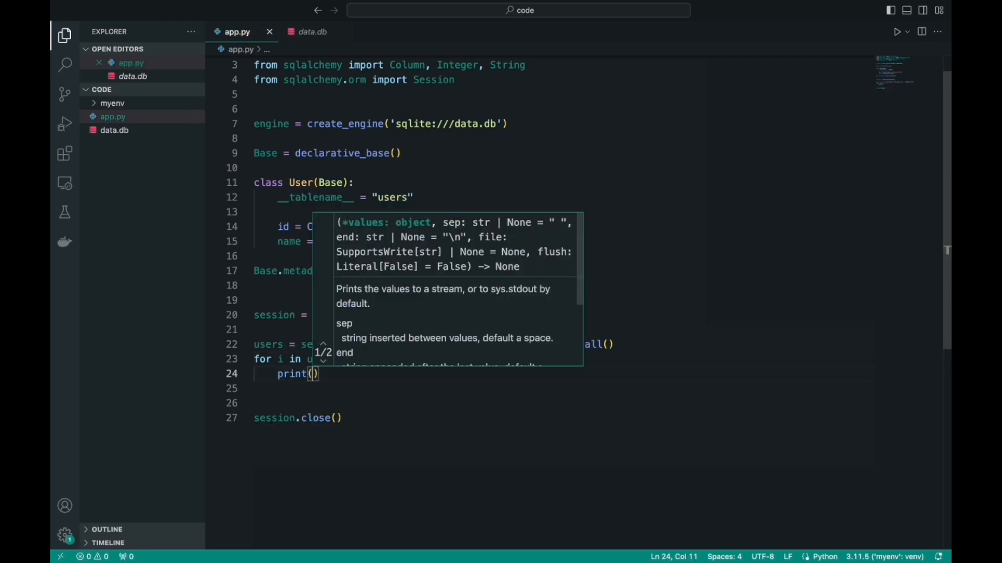
text(i.name)
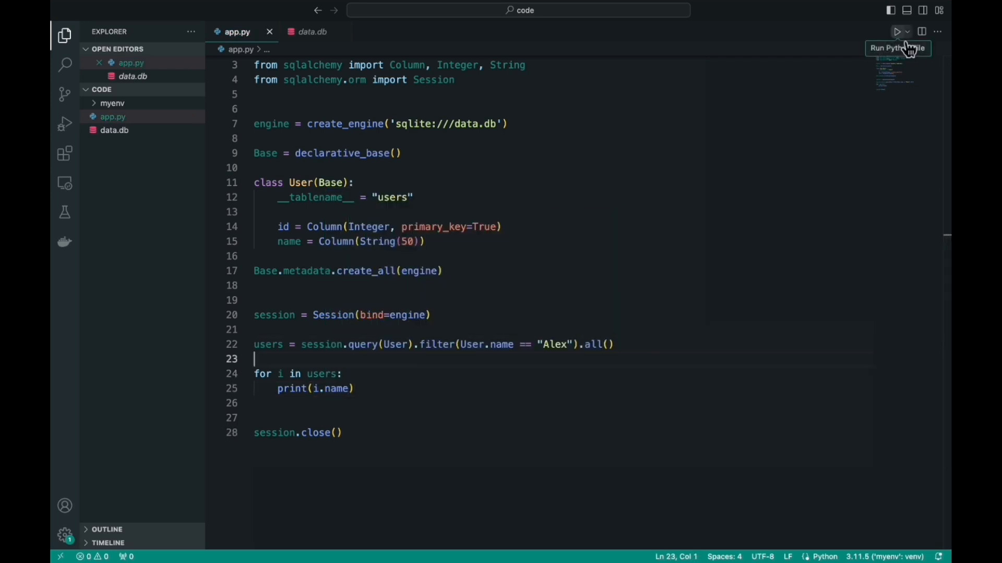
Step: Run app.py to print the filtered users before changing the filter to name != "Ale"
click(897, 32)
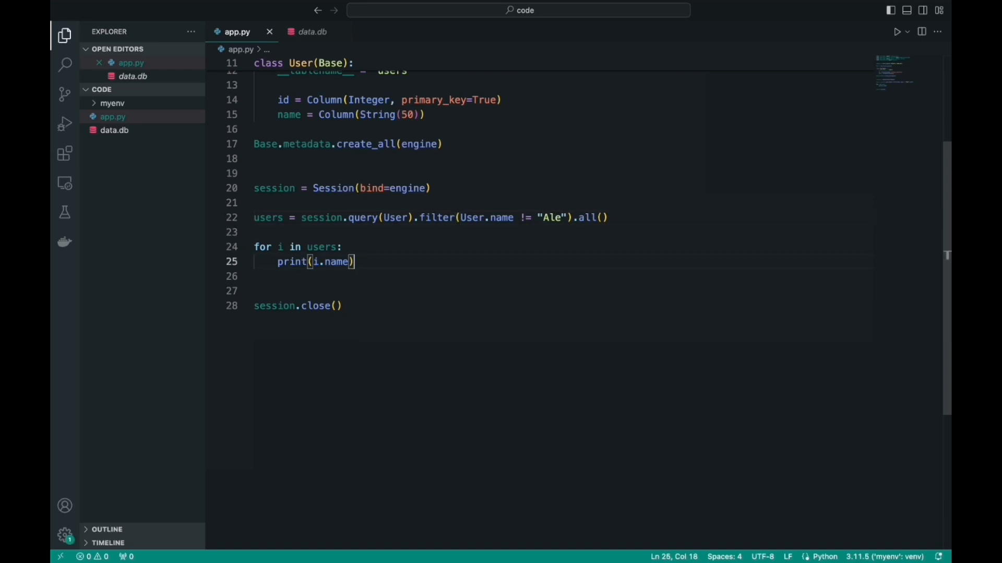
mouse_move(394, 219)
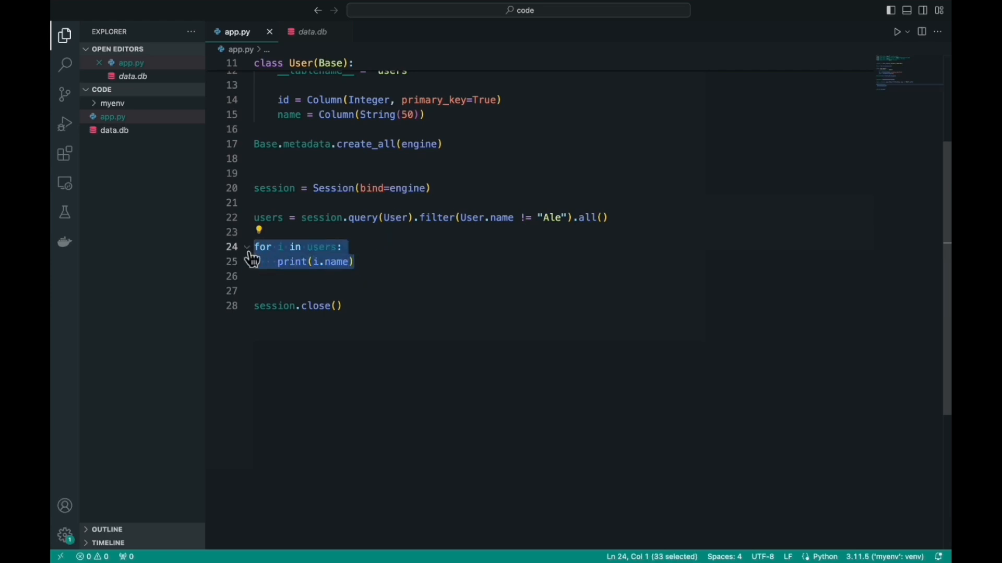
Step: Assign the first queried user with user = users[0]
text(u)
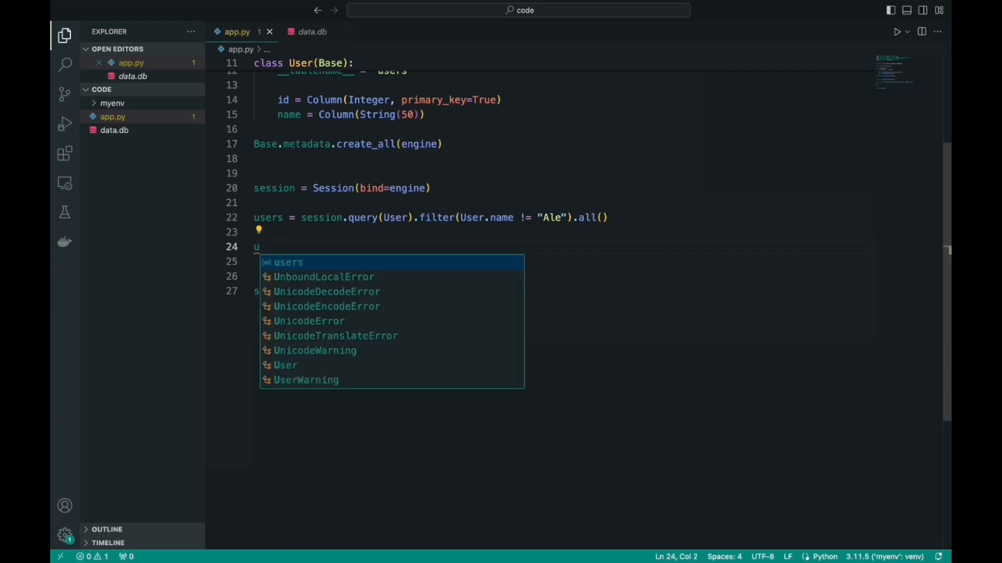
text(ser = users)
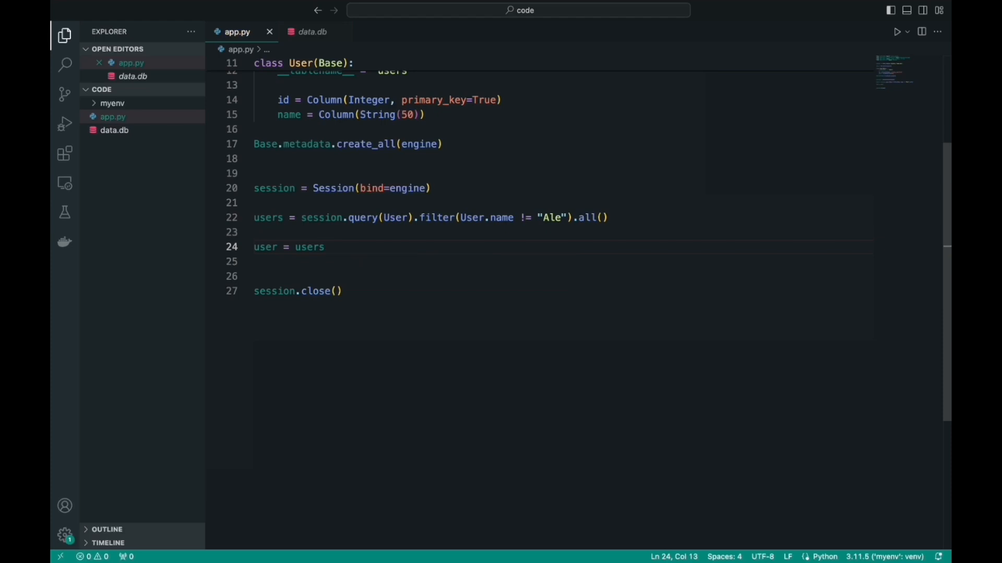
text([0])
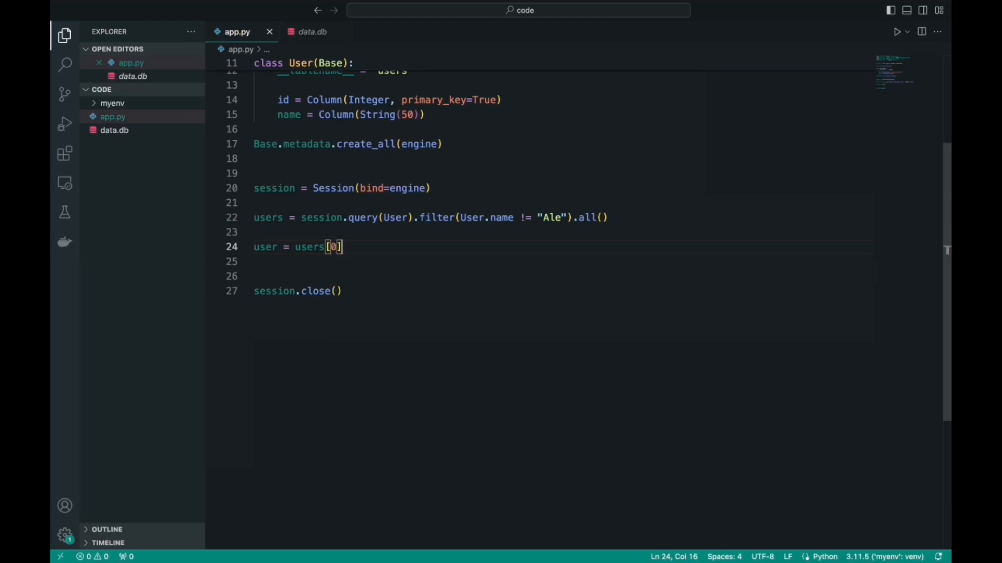
key(Enter)
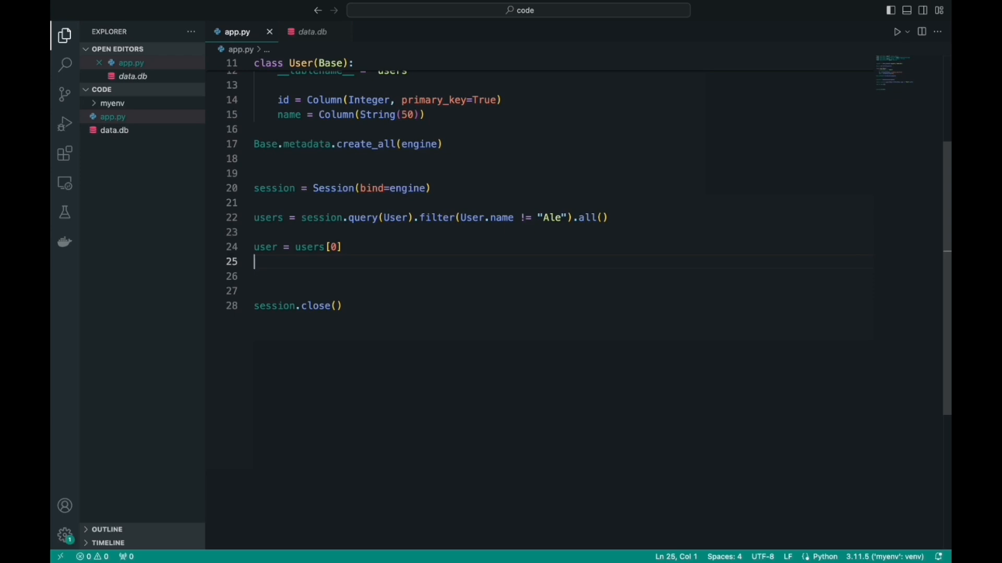
Step: Print the user's name and ID, set user.name = 'Oleh', then print name and ID again
text(print(user.name))
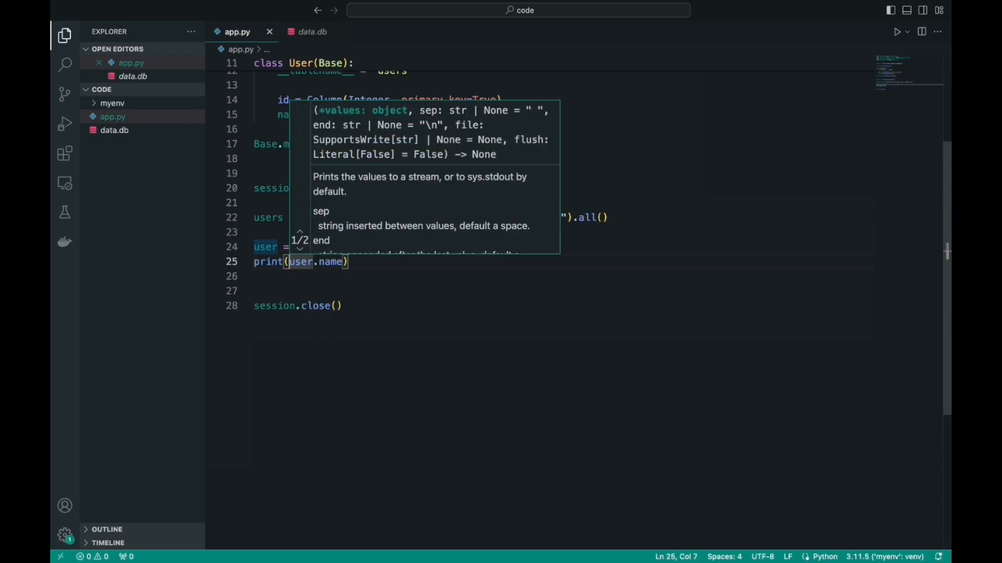
text('Name:', user.name, 'ID', user.id)
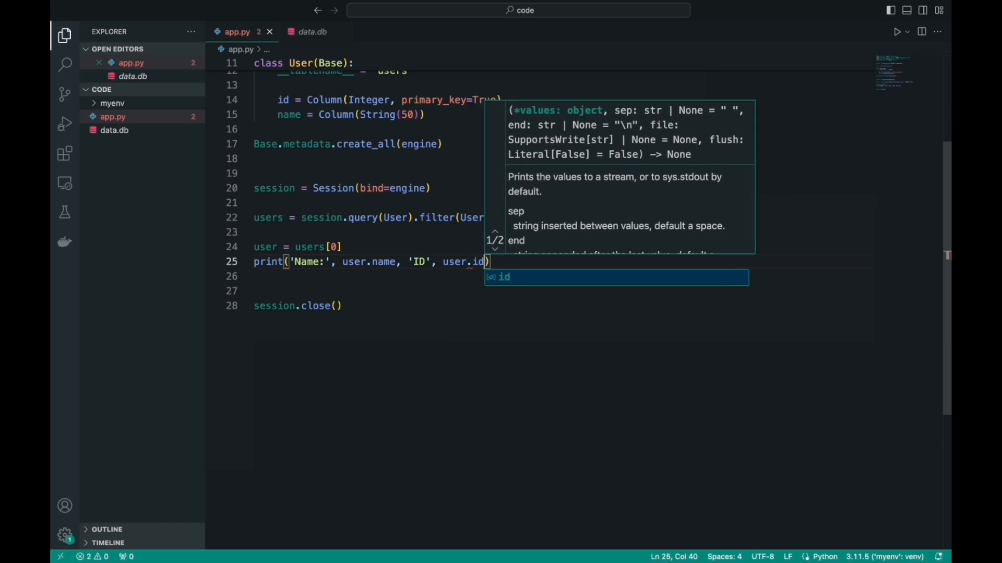
text(user.name = 'Oleh')
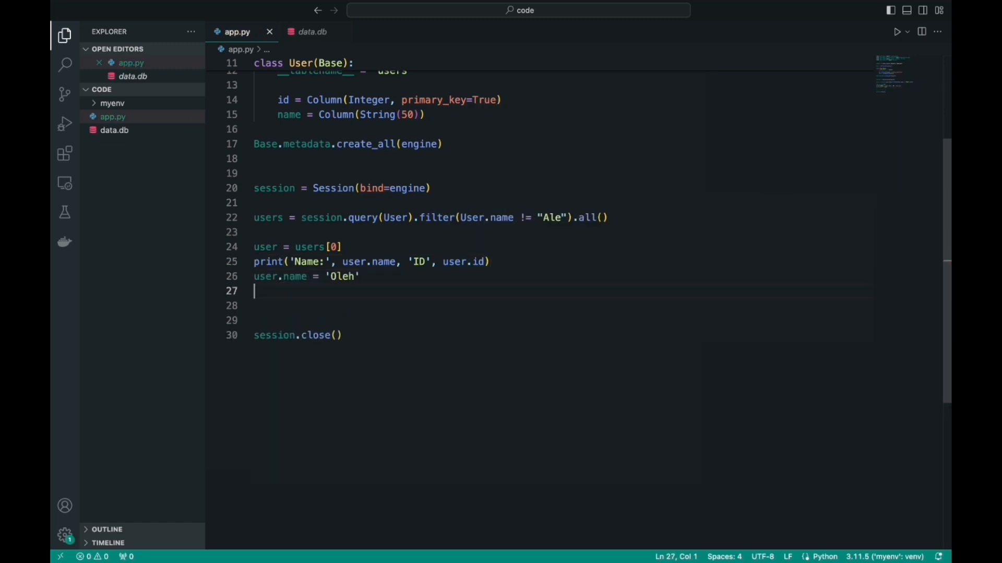
text(print('Name:', user.name, 'ID', user.id))
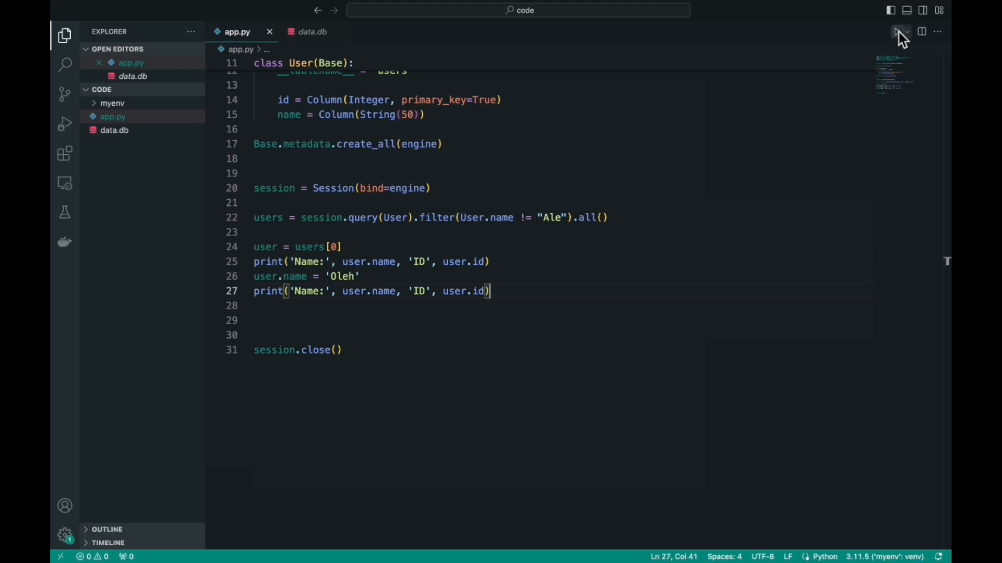
Step: Run app.py printing Alex then Oleh, and reload data.db showing Alex and John unchanged
click(896, 32)
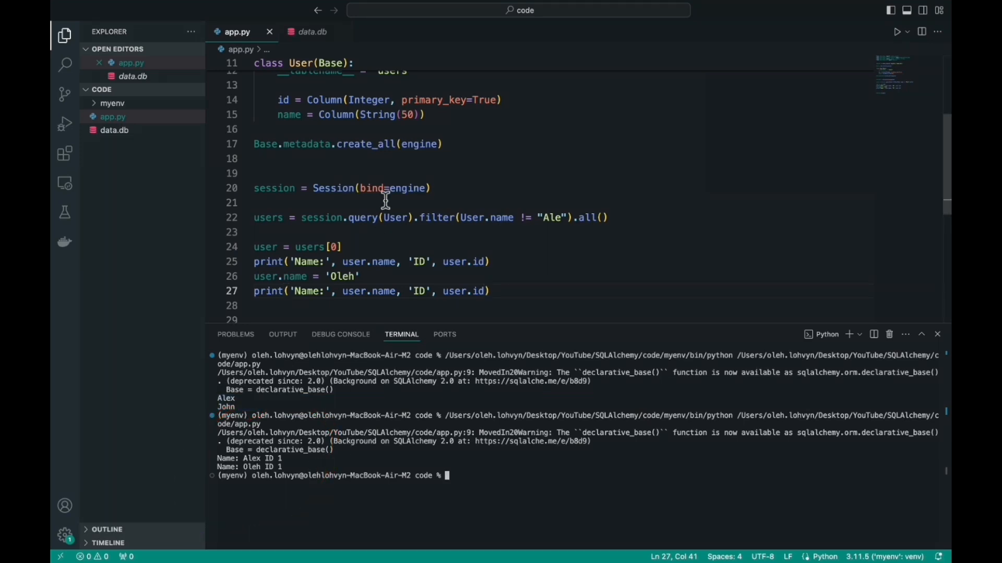
click(310, 31)
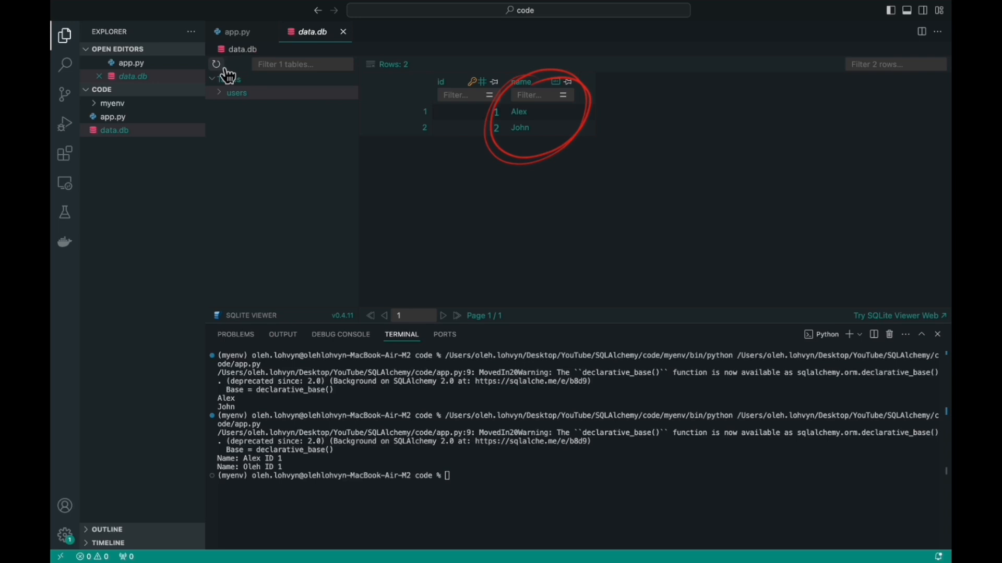
click(237, 33)
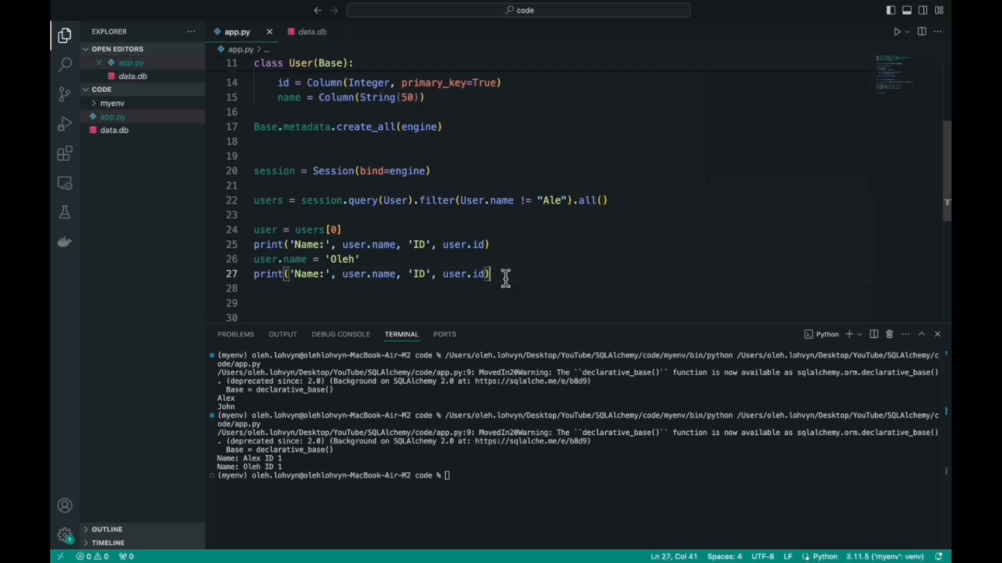
Step: Add session.commit() after the rename, run app.py, and reload the users table in data.db
text(session.c)
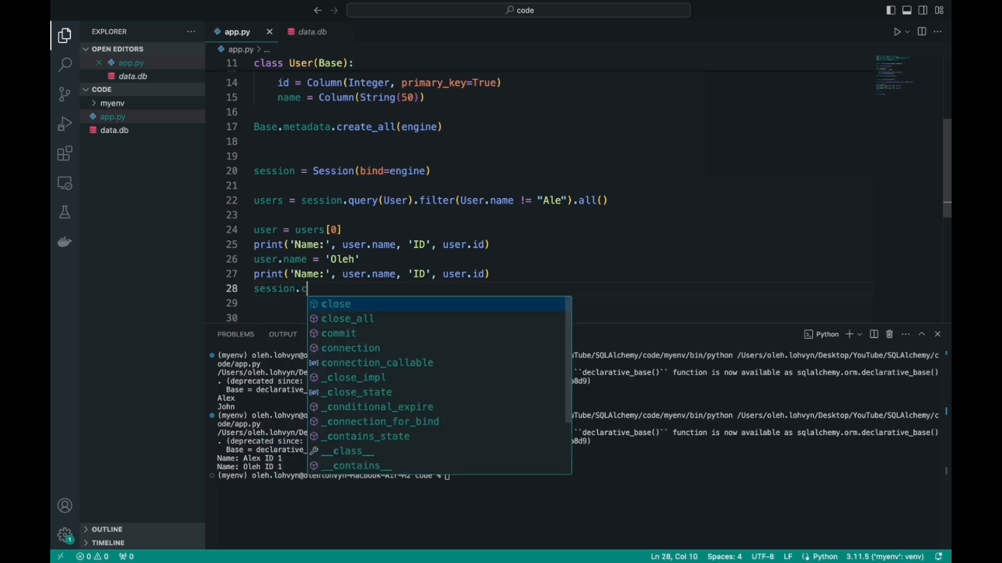
text(ommit()
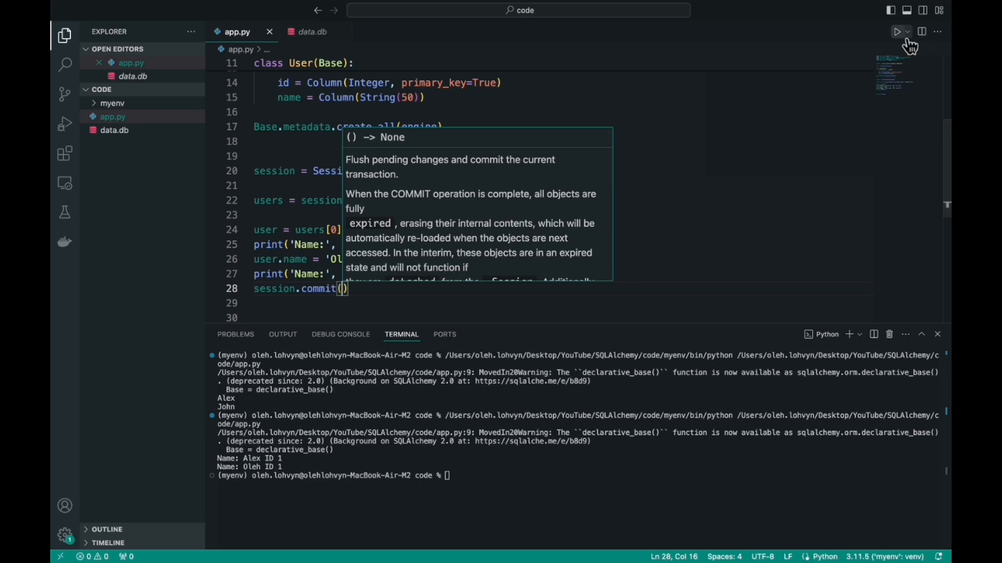
click(896, 31)
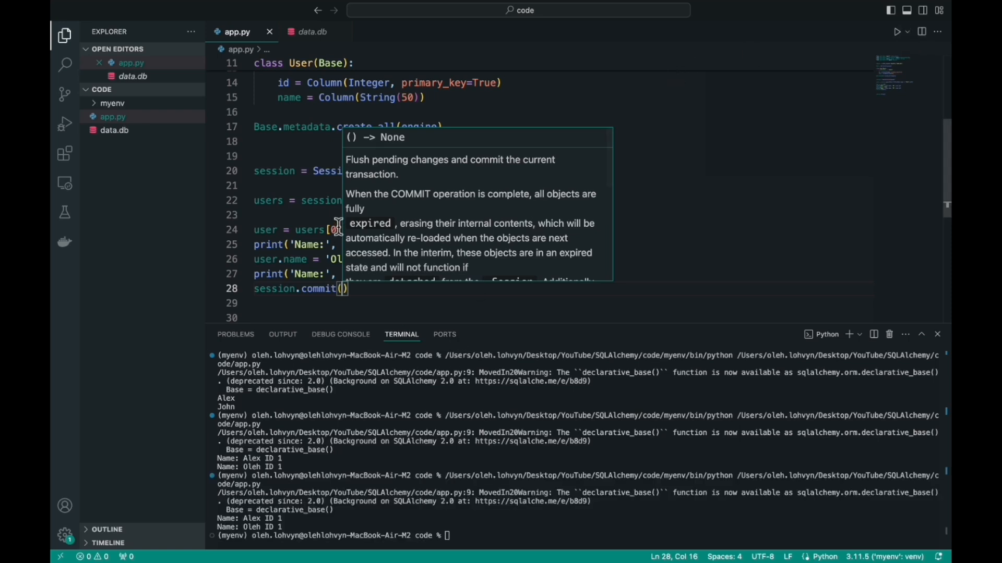
click(312, 31)
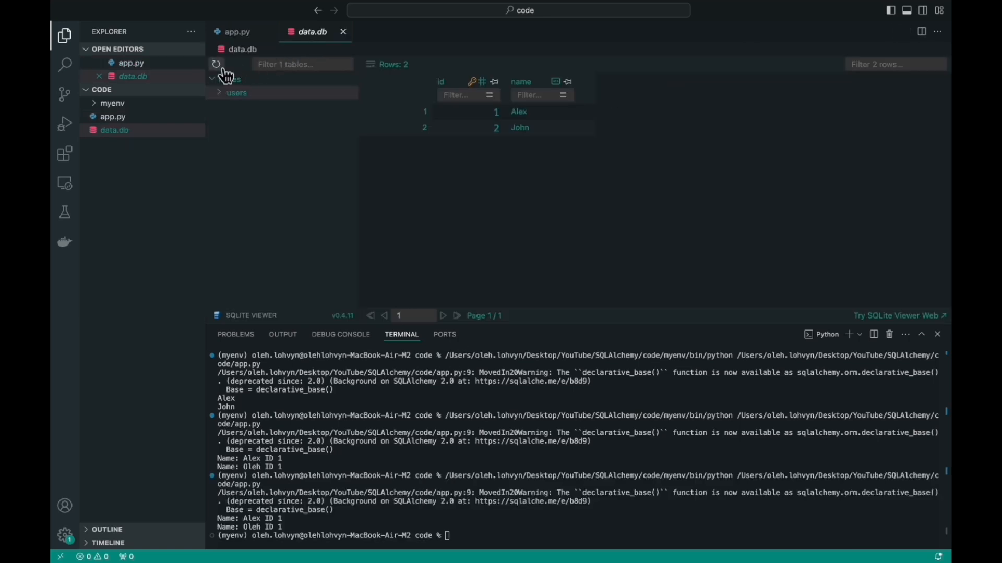
click(216, 64)
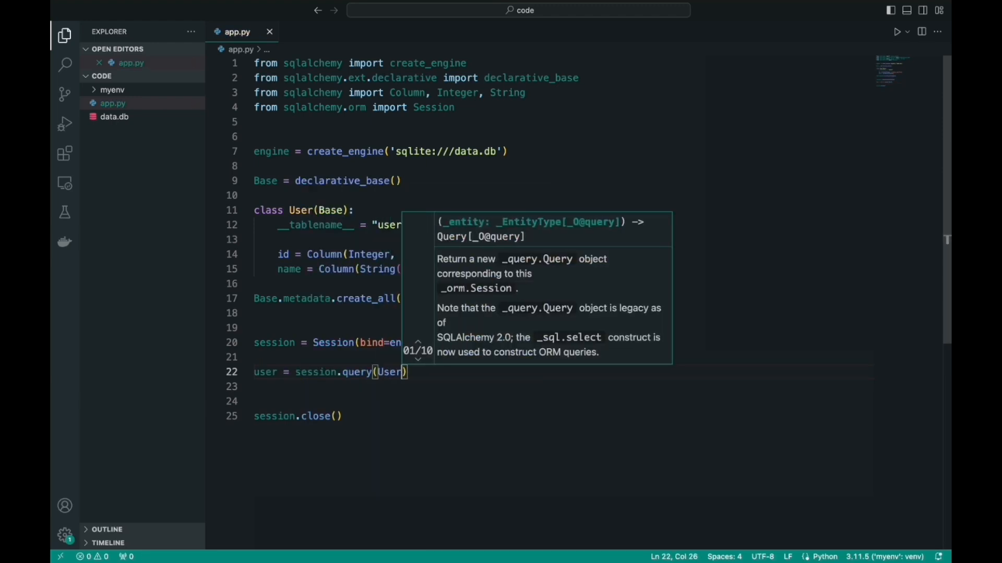
Step: Fetch the first user via session.query(User).all()[0], print it, and run app.py
text(.all()[0)
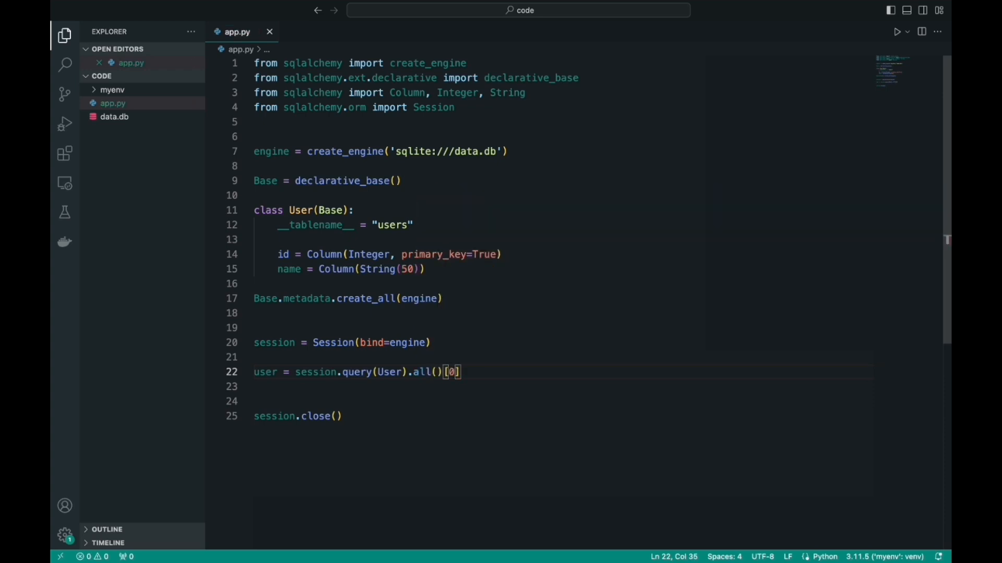
text(printuser))
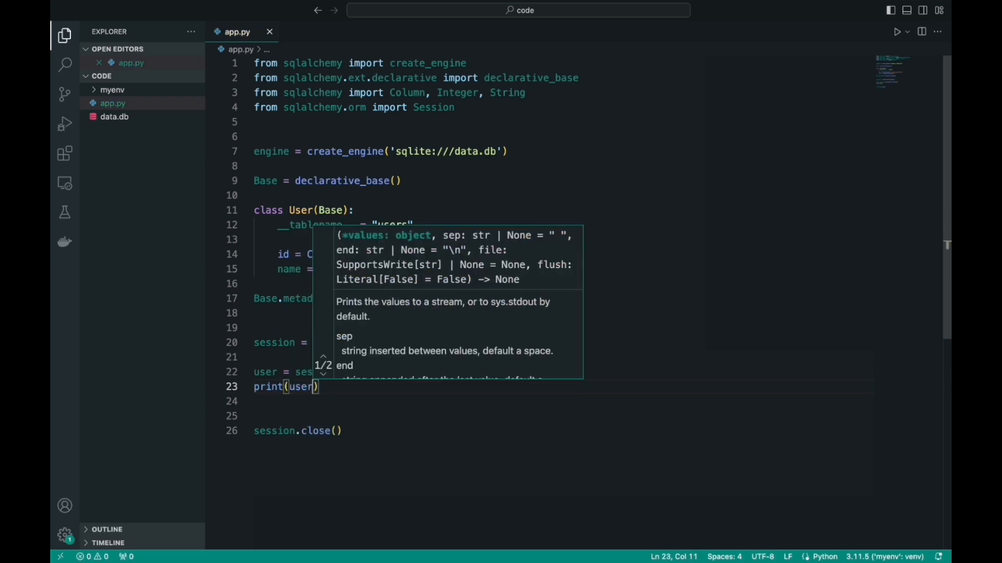
click(897, 31)
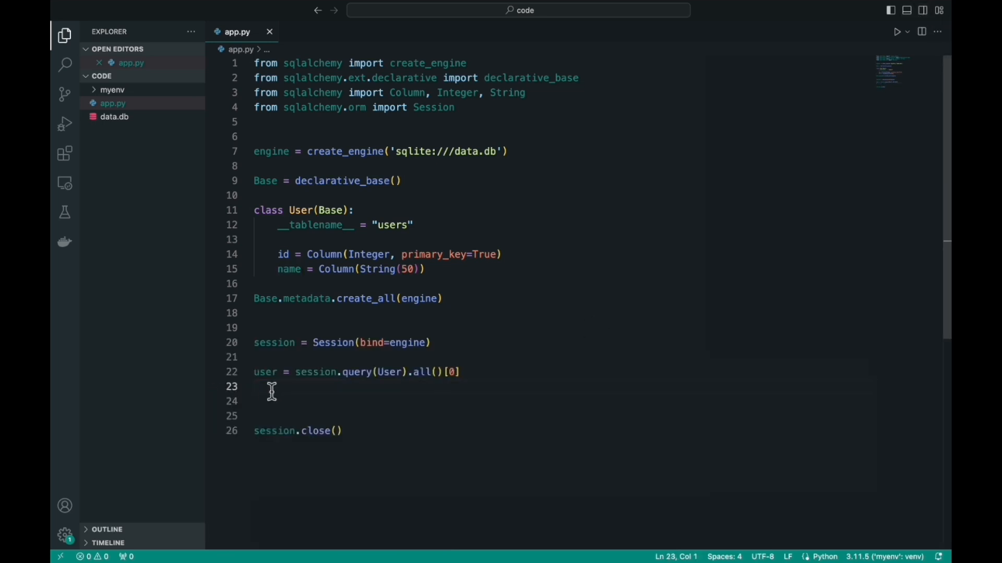
Step: Add session.delete(user) and session.commit(), then check data.db still lists Oleh and John
text(session.delete(user)
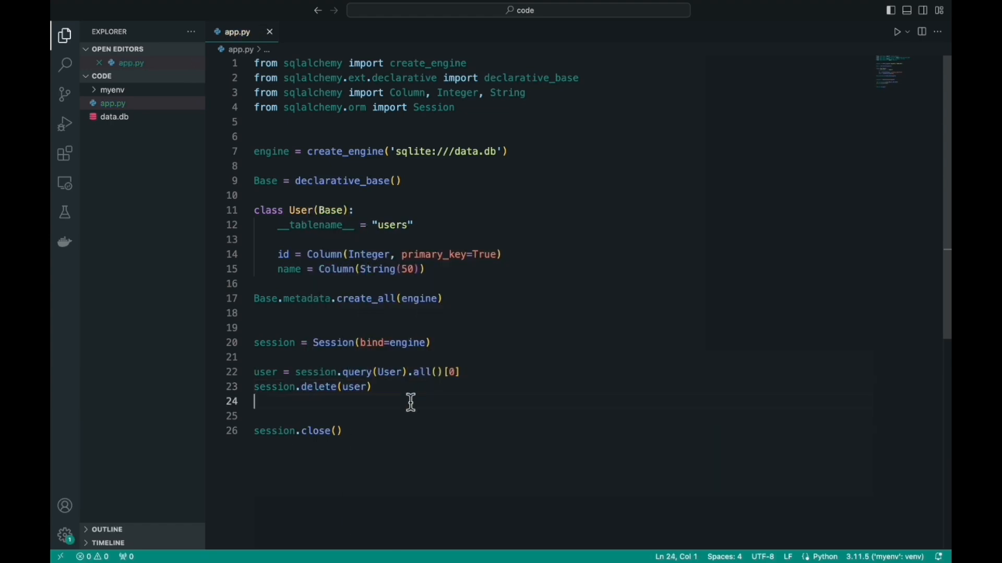
text(session.commit()
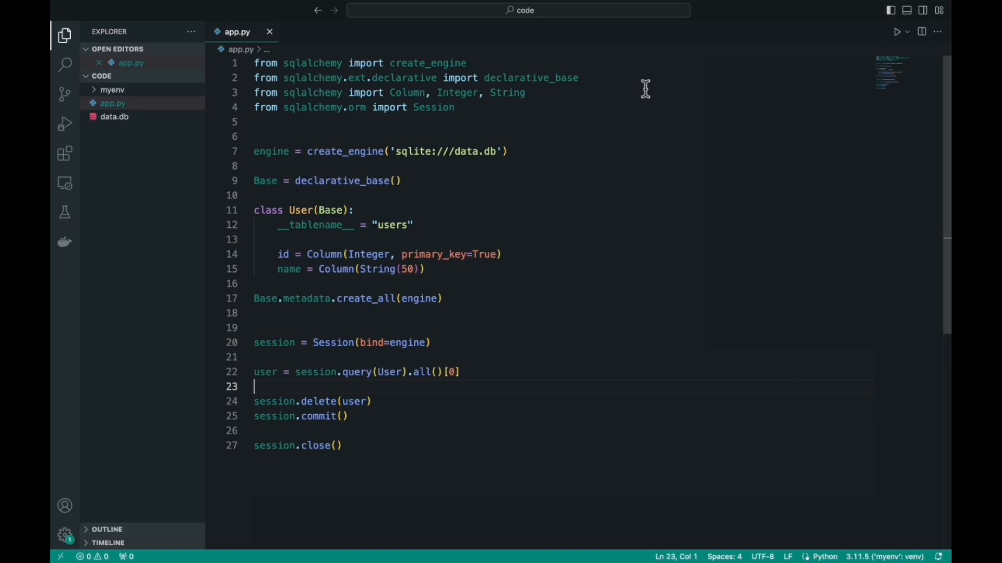
click(114, 129)
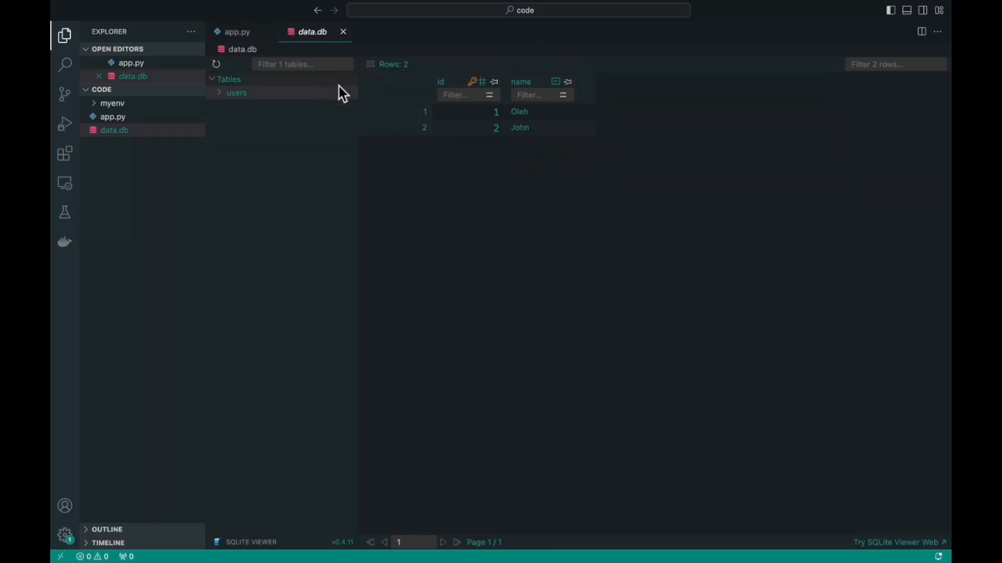
click(237, 31)
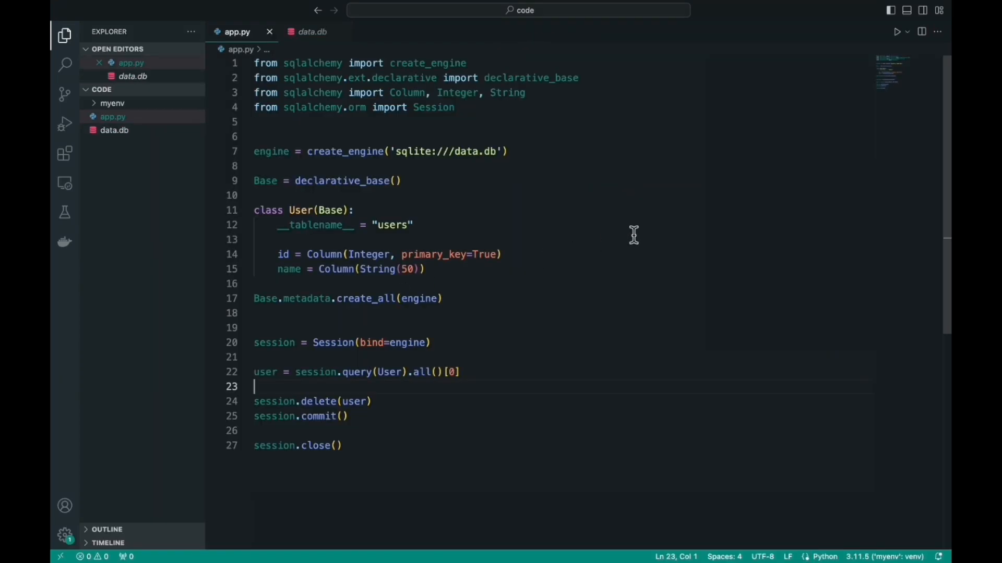
mouse_move(898, 31)
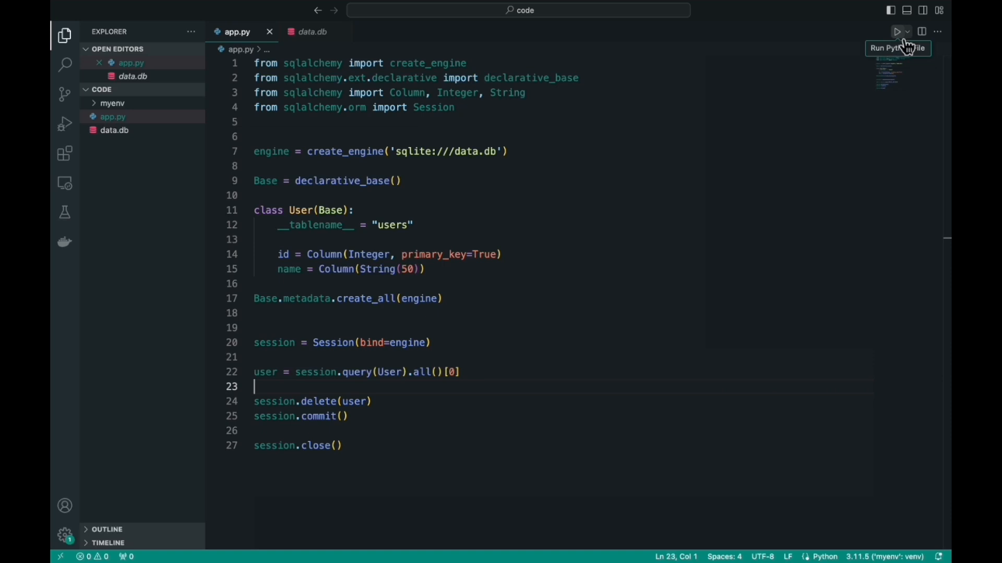